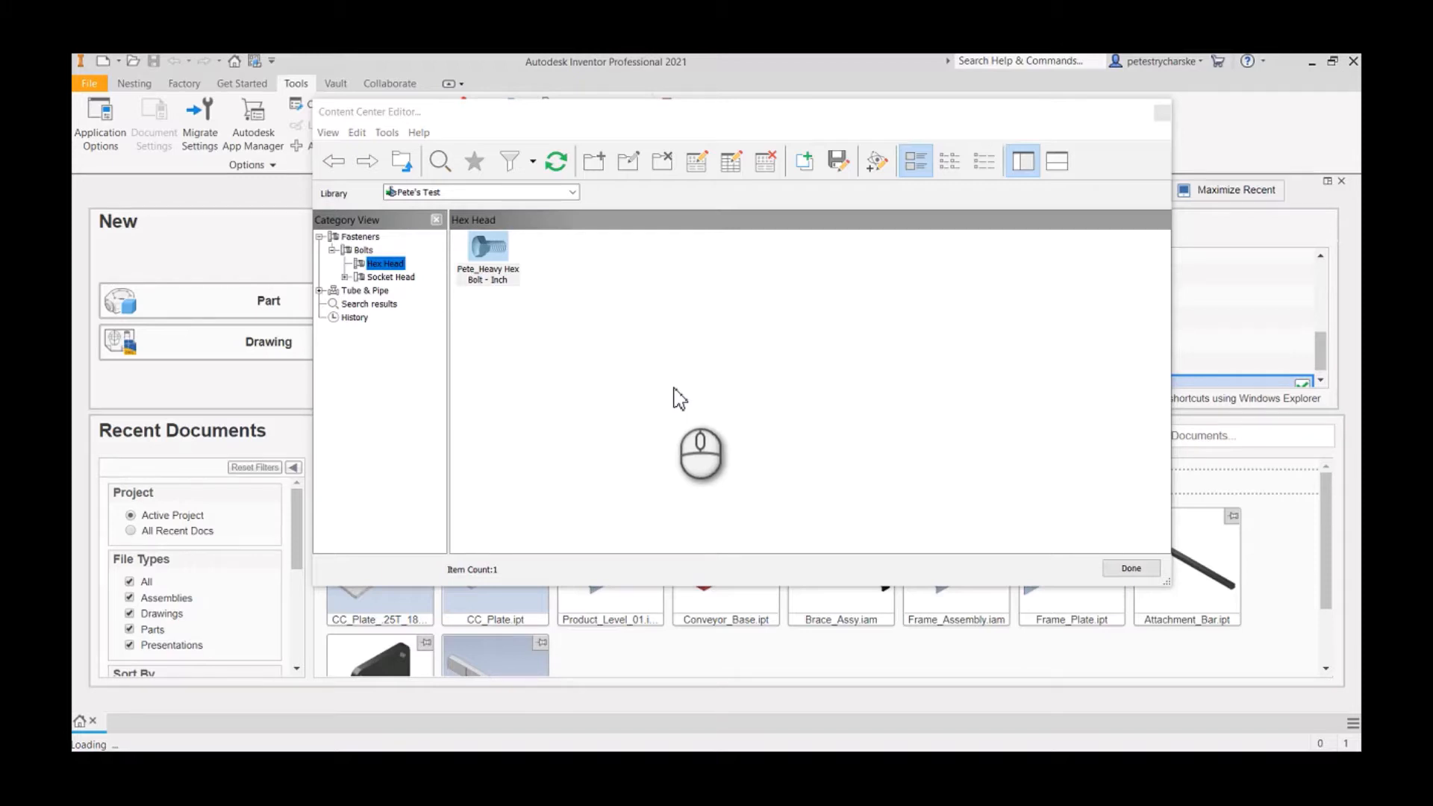
{"action": "mouse_move", "coordinate": [672, 384]}
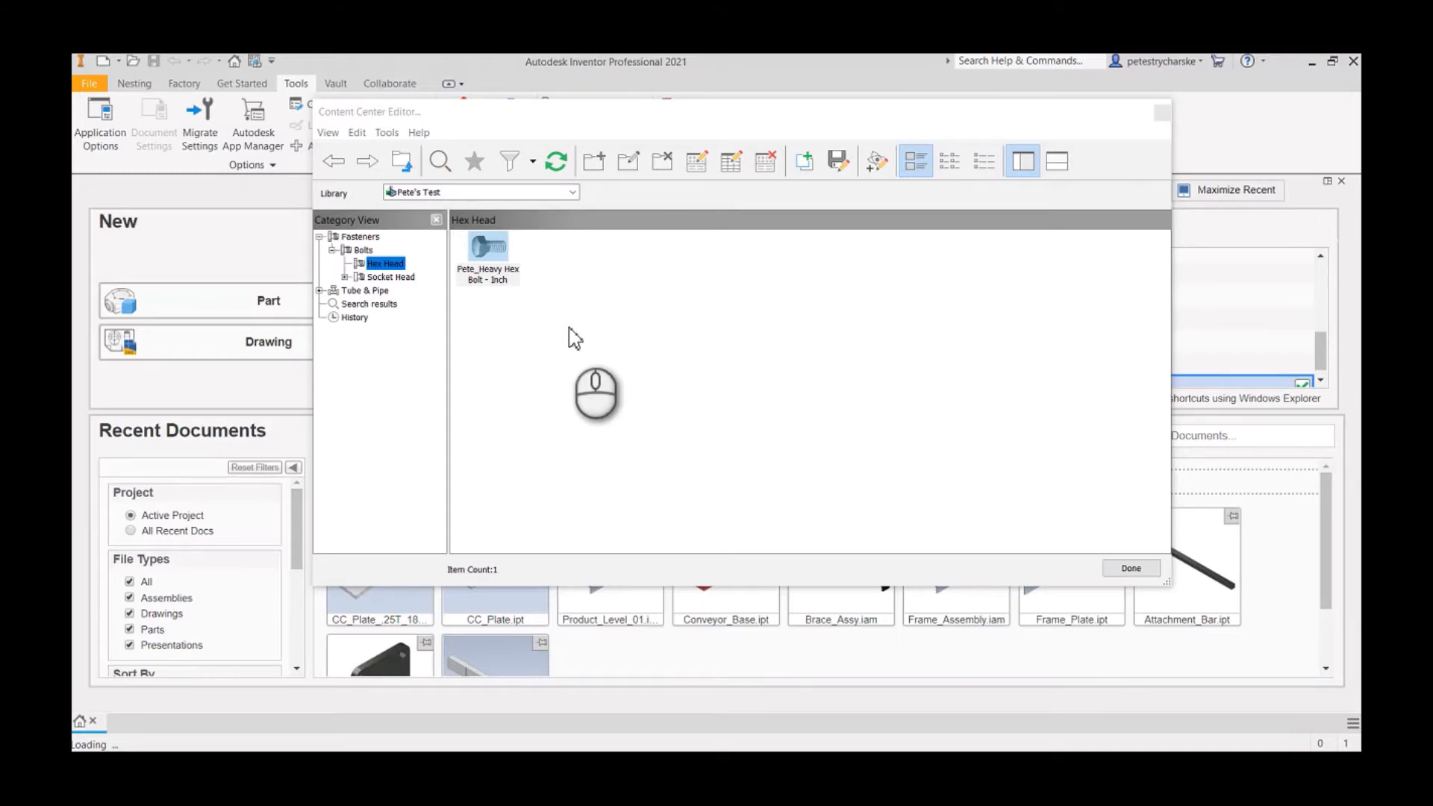
{"action": "mouse_move", "coordinate": [513, 274]}
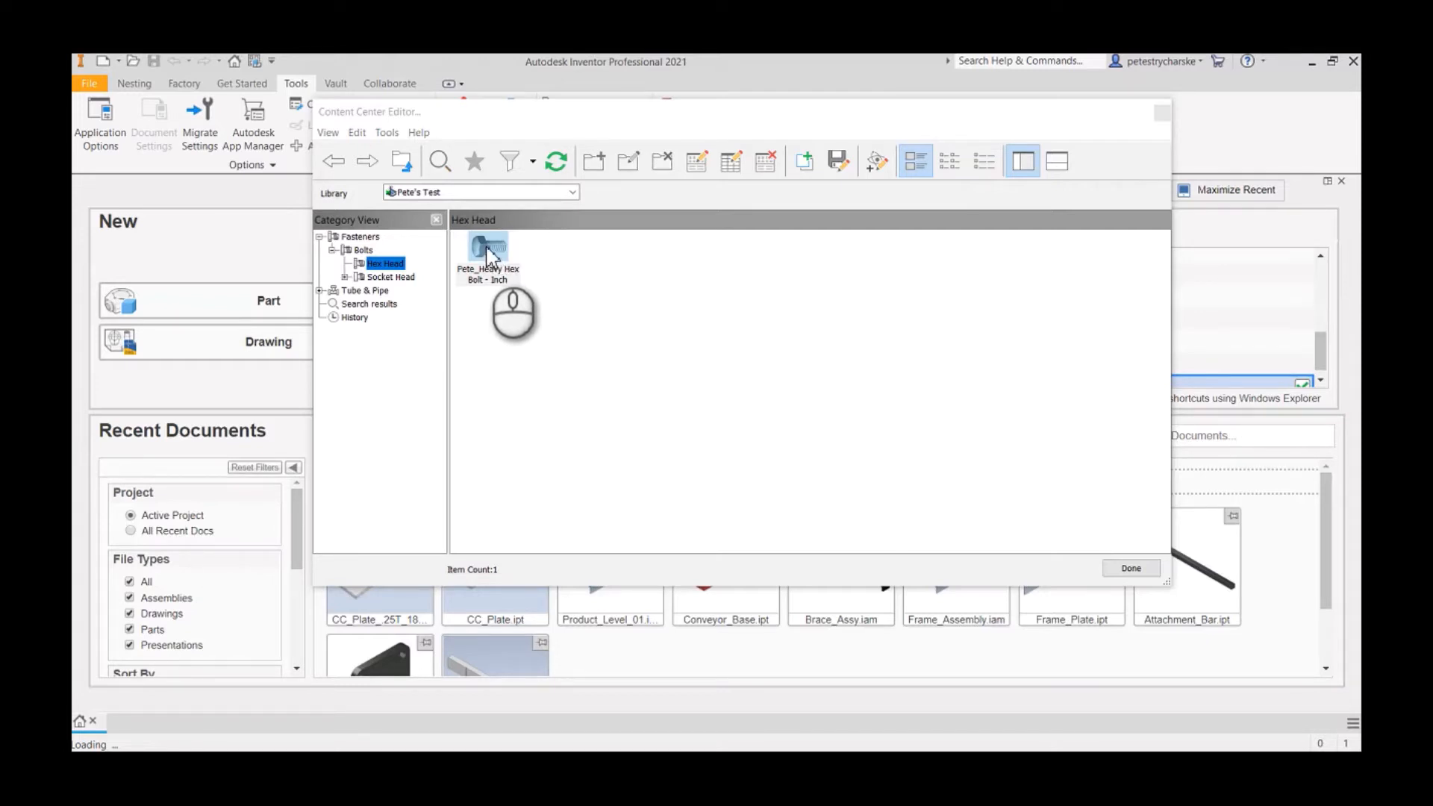
- Open the Pete_Heavy Hex Bolt - Inch family table and scroll right to the Nominal Length column
{"action": "right_click", "coordinate": [487, 251]}
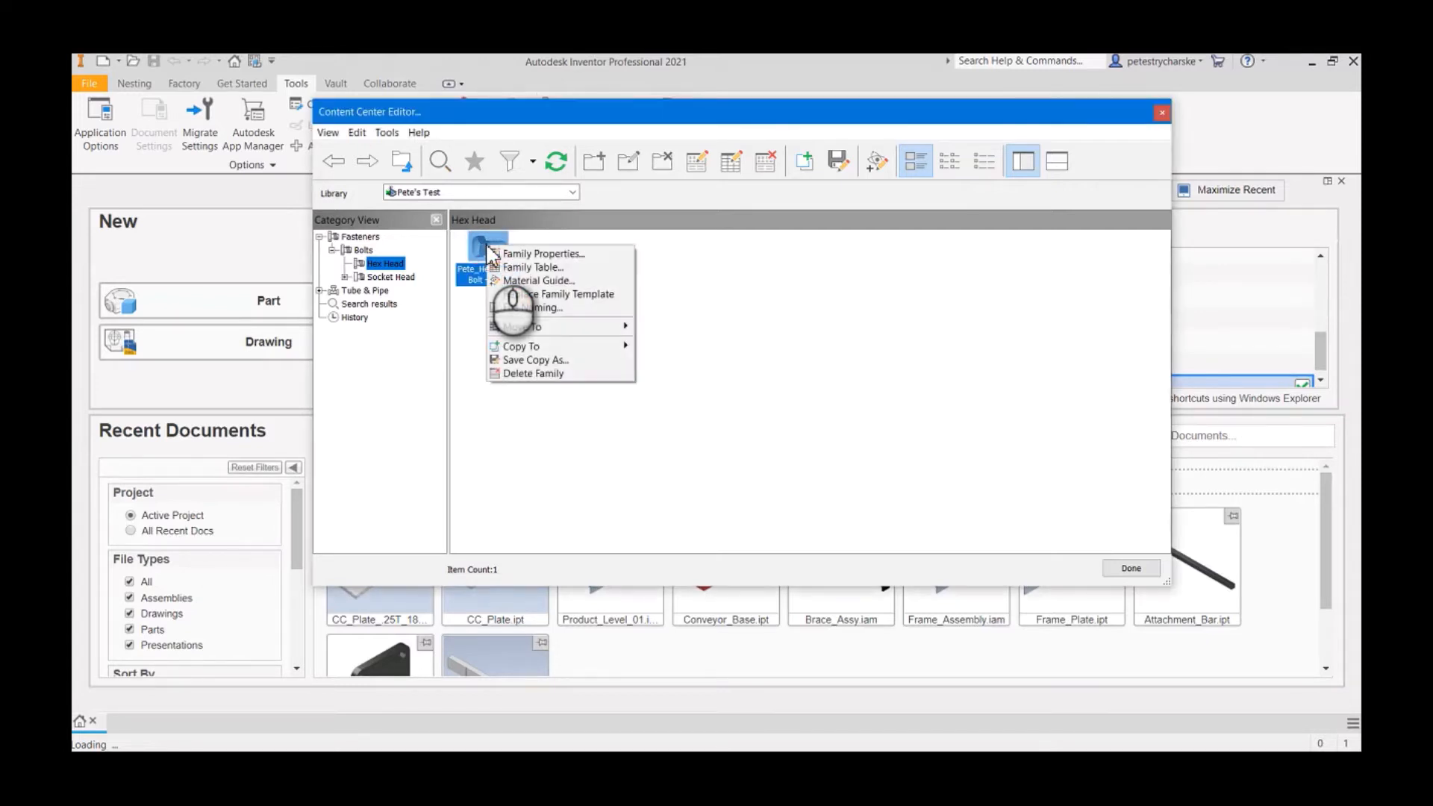
{"action": "mouse_move", "coordinate": [532, 267]}
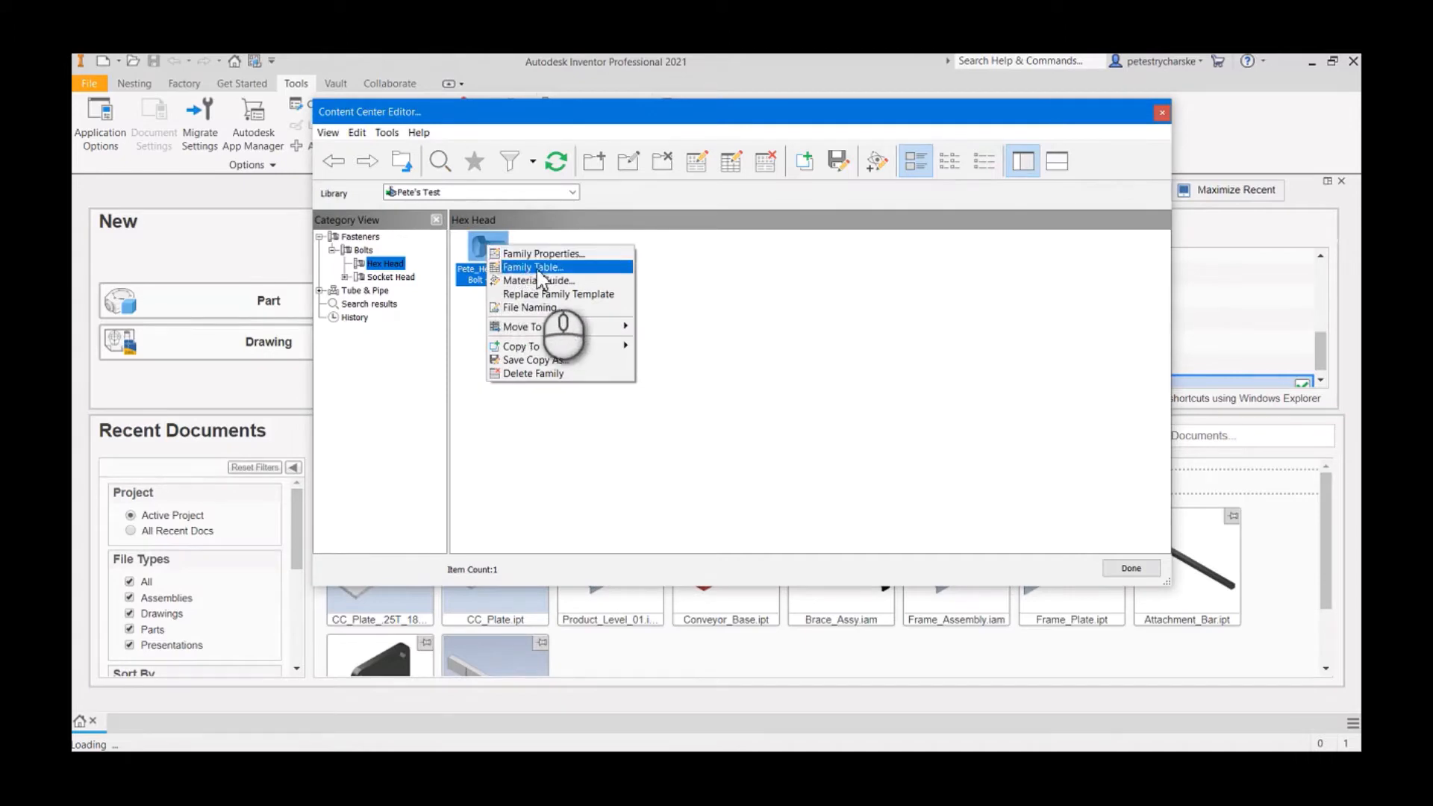
{"action": "left_click", "coordinate": [531, 266]}
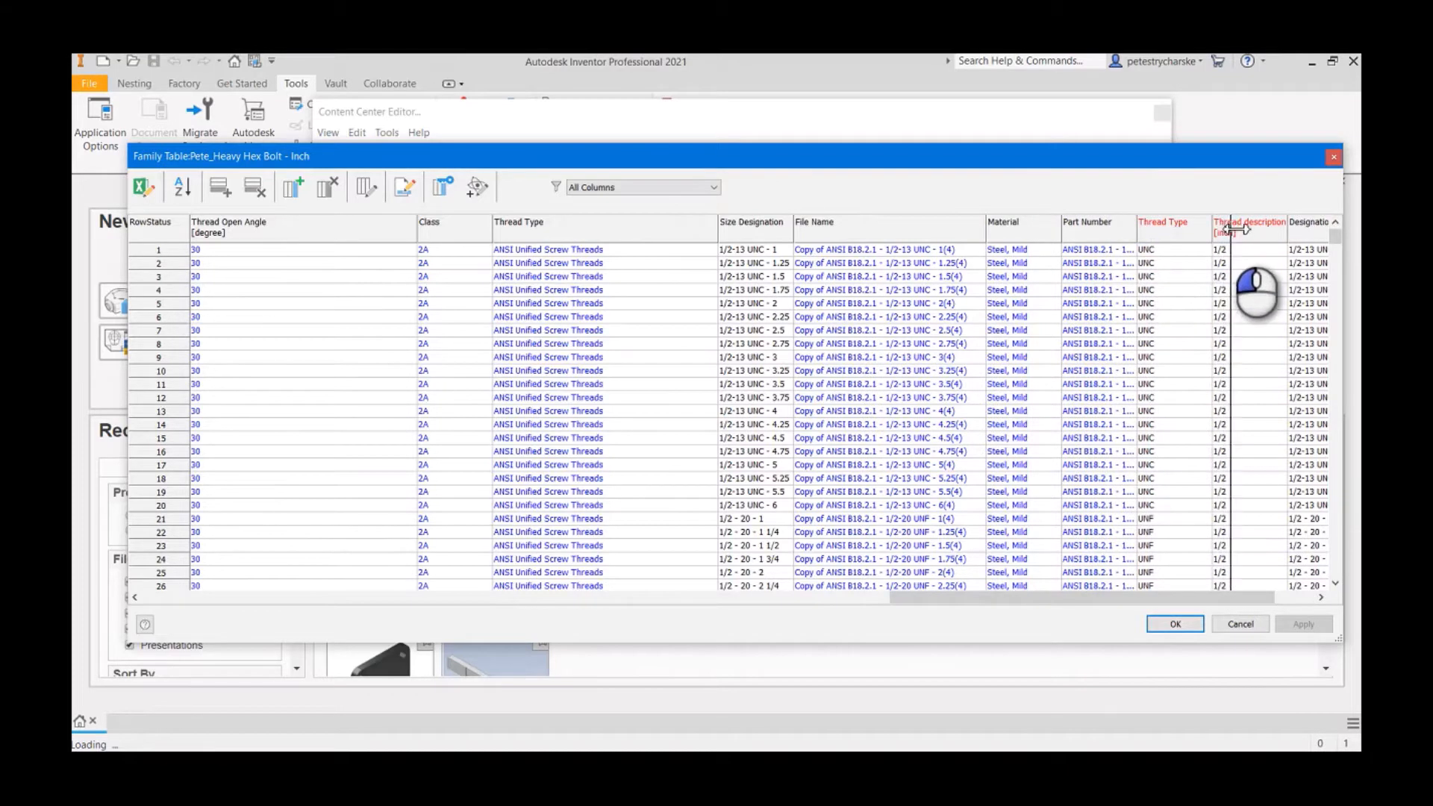
{"action": "scroll", "scroll_direction": "right", "scroll_amount": 3}
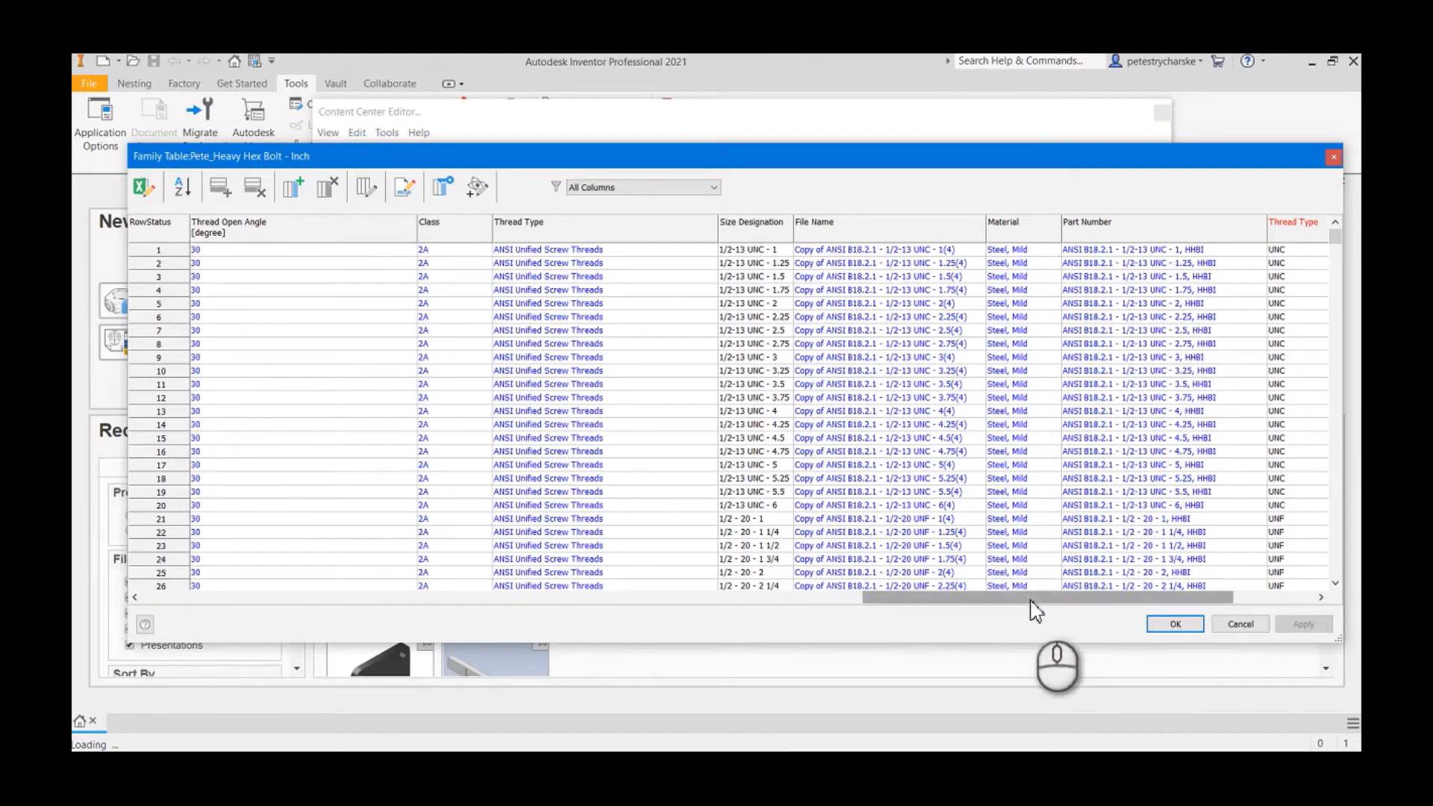
{"action": "left_click_drag", "start_coordinate": [1047, 597], "coordinate": [328, 597]}
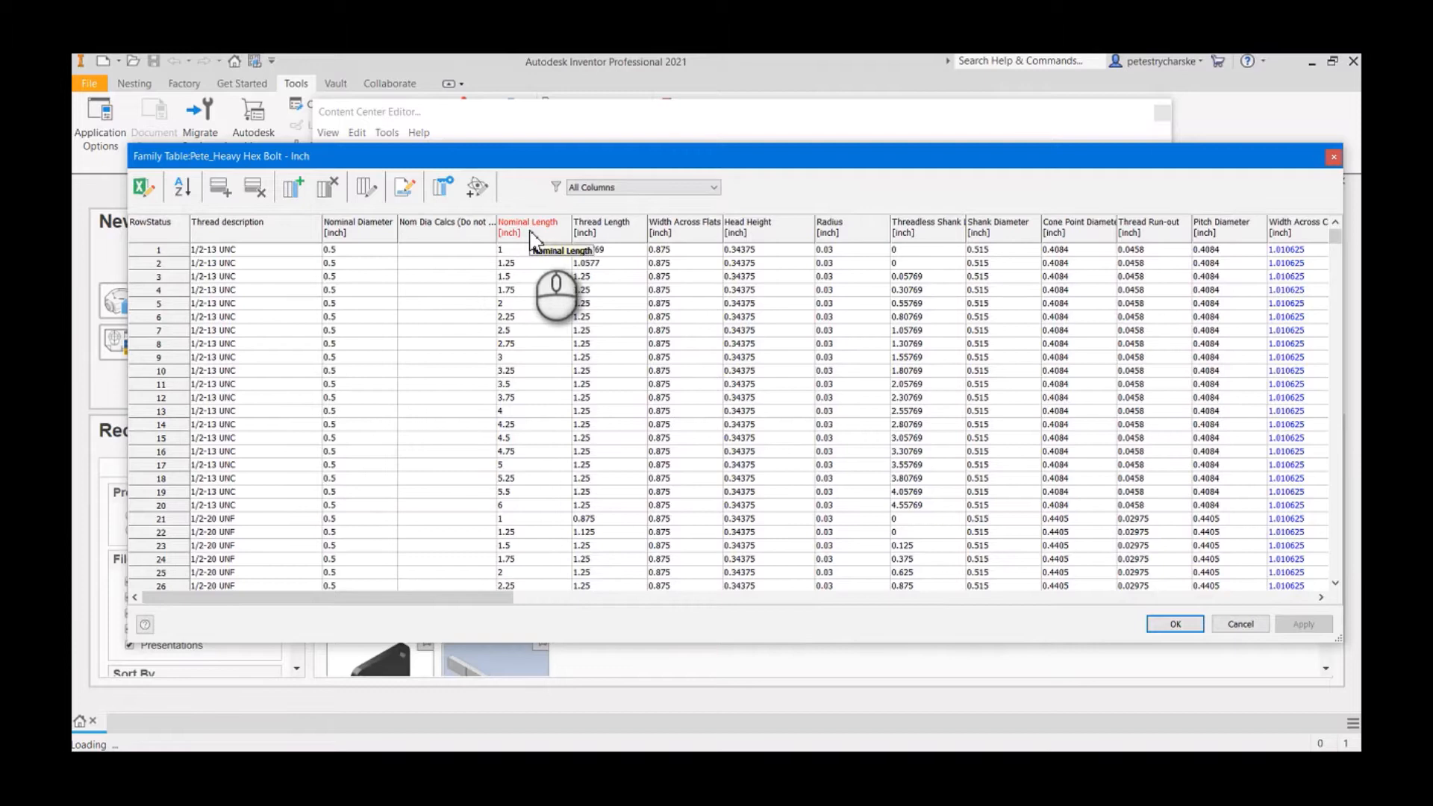
{"action": "mouse_move", "coordinate": [426, 233]}
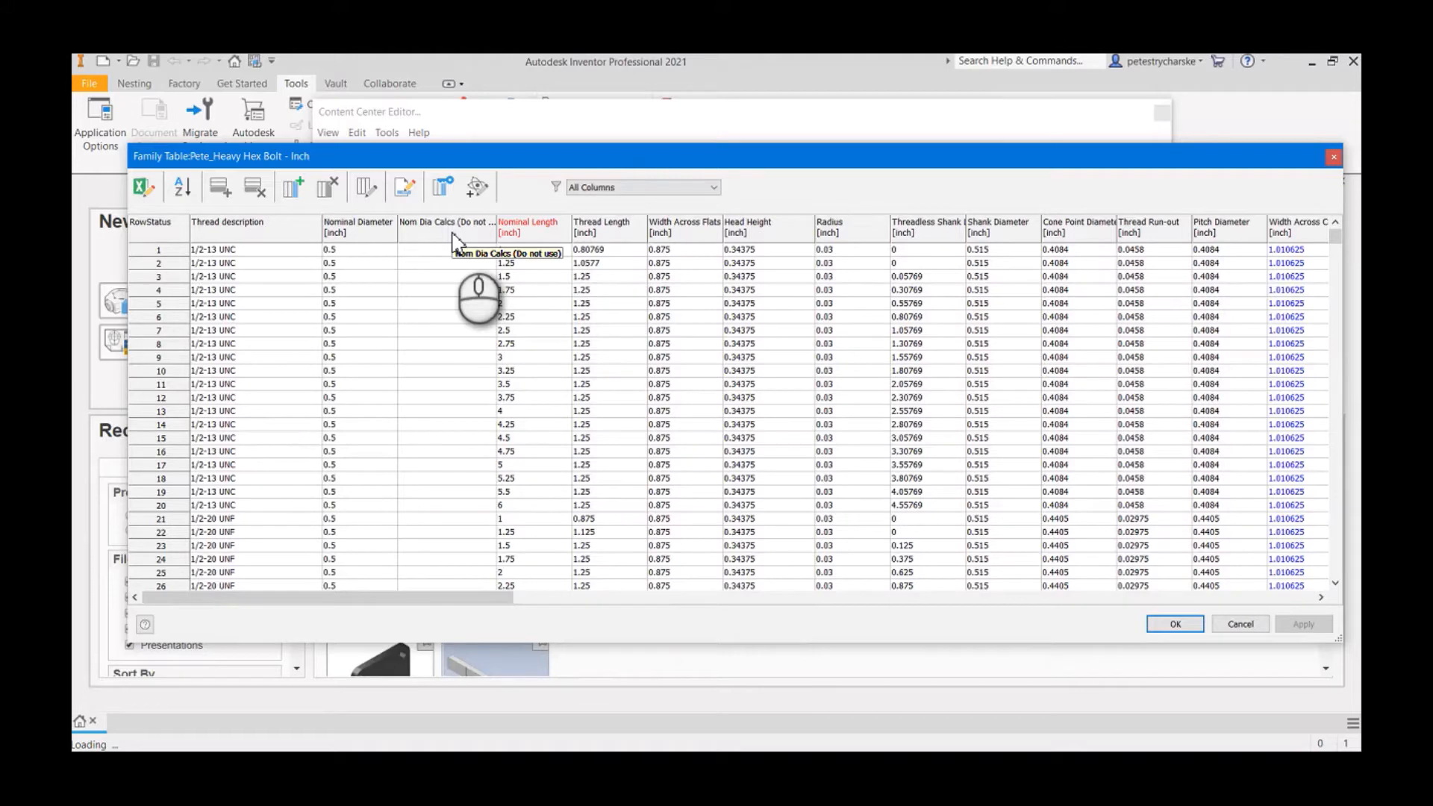
{"action": "mouse_move", "coordinate": [555, 254]}
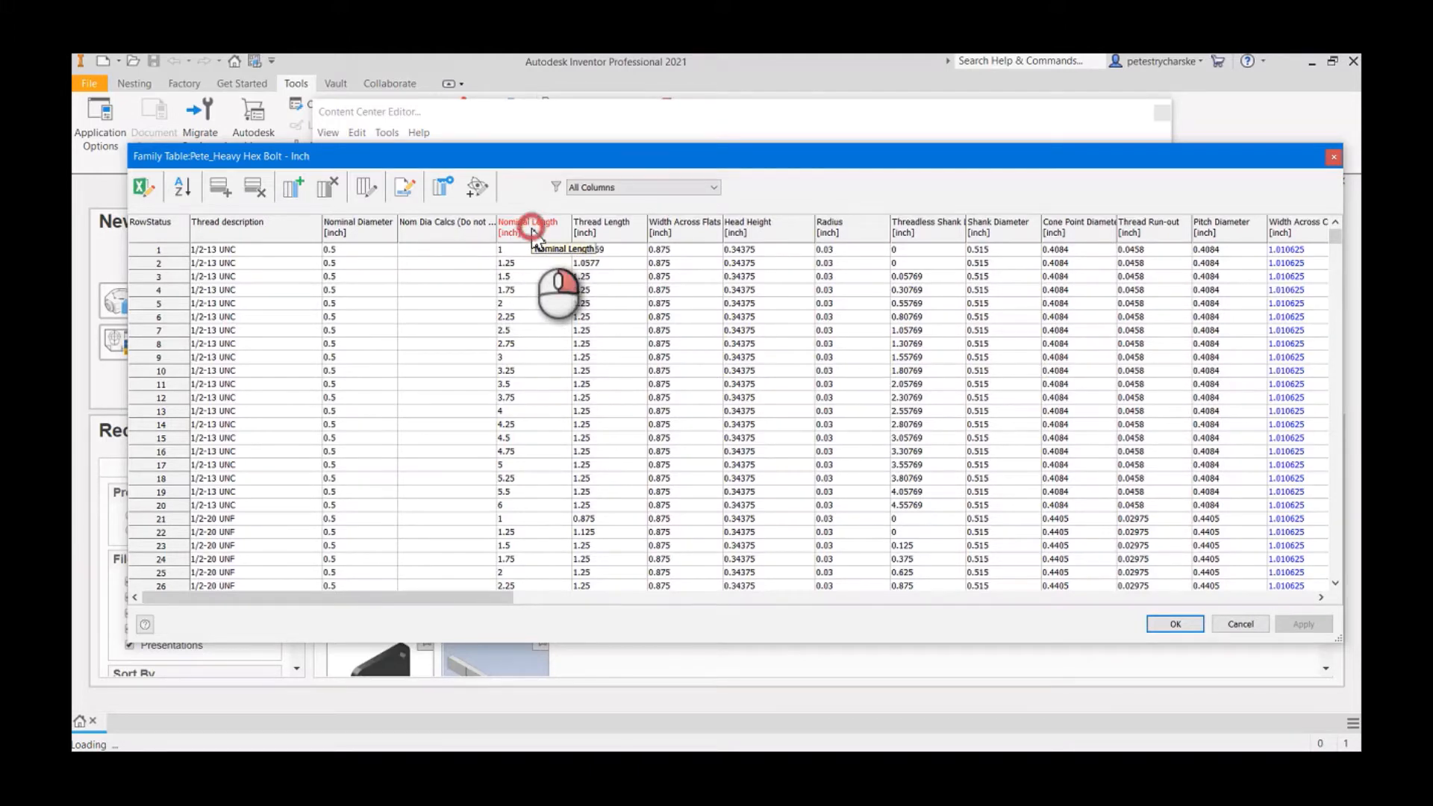
- Add column NLG_Calcs captioned 'Nom Len Calcs (Do Not Use)' after Nominal Length
{"action": "left_click", "coordinate": [528, 227]}
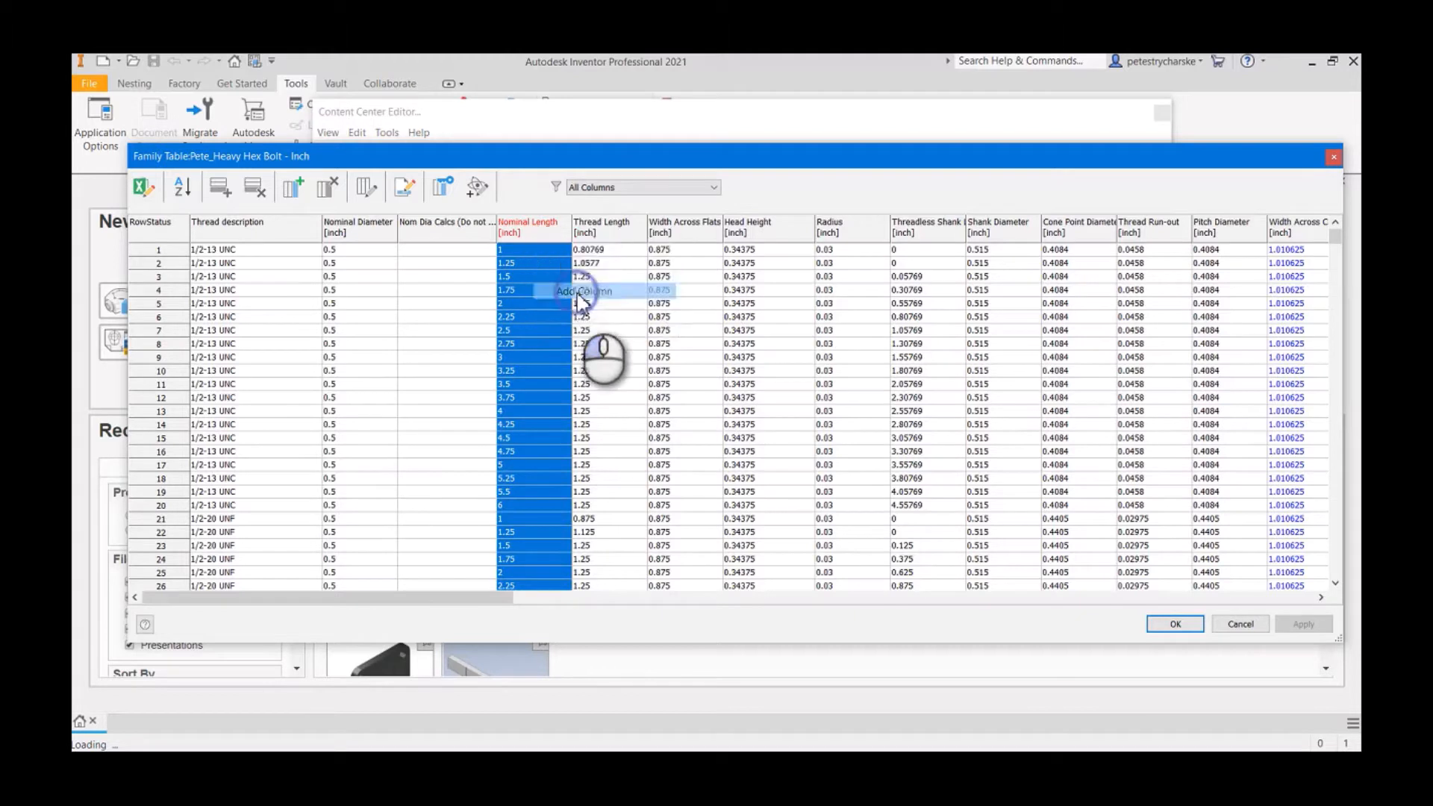
{"action": "left_click", "coordinate": [583, 291]}
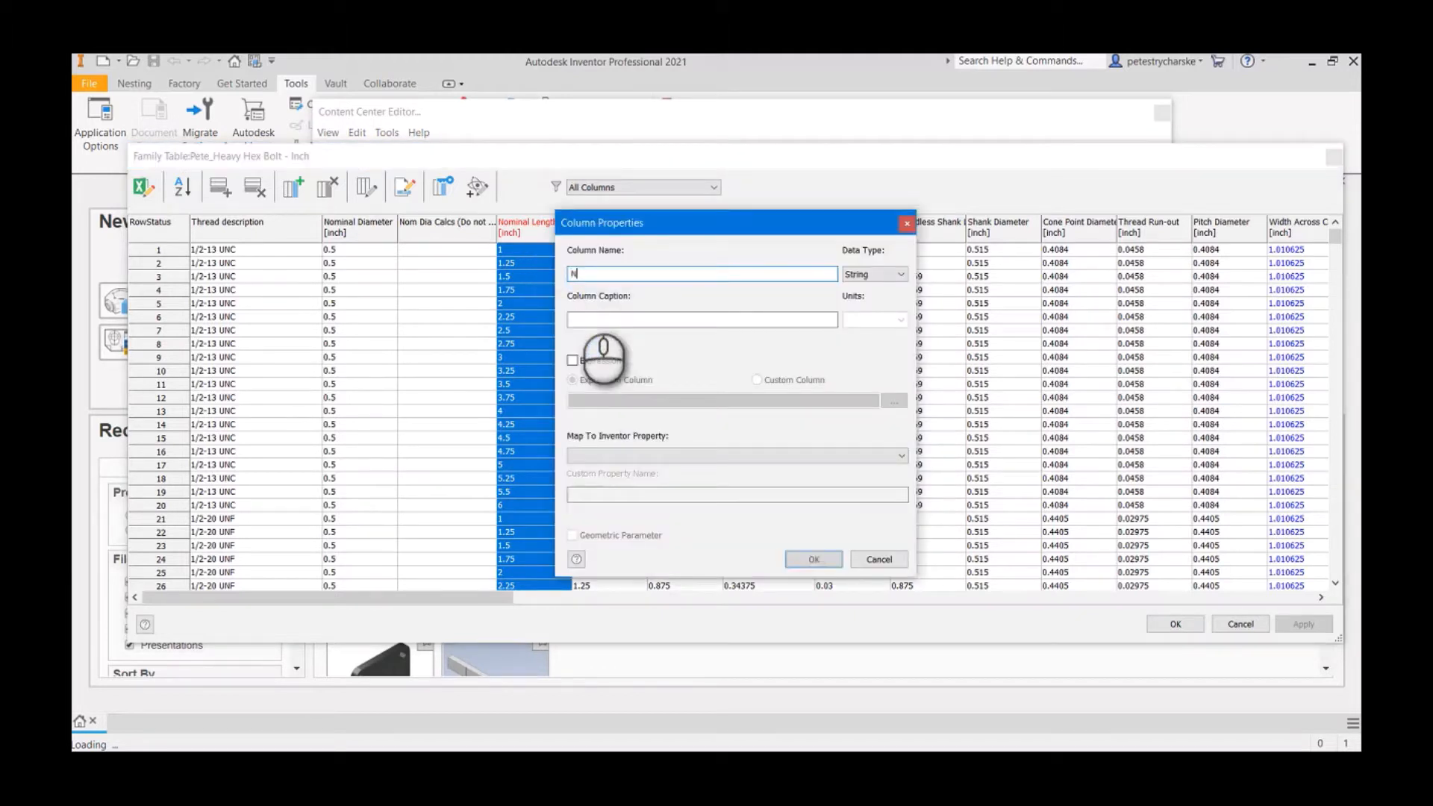
{"action": "type", "text": "LG_Calcs"}
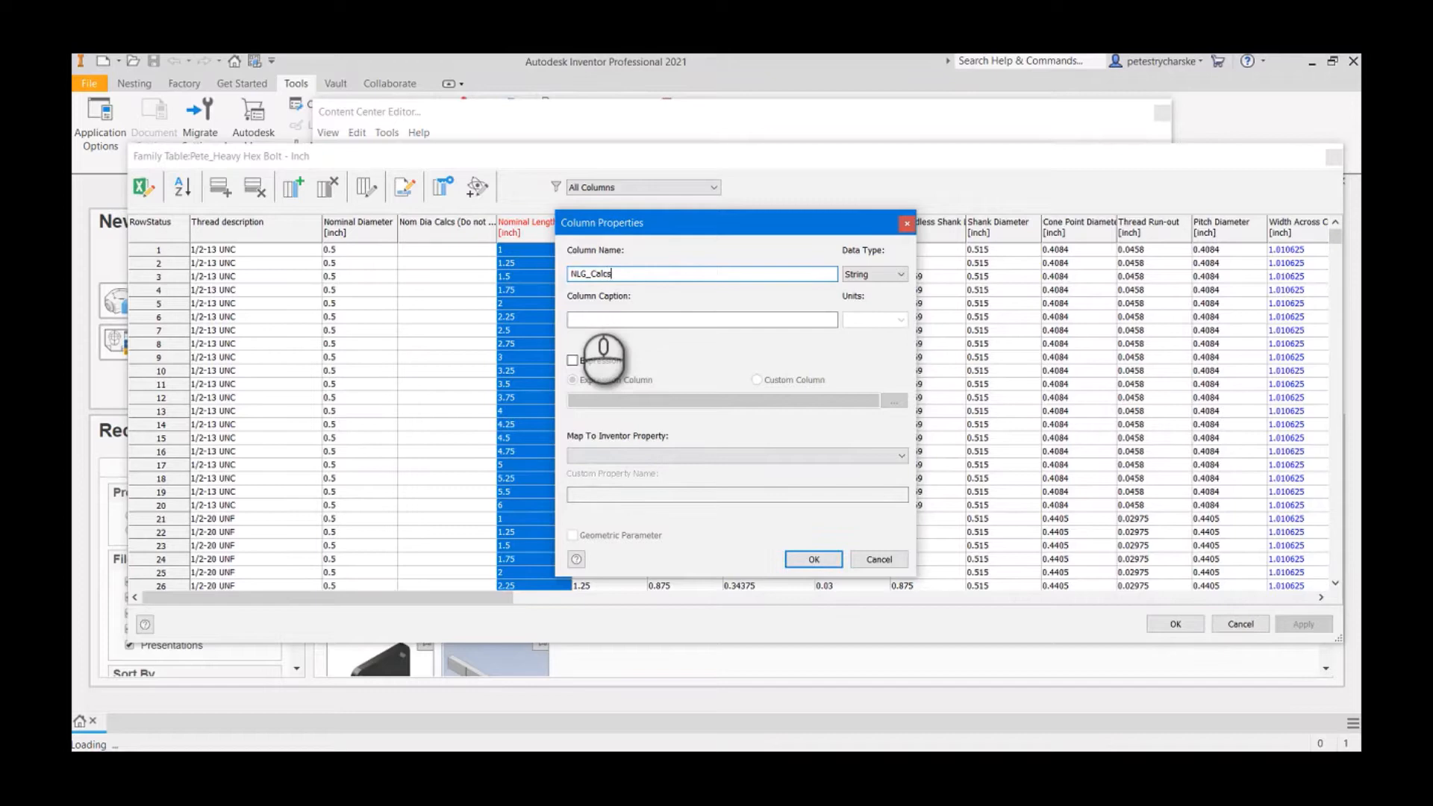
{"action": "type", "text": "Nom Len Calcs (D"}
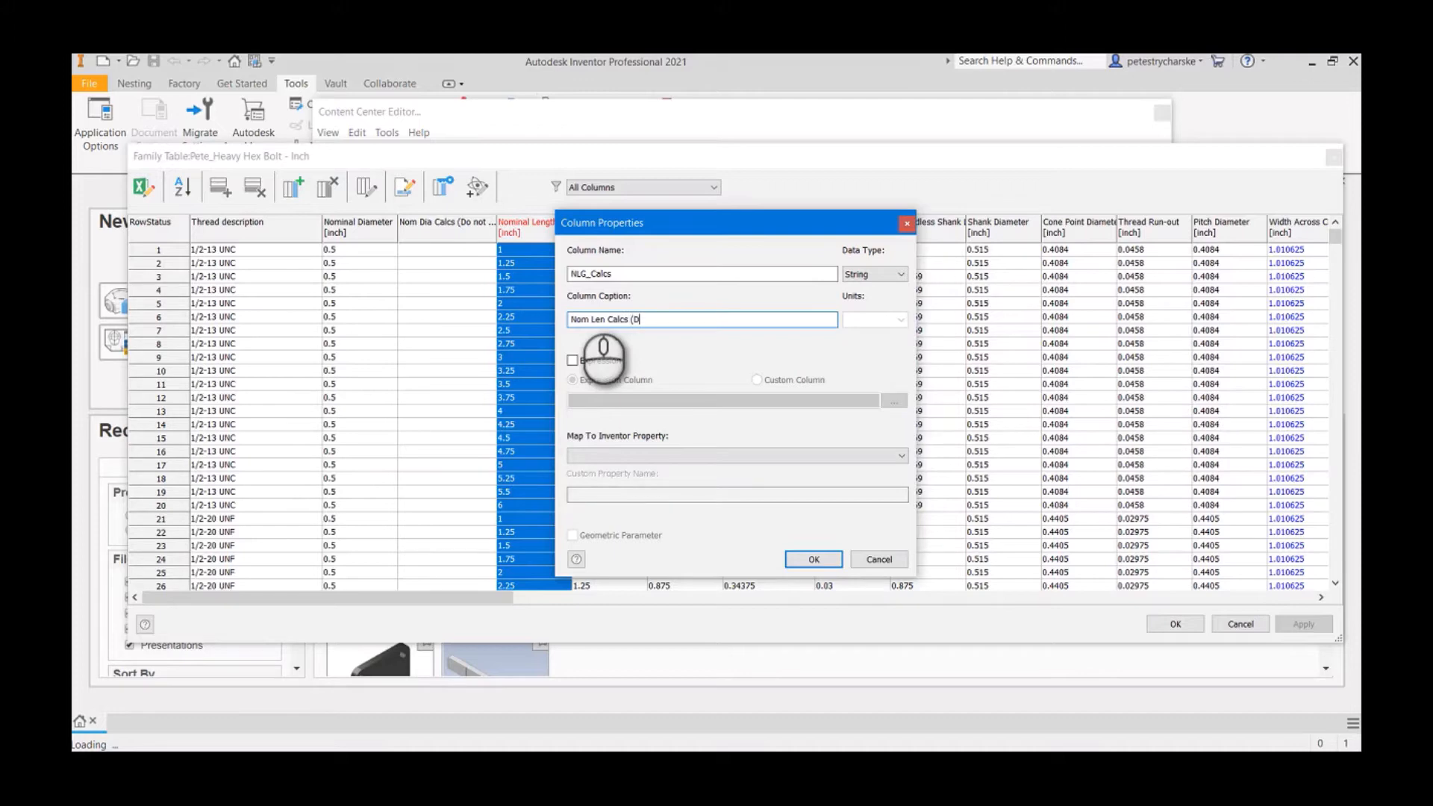
{"action": "type", "text": "o Not"}
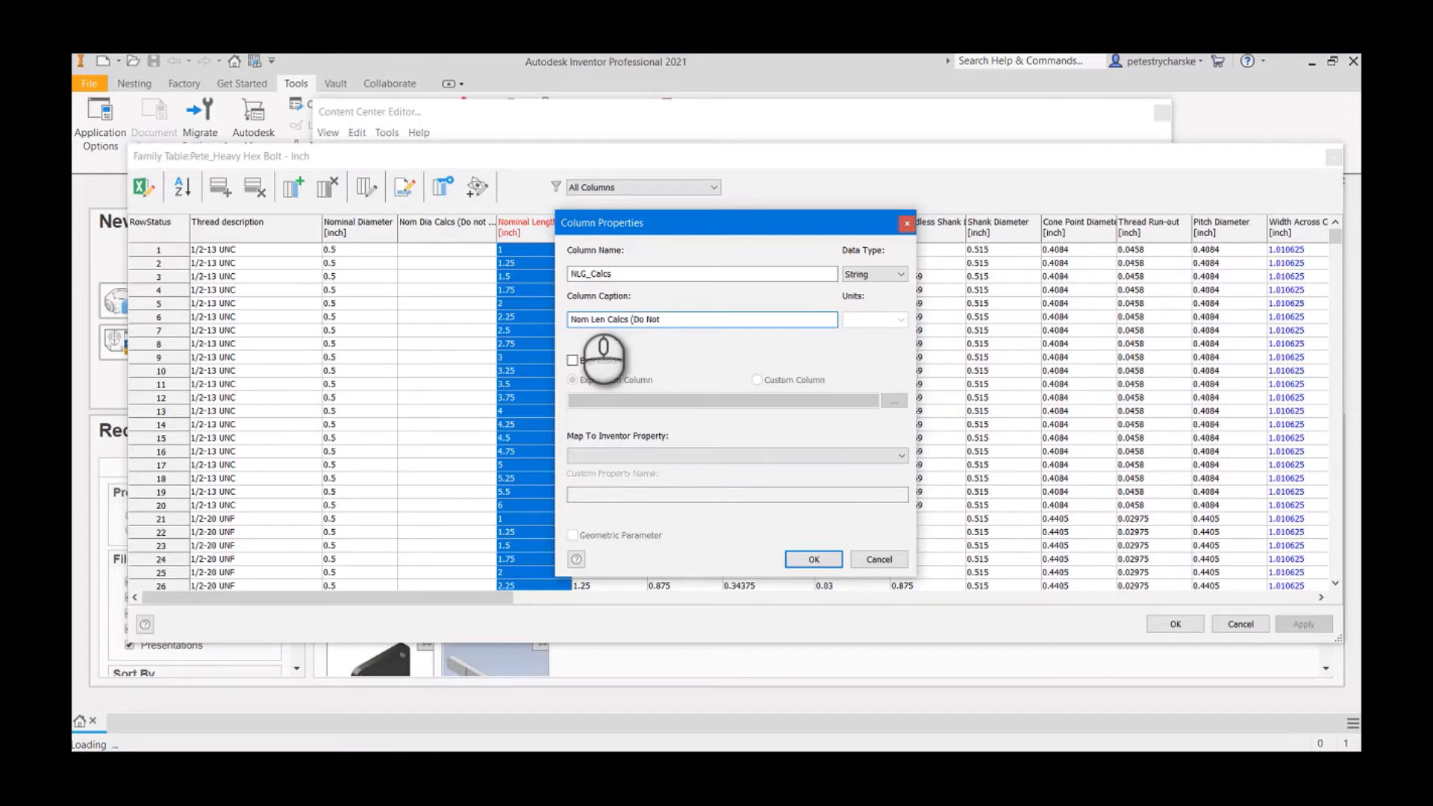
{"action": "type", "text": "Use)"}
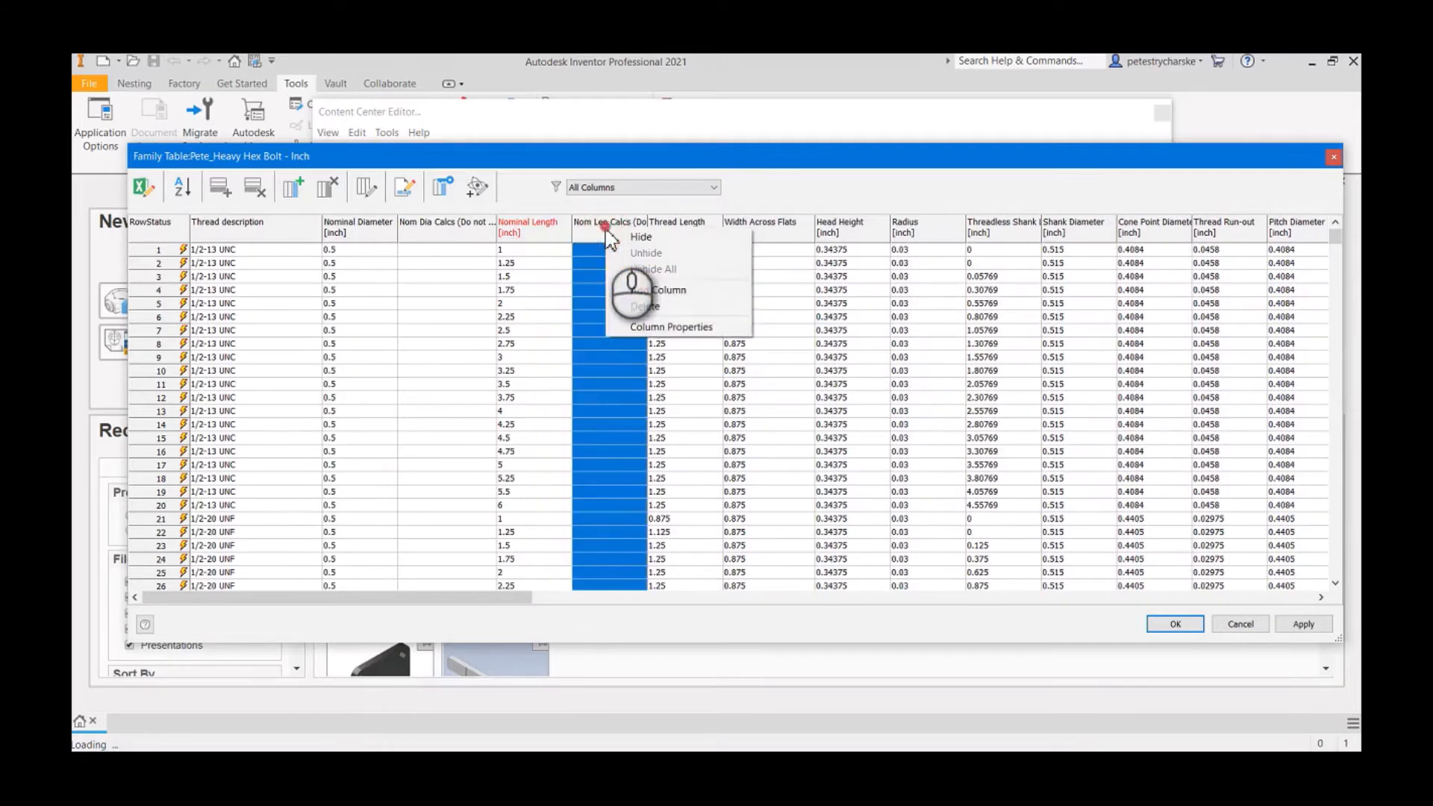
- Add column NLG_Fractional captioned 'Nominal Length Fractional' after Nom Len Calcs
{"action": "left_click", "coordinate": [671, 327]}
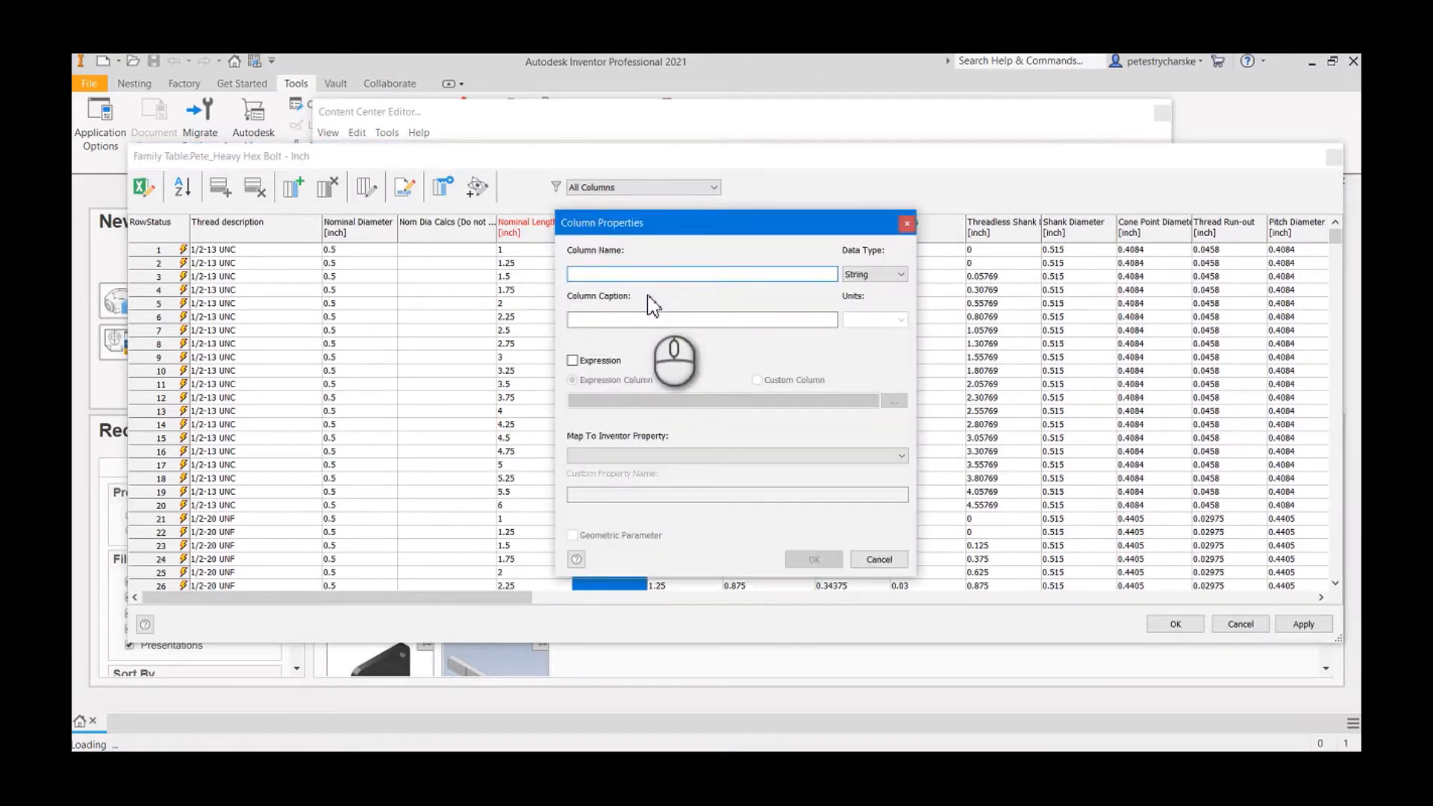
{"action": "type", "text": "N"}
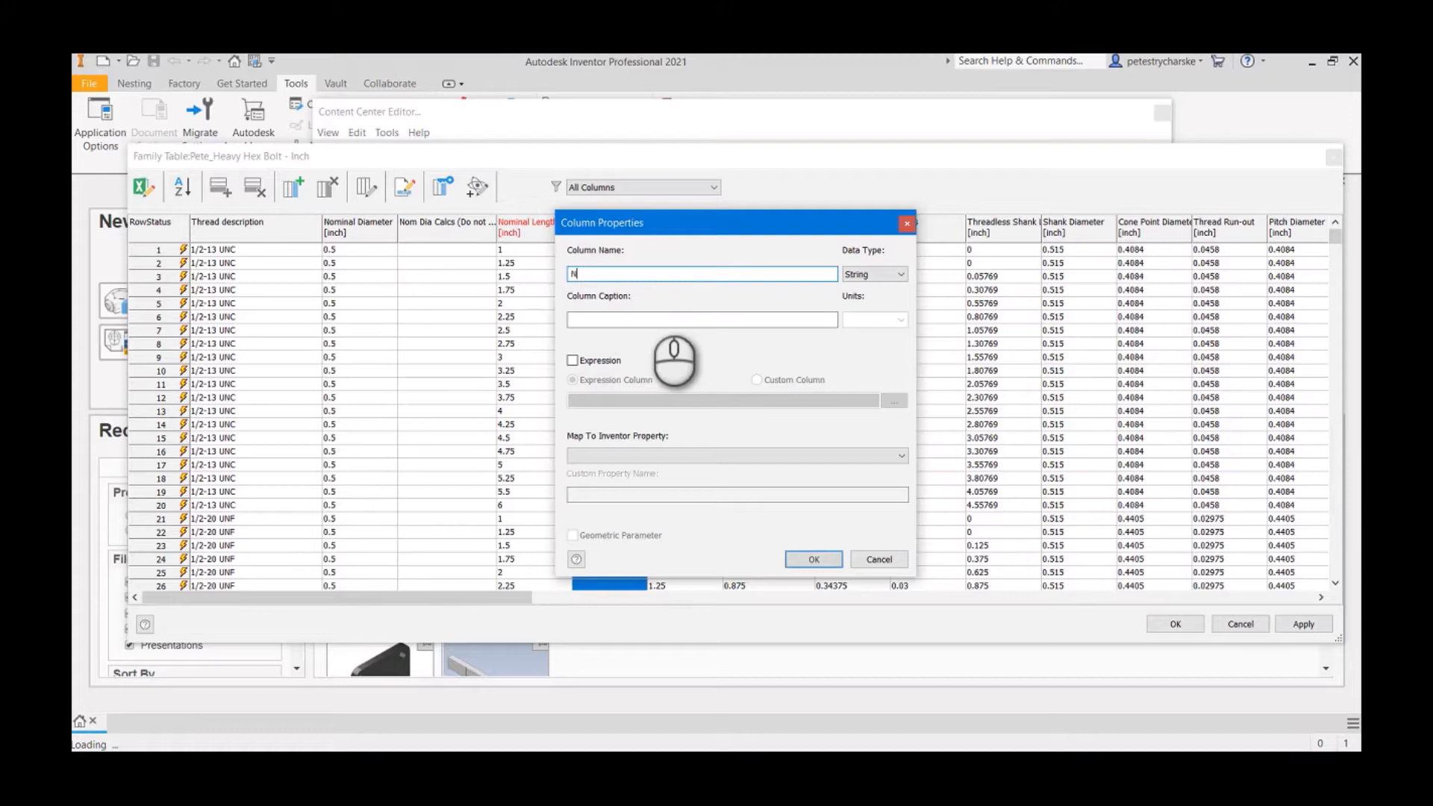
{"action": "type", "text": "L"}
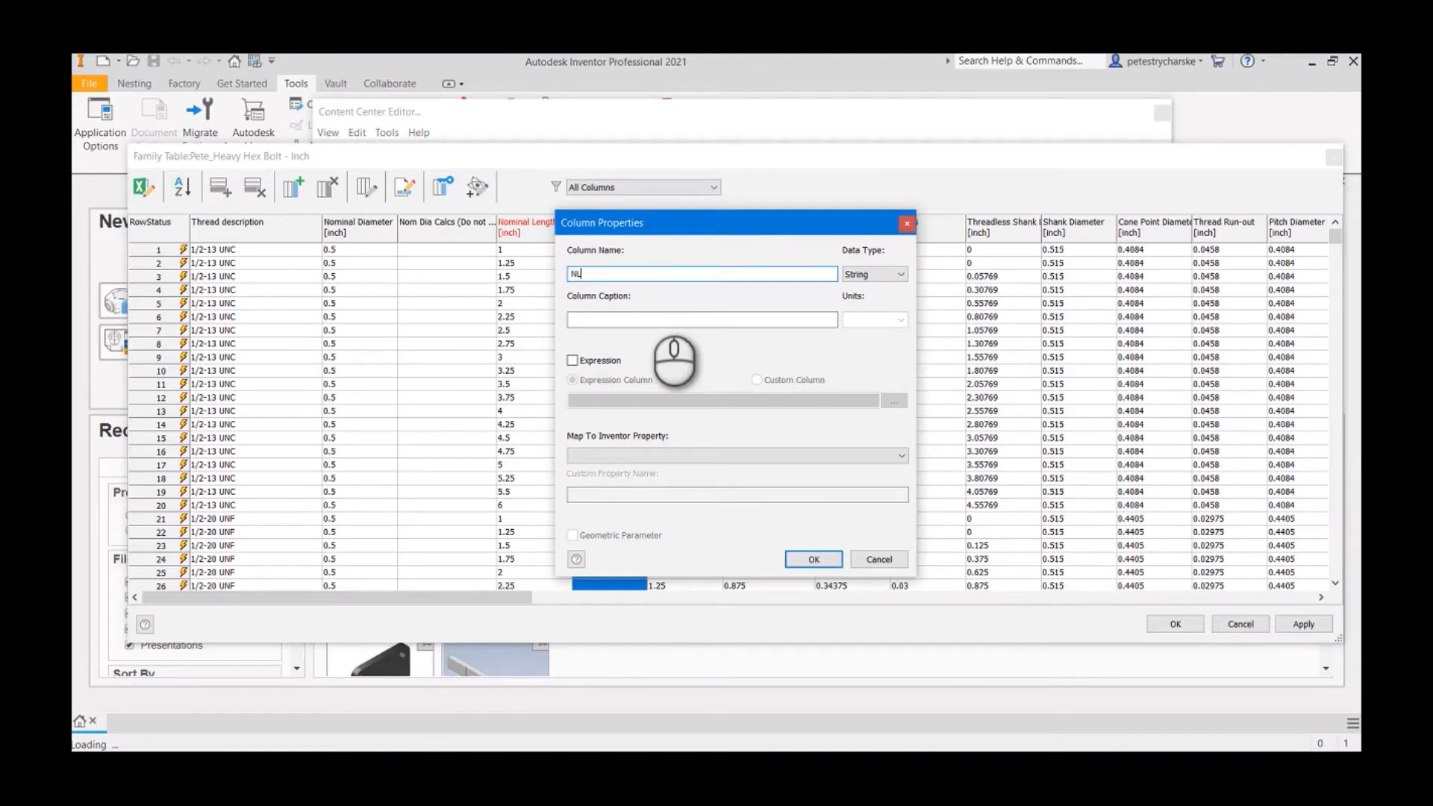
{"action": "type", "text": "LG_Fractional"}
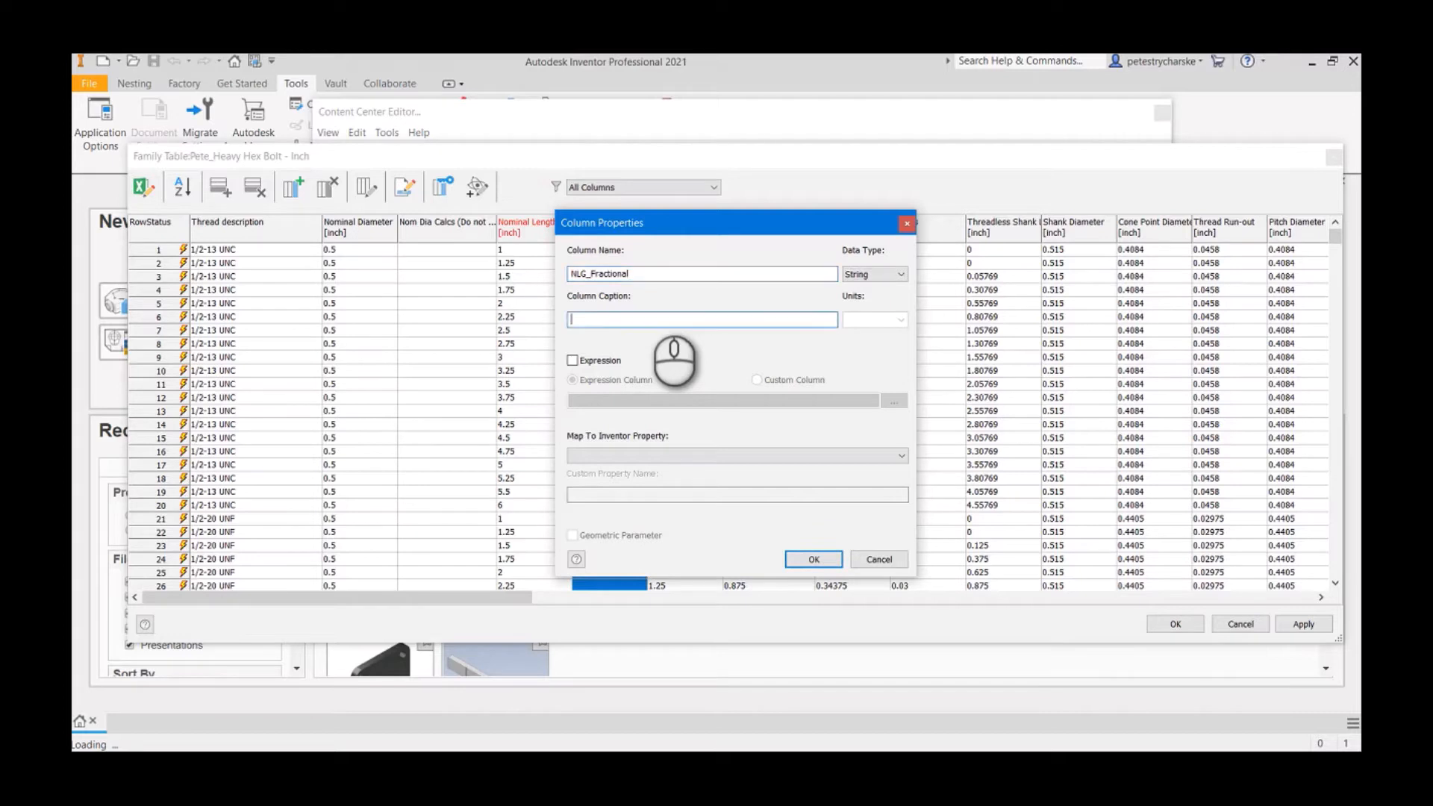
{"action": "type", "text": "Nominal"}
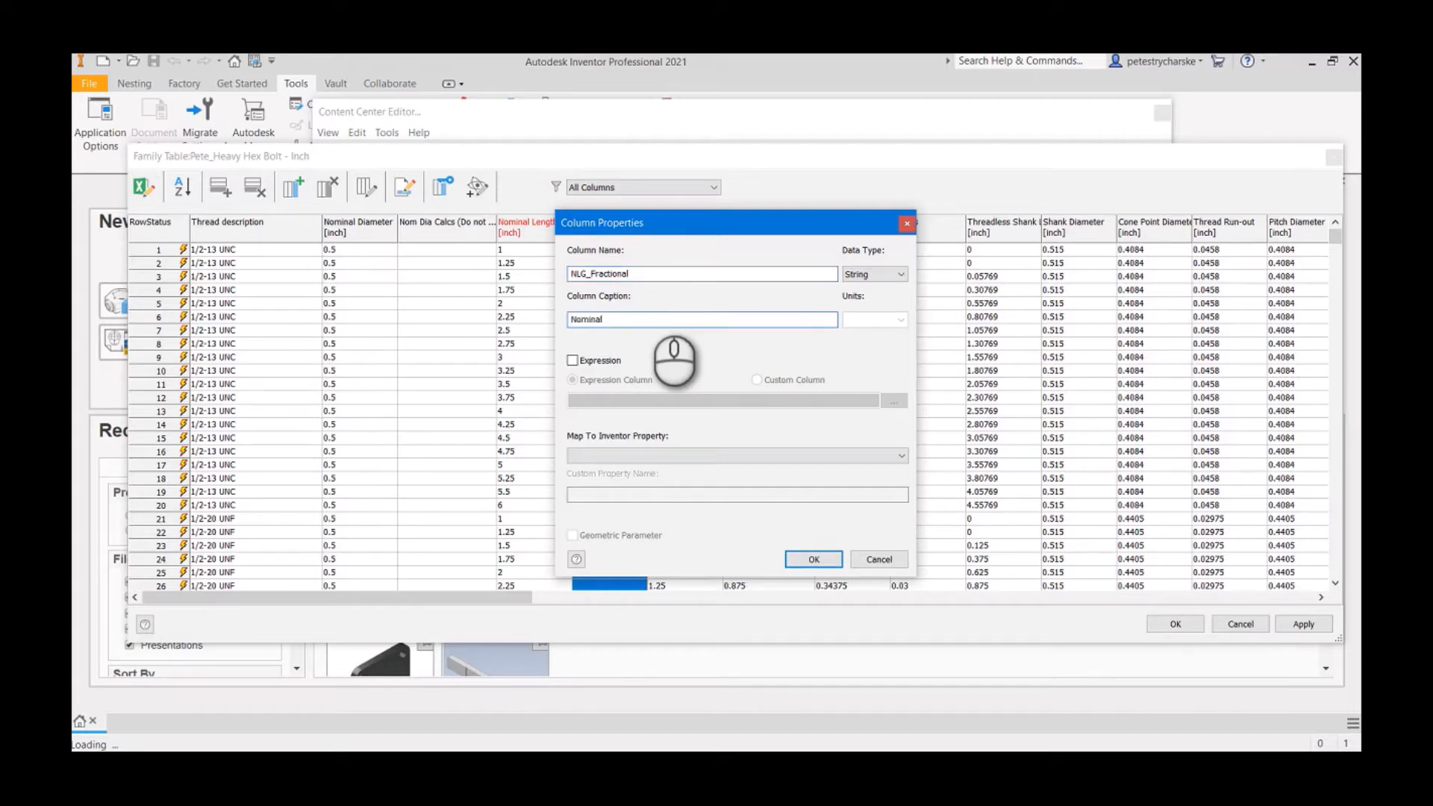
{"action": "type", "text": "Length F"}
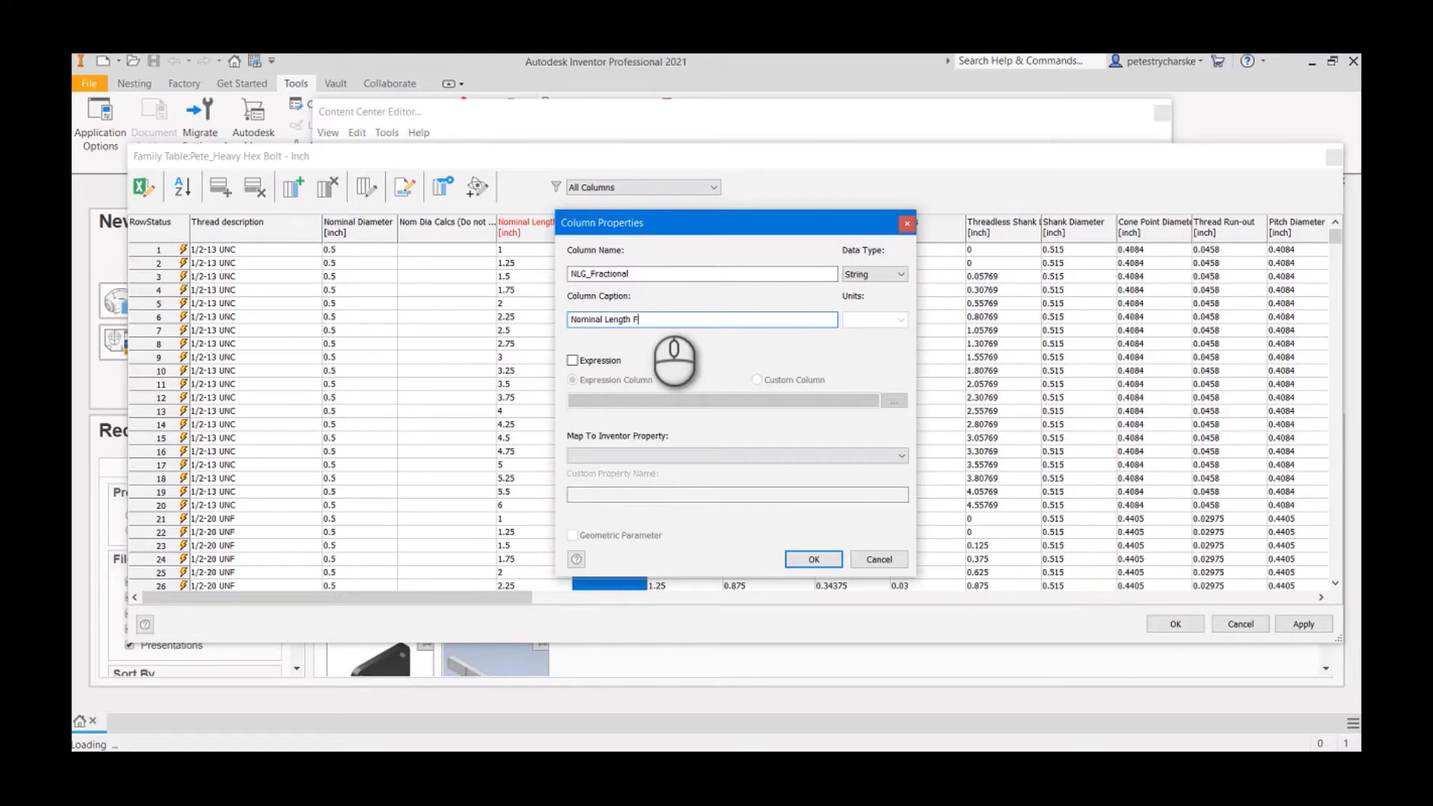
{"action": "type", "text": "ractional"}
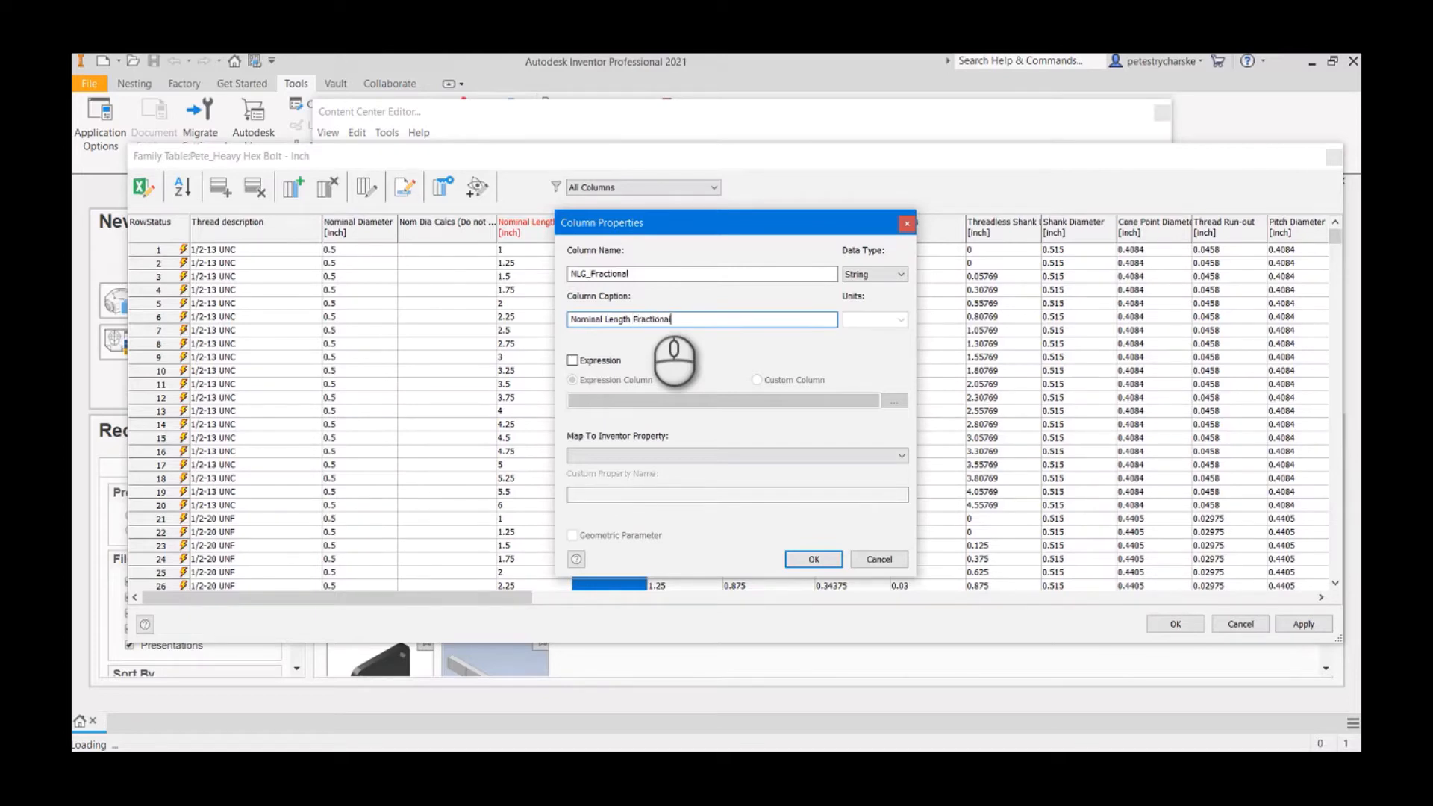
{"action": "left_click", "coordinate": [812, 558]}
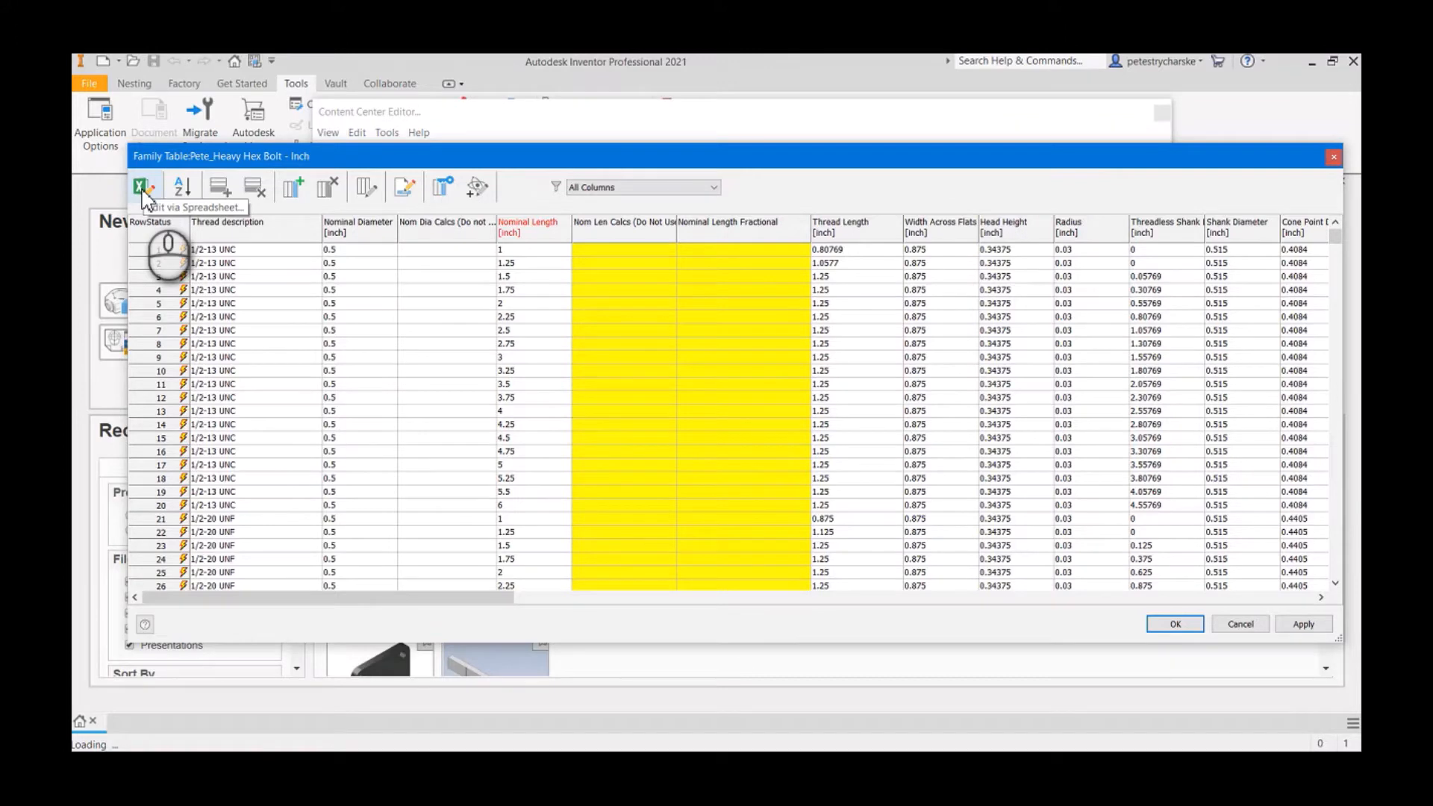
{"action": "mouse_move", "coordinate": [144, 188]}
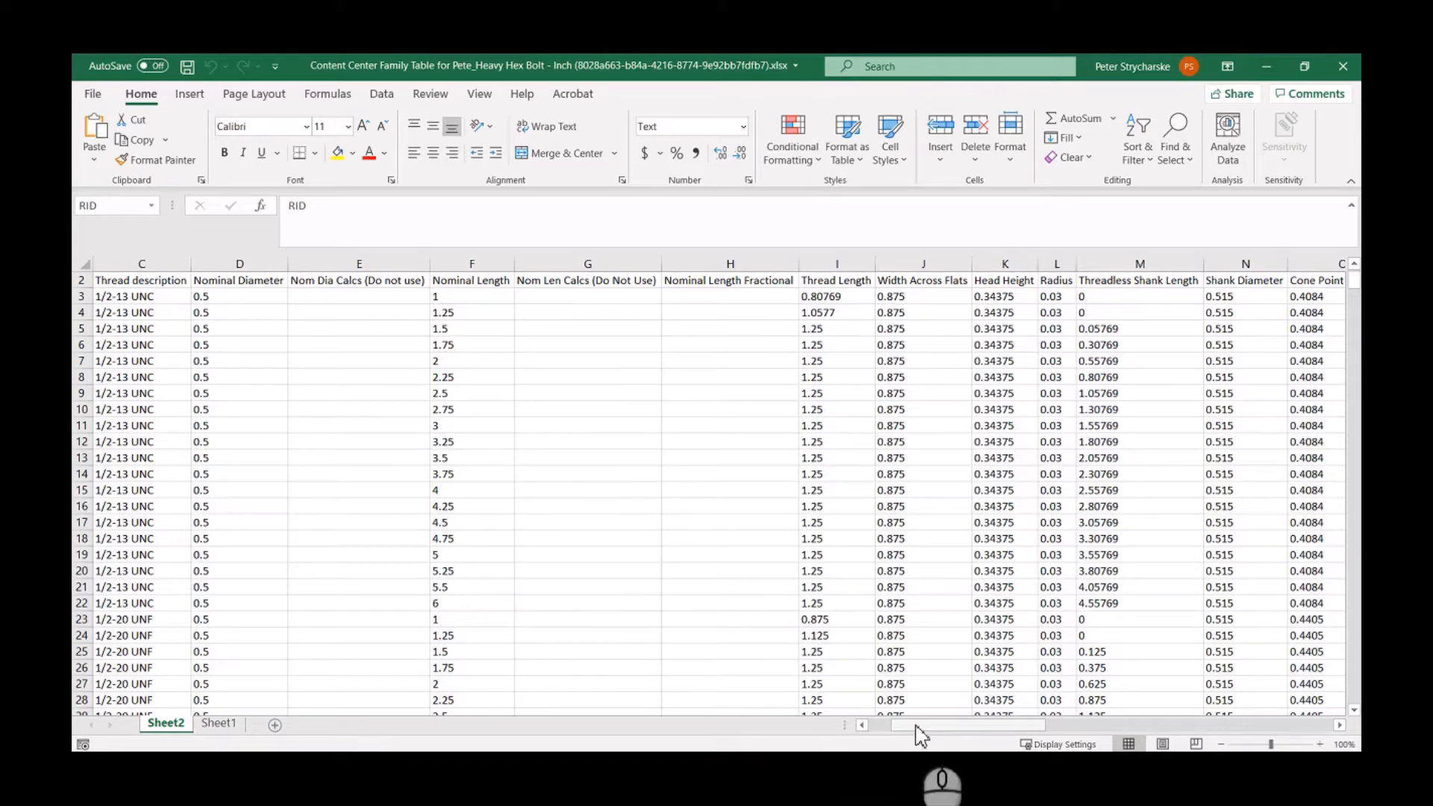
- Copy the Nominal Length values from column F into column G starting at G3
{"action": "left_click_drag", "start_coordinate": [472, 296], "coordinate": [471, 345]}
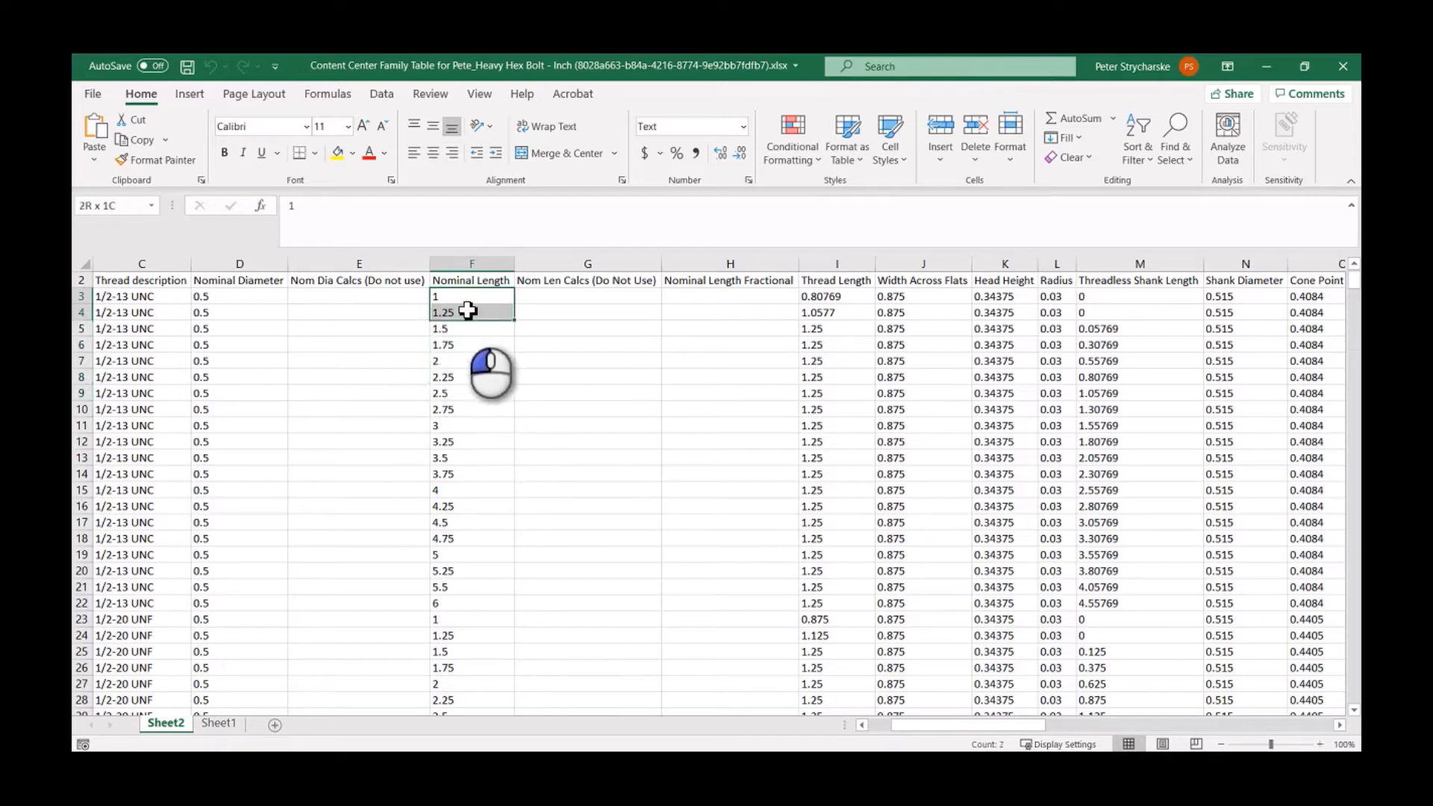
{"action": "left_click_drag", "start_coordinate": [470, 312], "coordinate": [471, 360]}
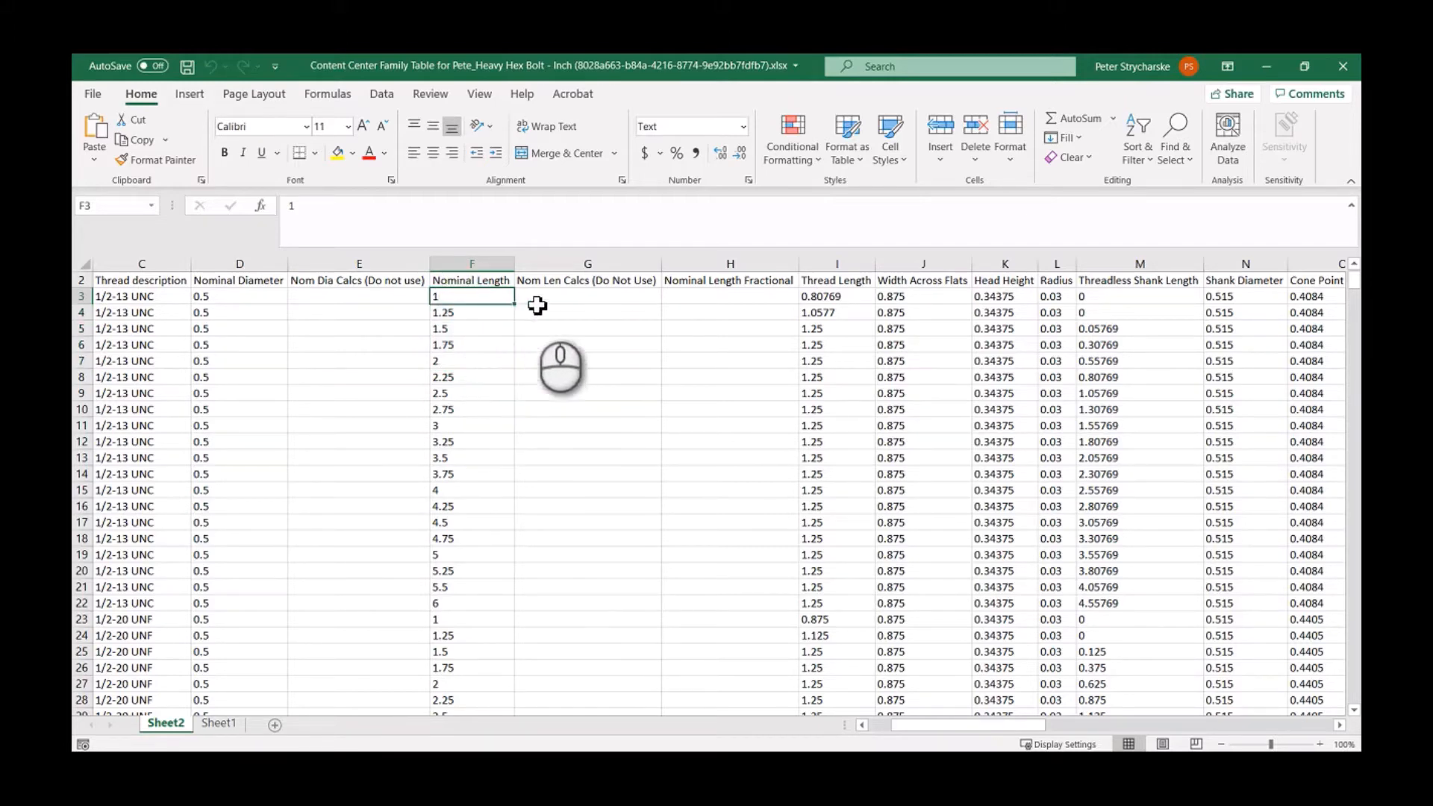
{"action": "mouse_move", "coordinate": [590, 302]}
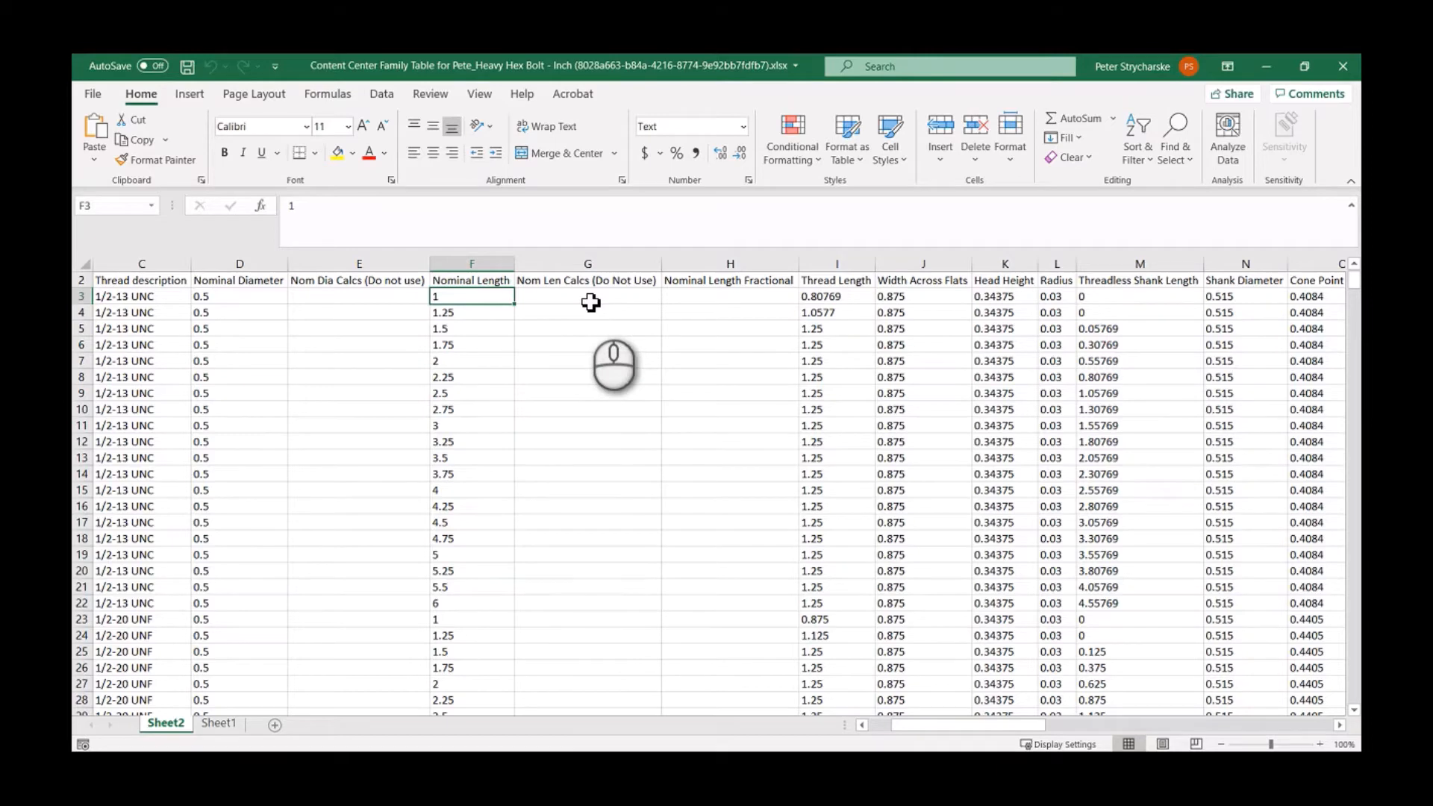
{"action": "mouse_move", "coordinate": [510, 297]}
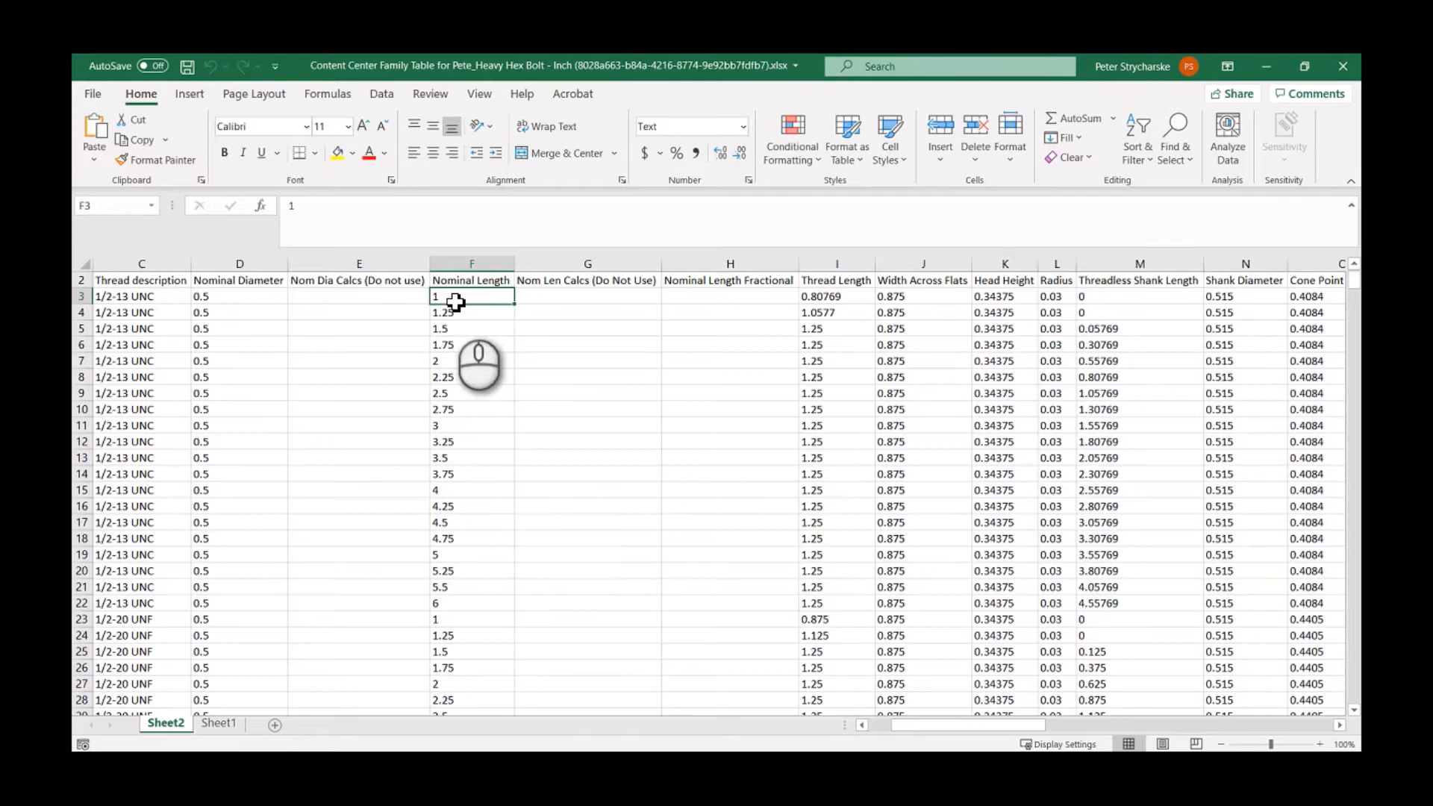
{"action": "scroll", "scroll_direction": "down", "scroll_amount": 3}
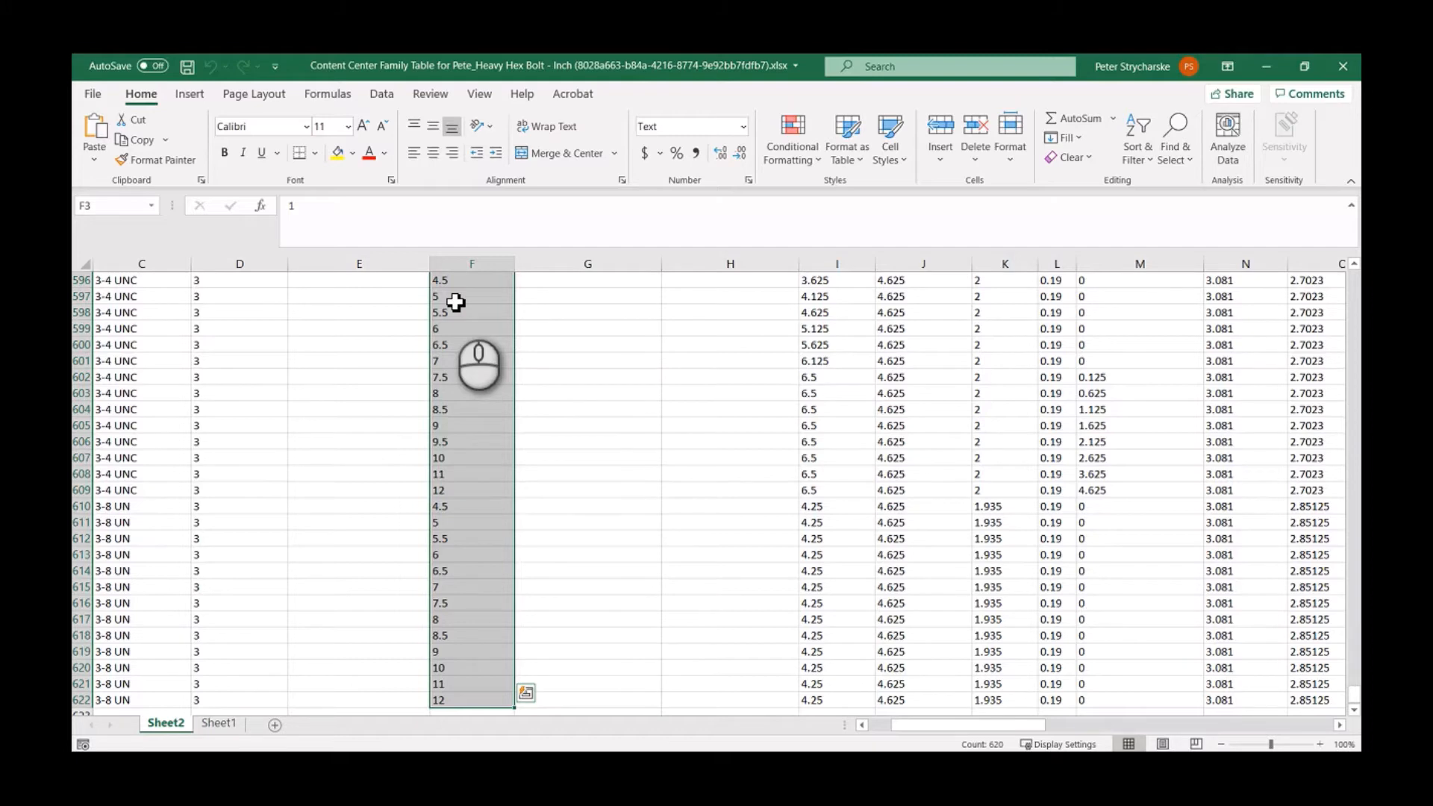
{"action": "key", "text": "ctrl+c"}
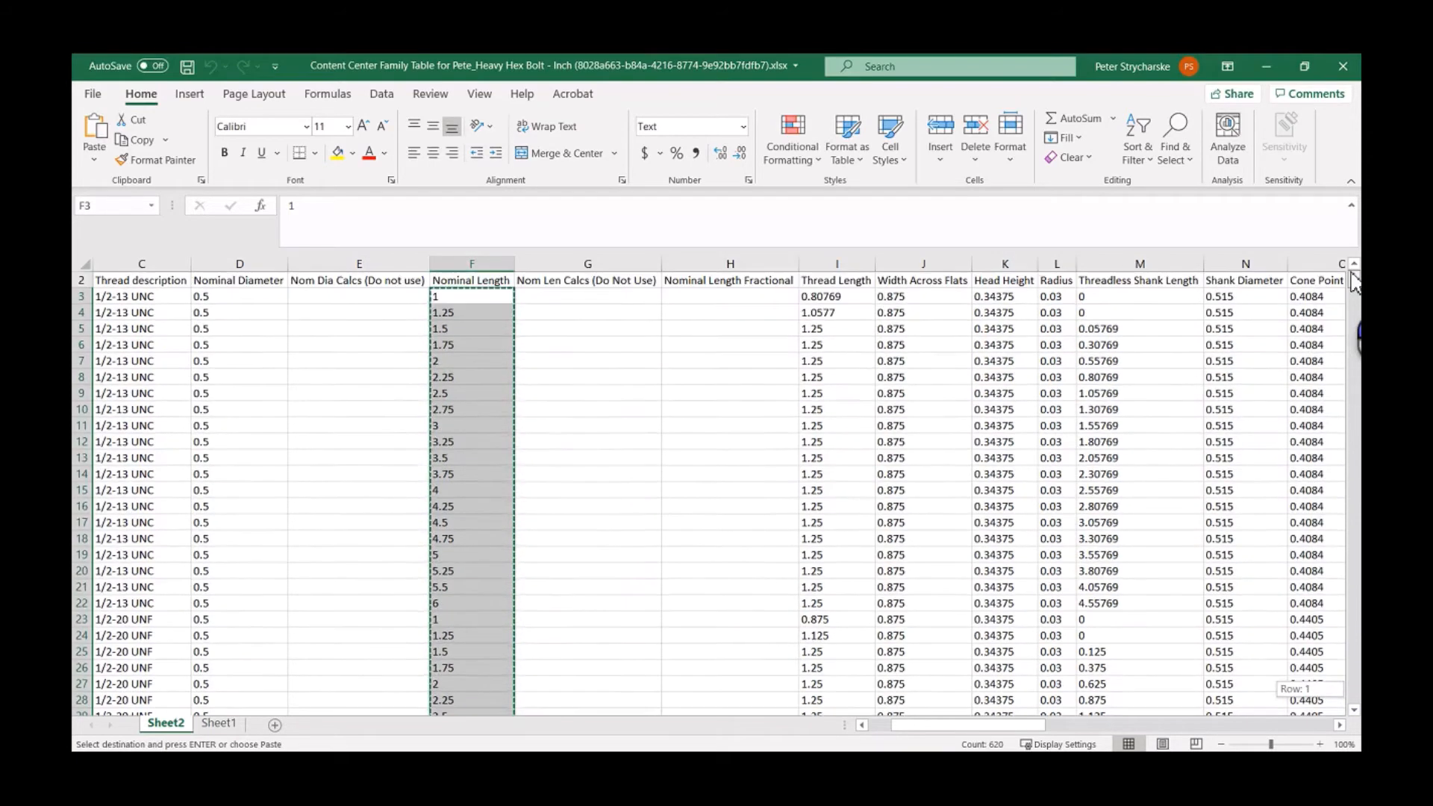
{"action": "left_click", "coordinate": [587, 296]}
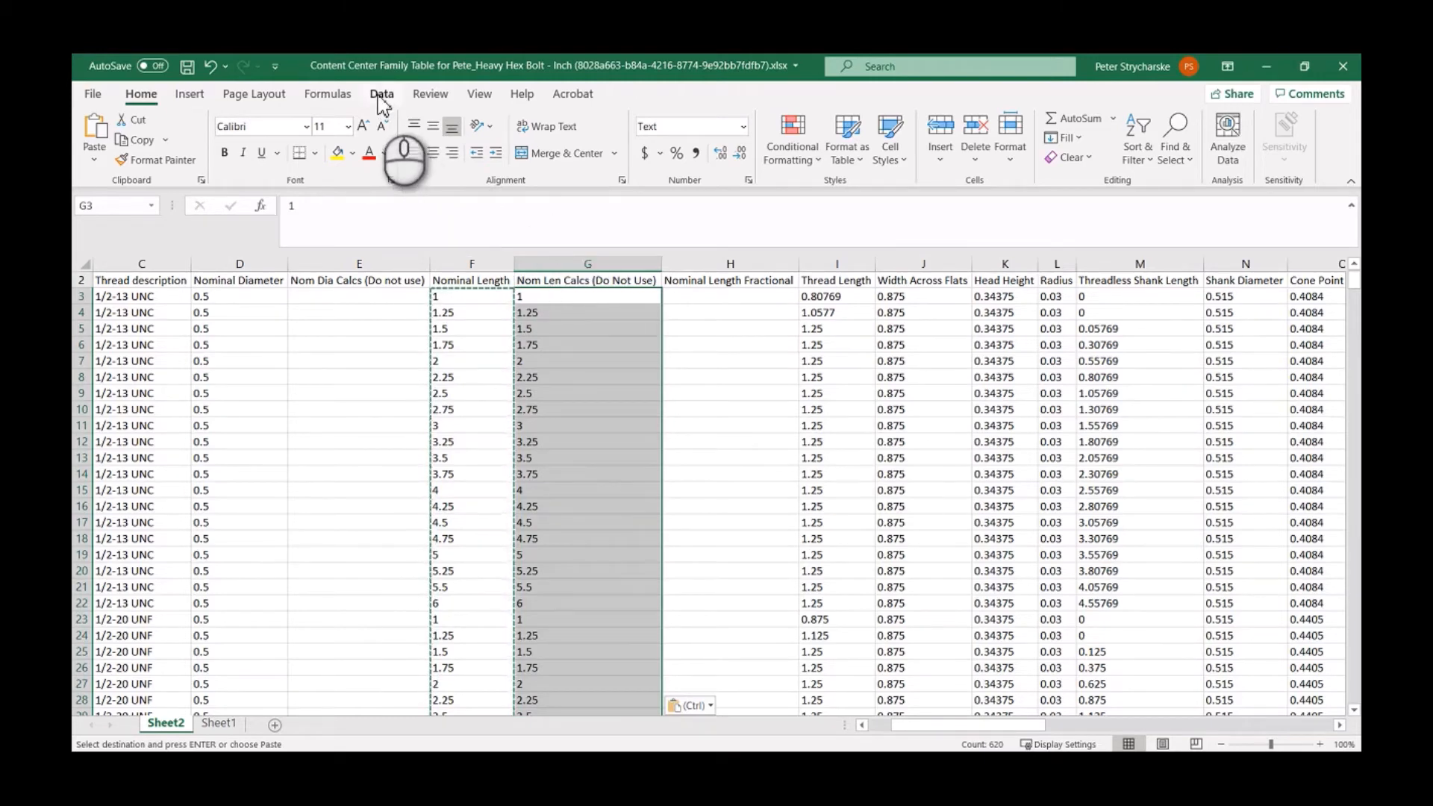
- Convert column G from text to numbers with Data > Text to Columns, Next twice, Finish
{"action": "left_click", "coordinate": [382, 93]}
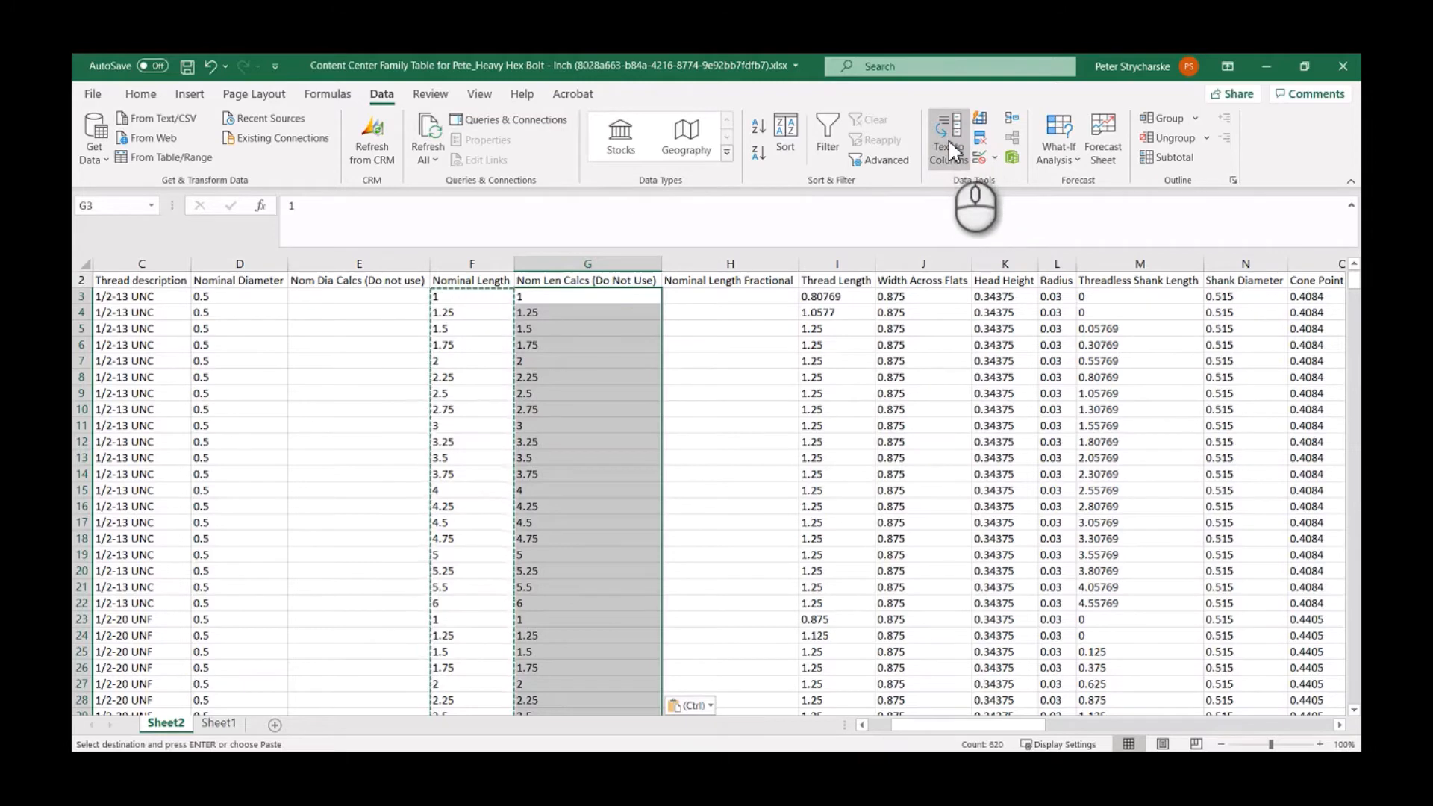
{"action": "mouse_move", "coordinate": [948, 138]}
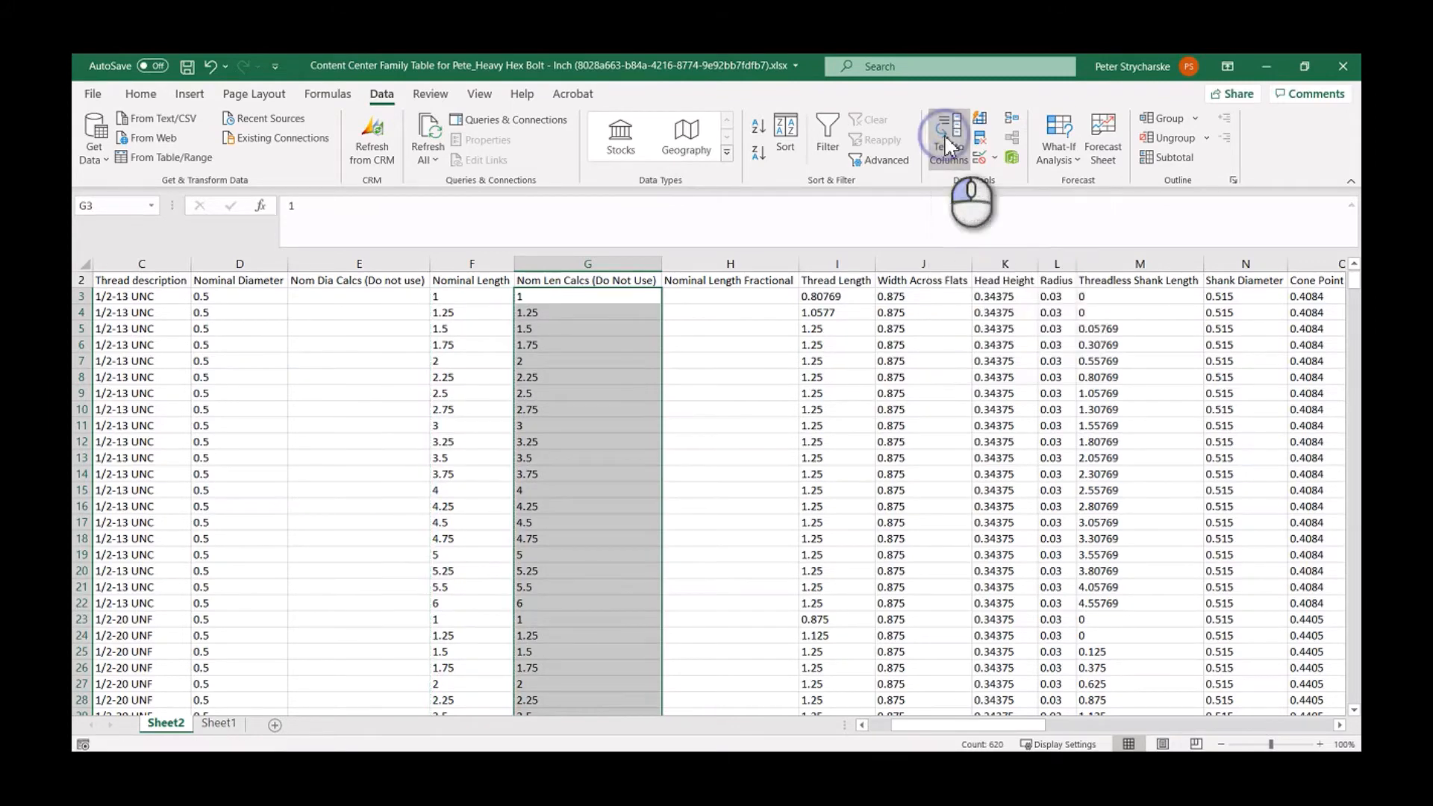
{"action": "left_click", "coordinate": [948, 138]}
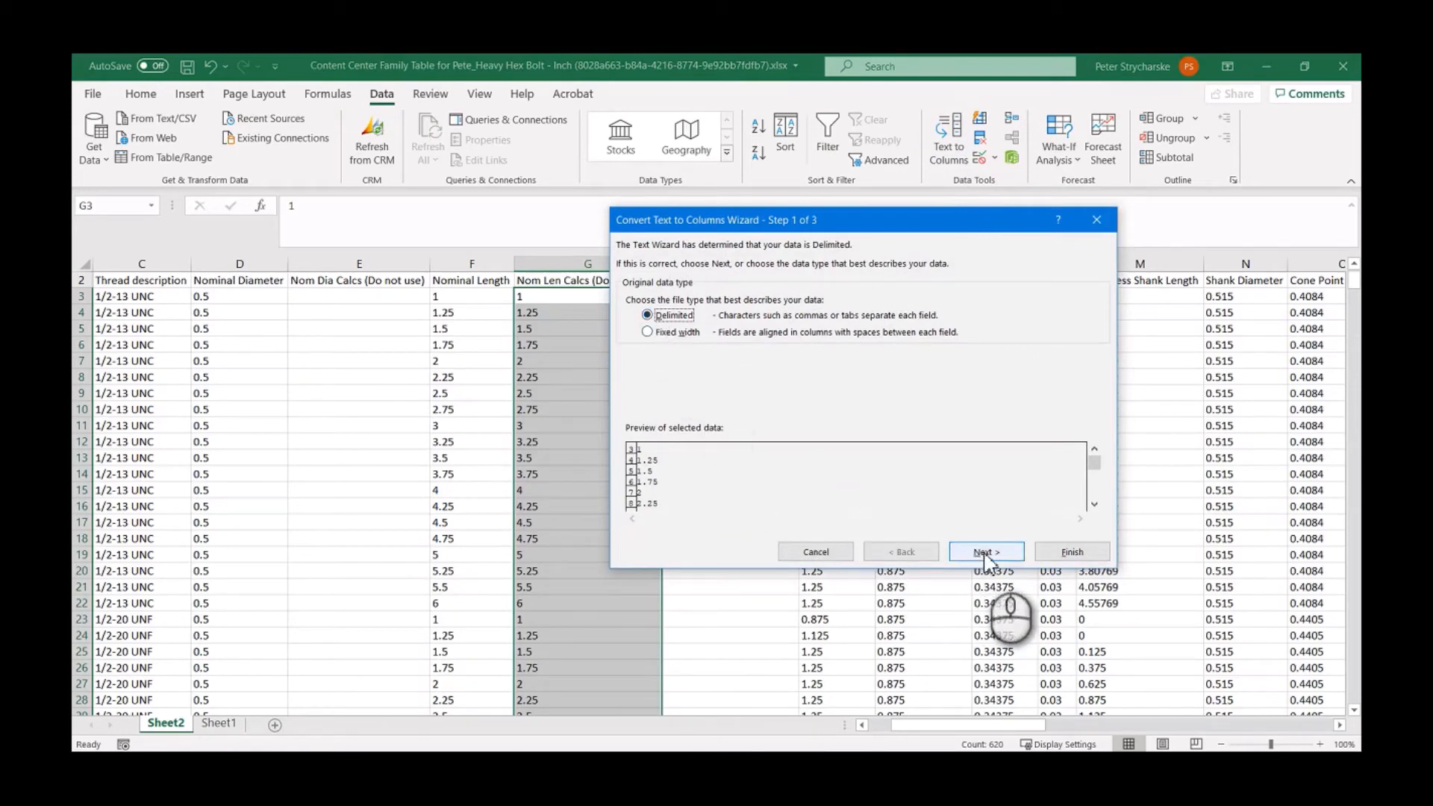
{"action": "left_click", "coordinate": [986, 551]}
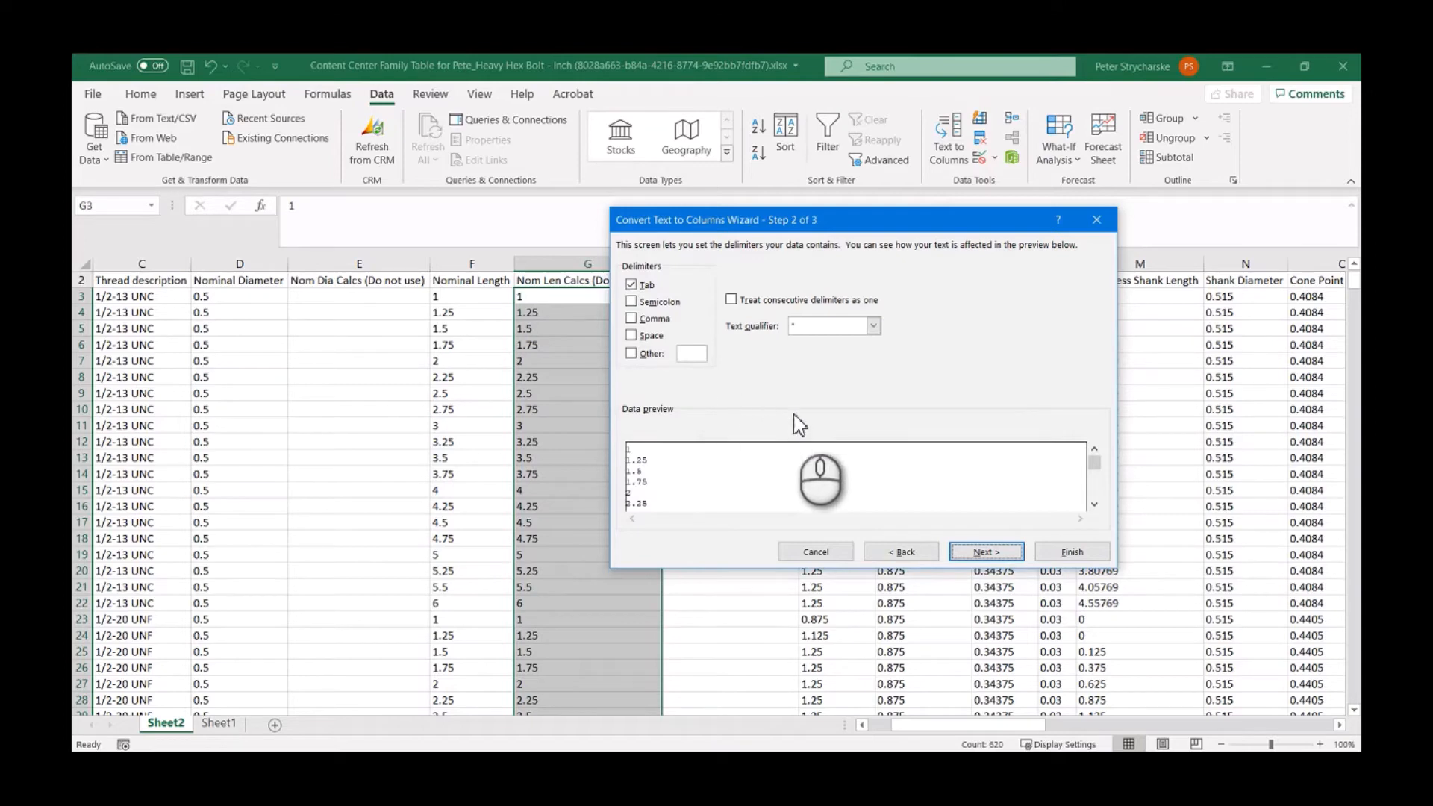
{"action": "left_click", "coordinate": [985, 551]}
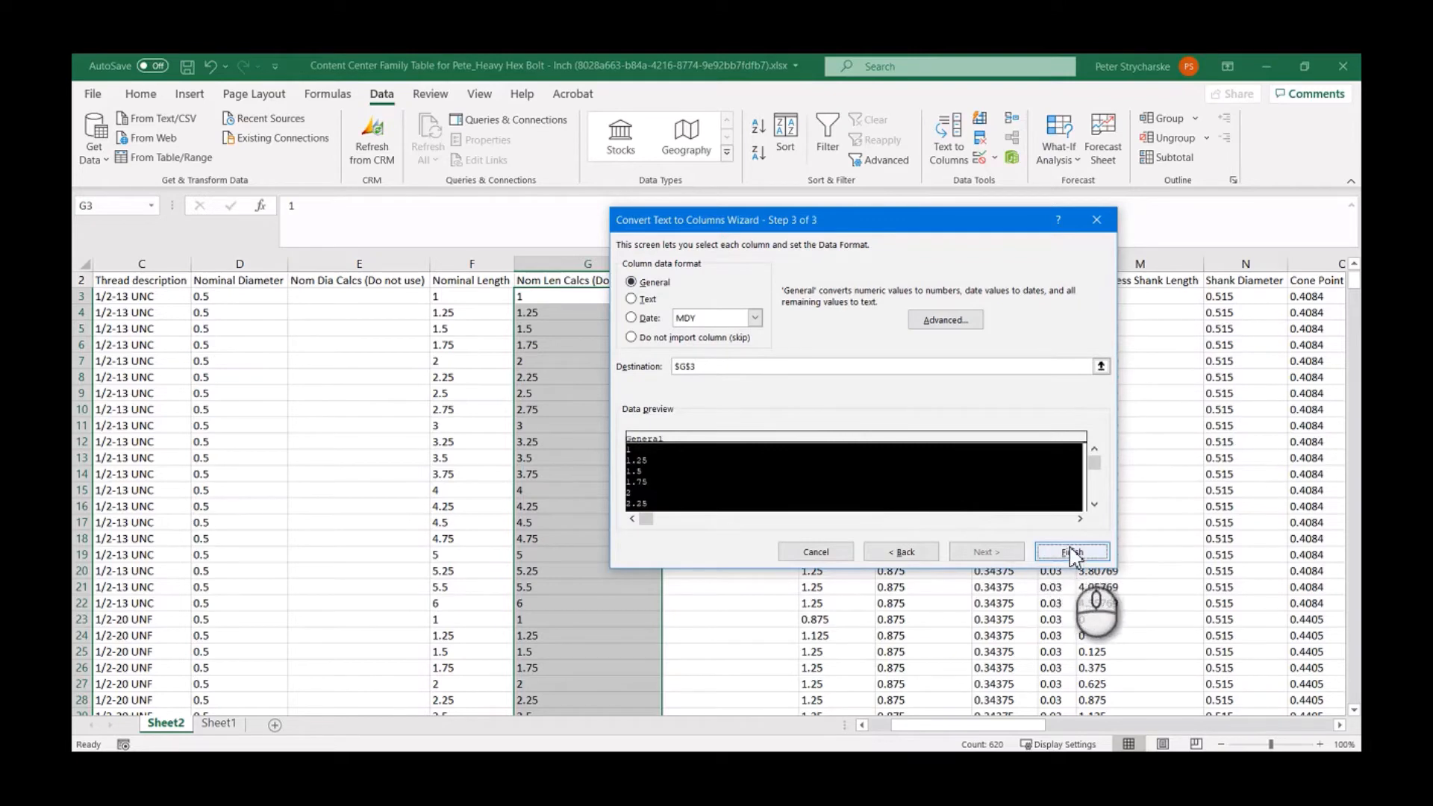
{"action": "left_click", "coordinate": [1072, 551]}
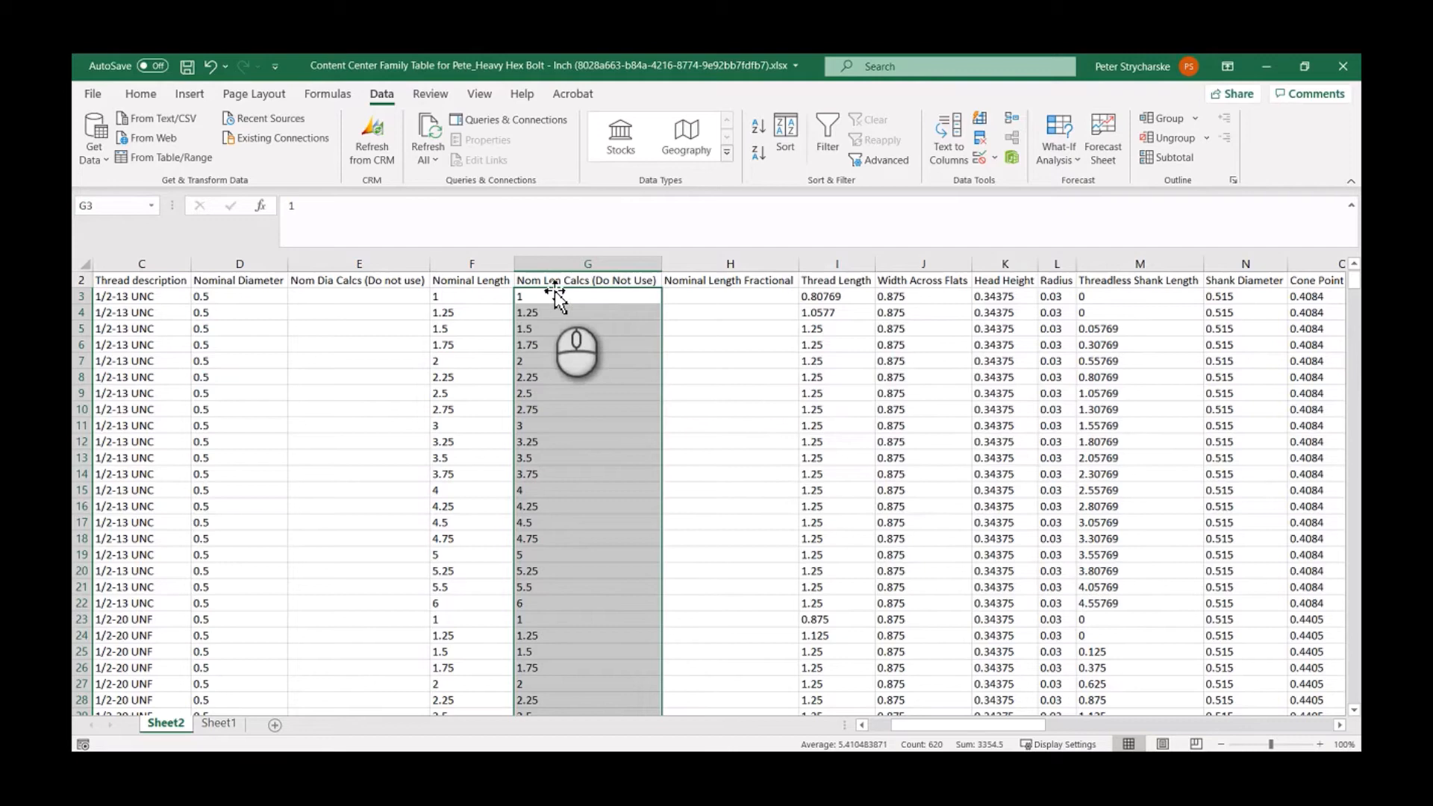
{"action": "mouse_move", "coordinate": [581, 306]}
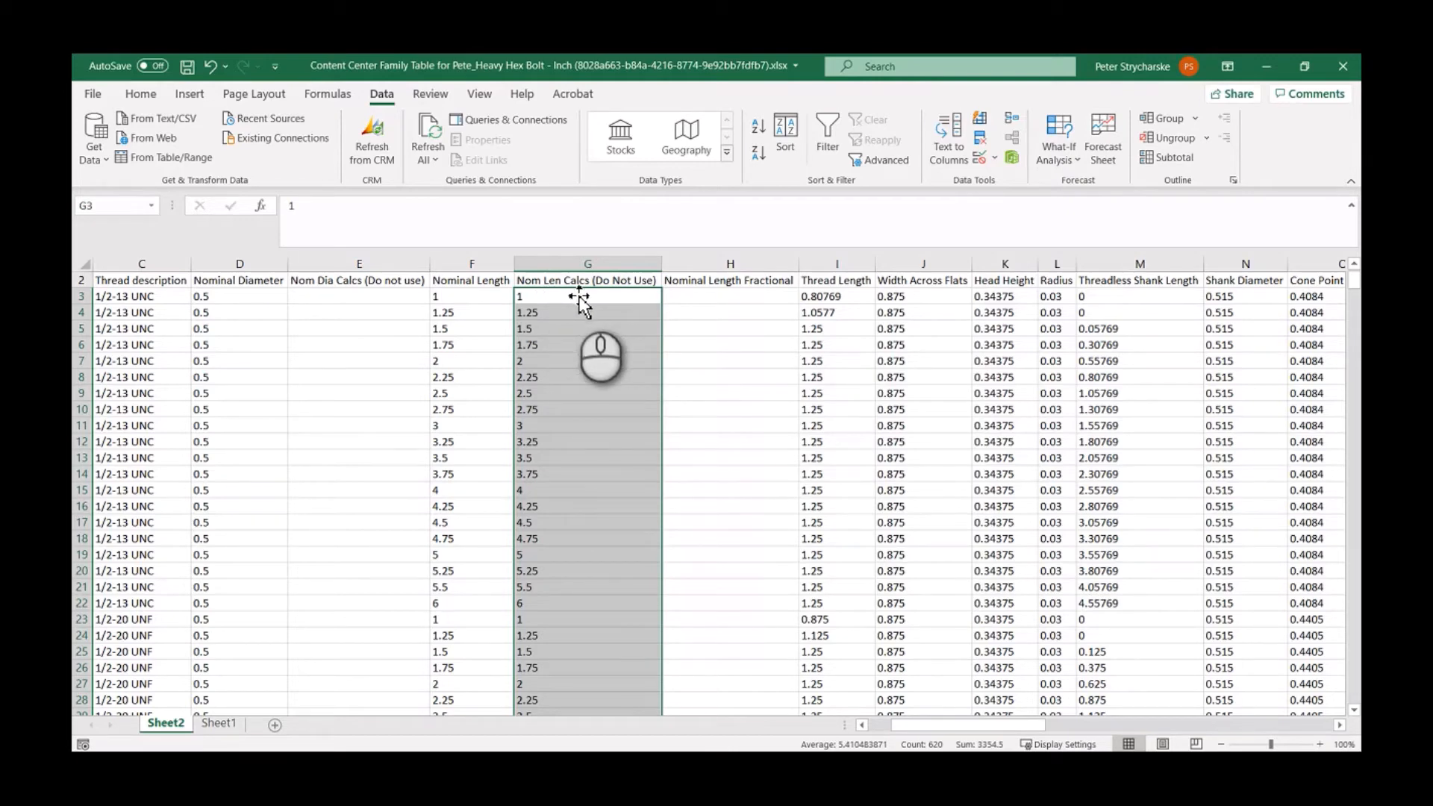
{"action": "mouse_move", "coordinate": [594, 303]}
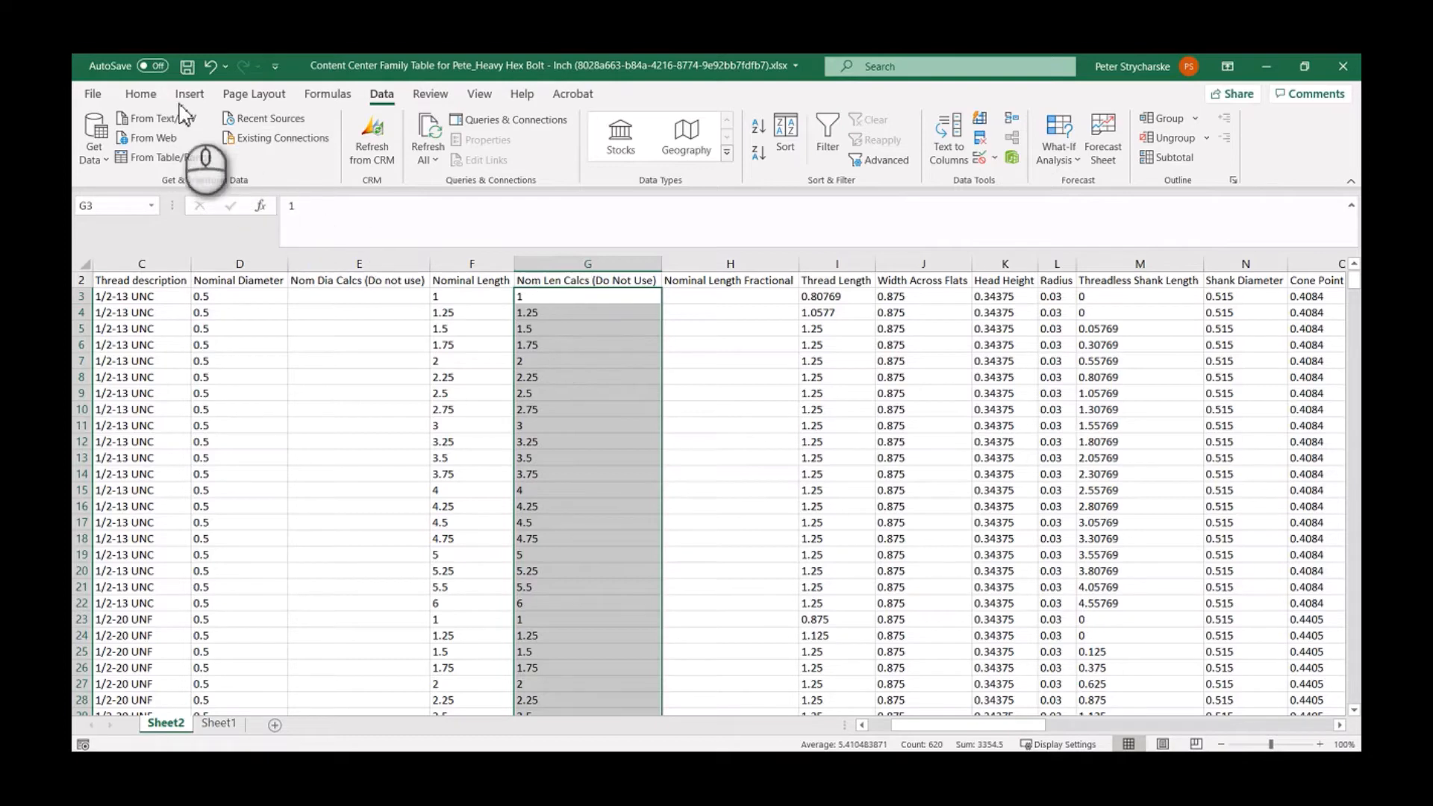
- Apply a custom number format #-?/? to column G so lengths show as mixed fractions
{"action": "left_click", "coordinate": [140, 93]}
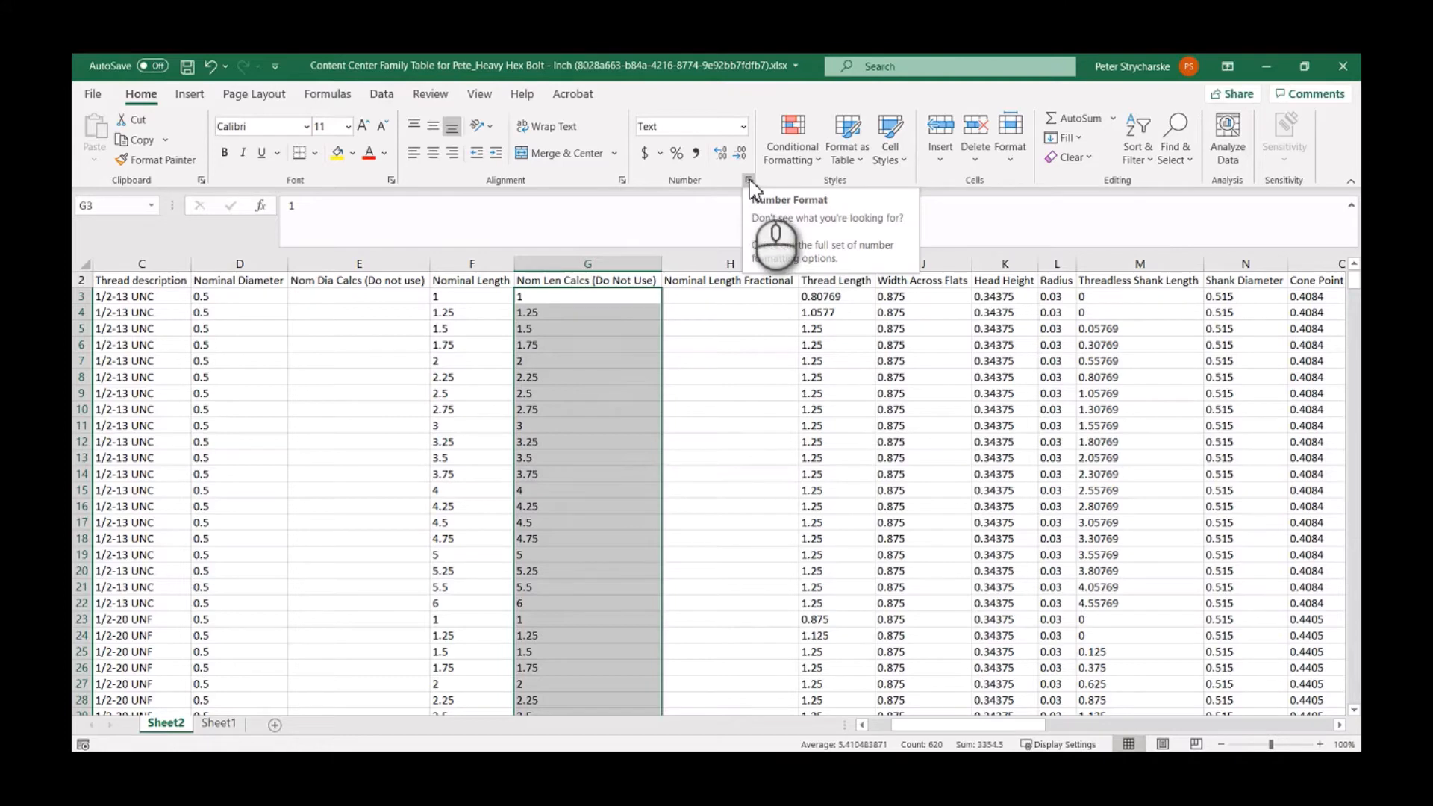
{"action": "mouse_move", "coordinate": [748, 178]}
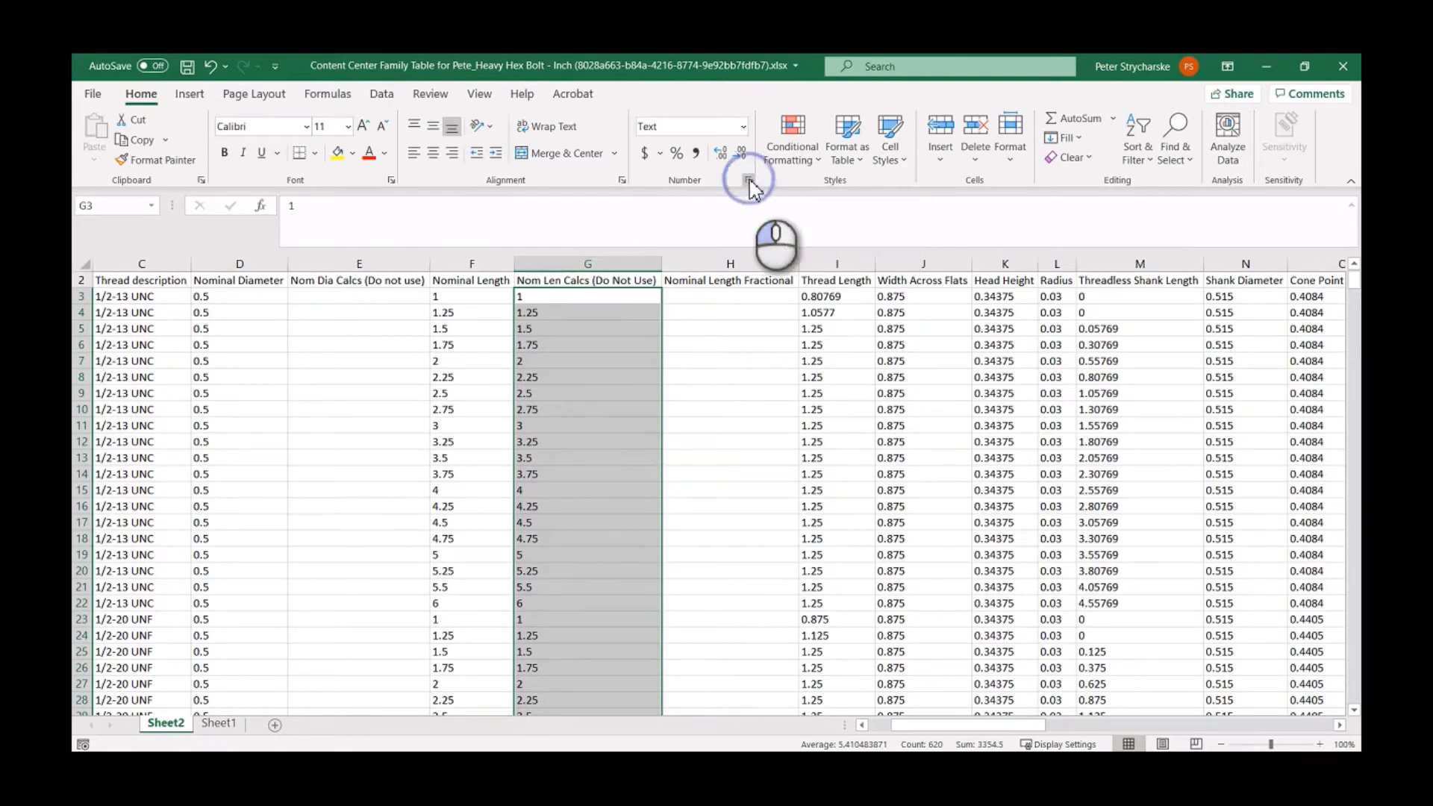
{"action": "left_click", "coordinate": [748, 179]}
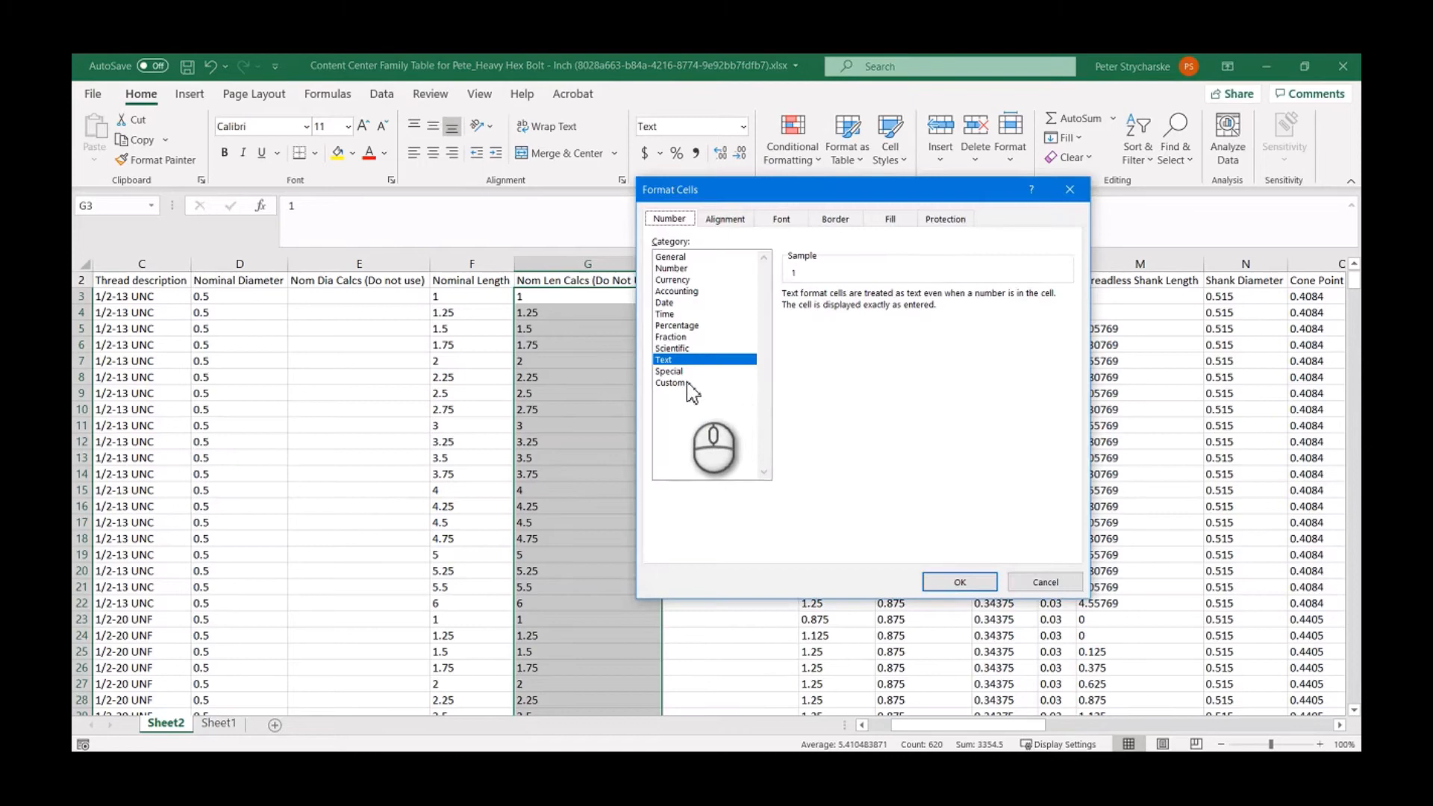
{"action": "left_click", "coordinate": [671, 383]}
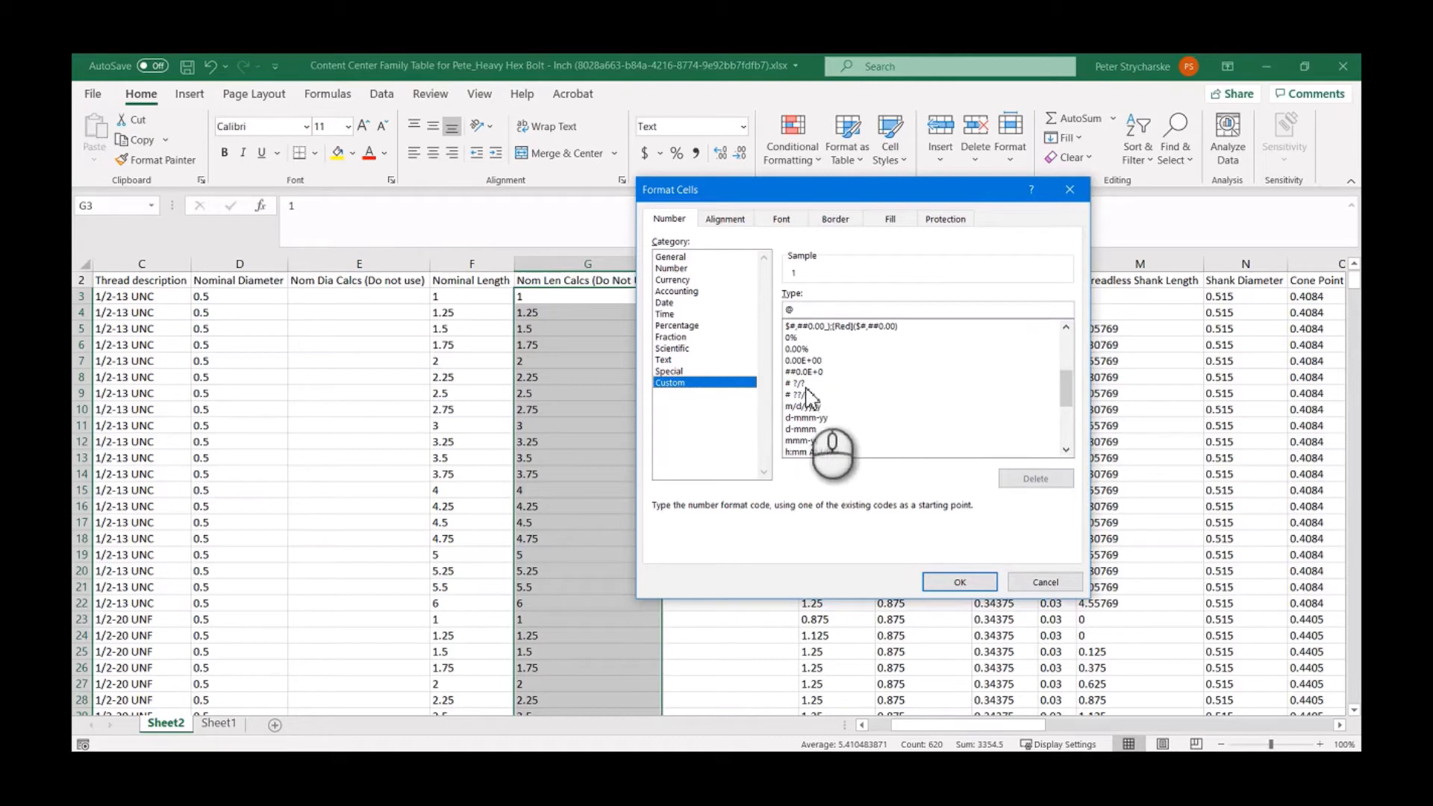
{"action": "left_click", "coordinate": [803, 383]}
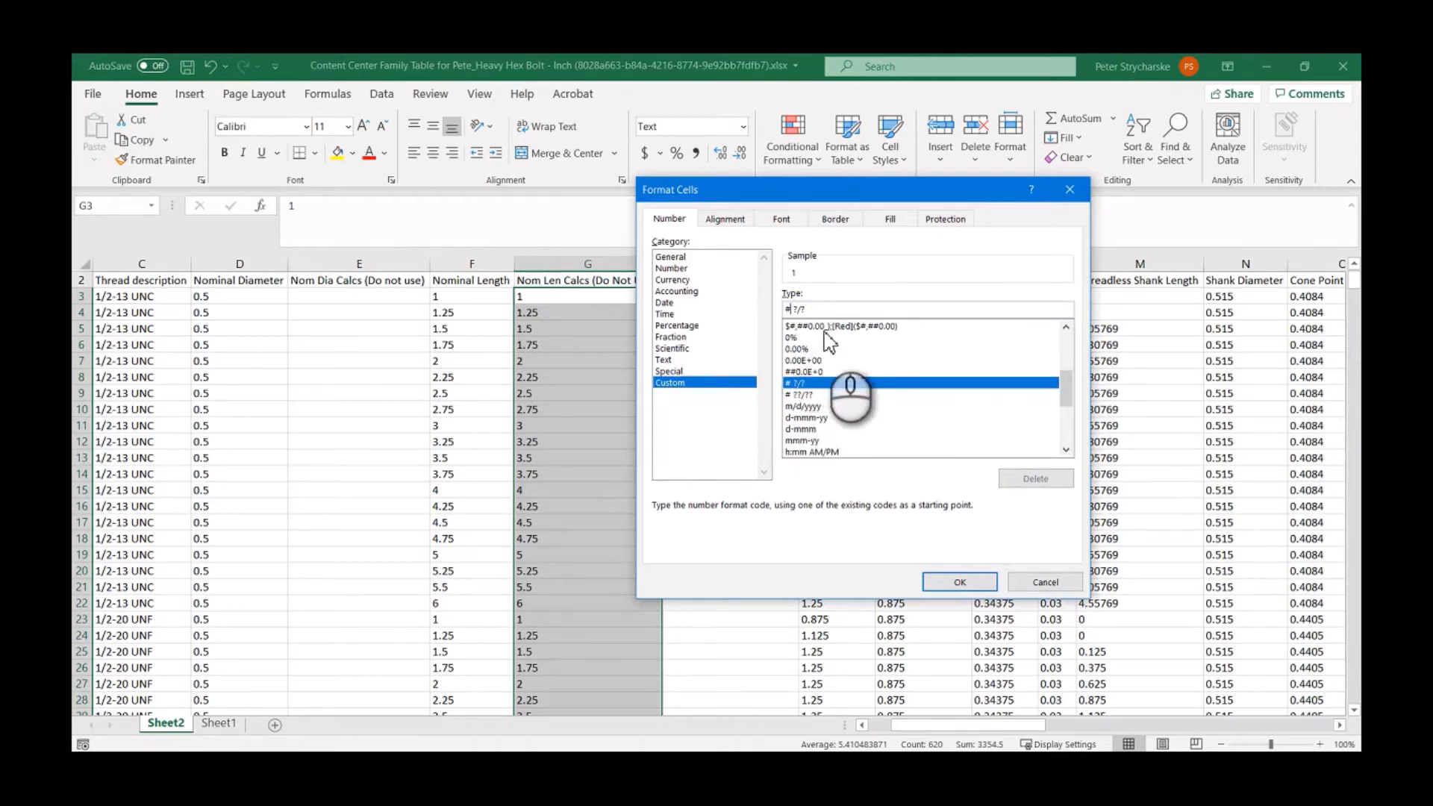
{"action": "left_click", "coordinate": [805, 394]}
{"action": "type", "text": "32"}
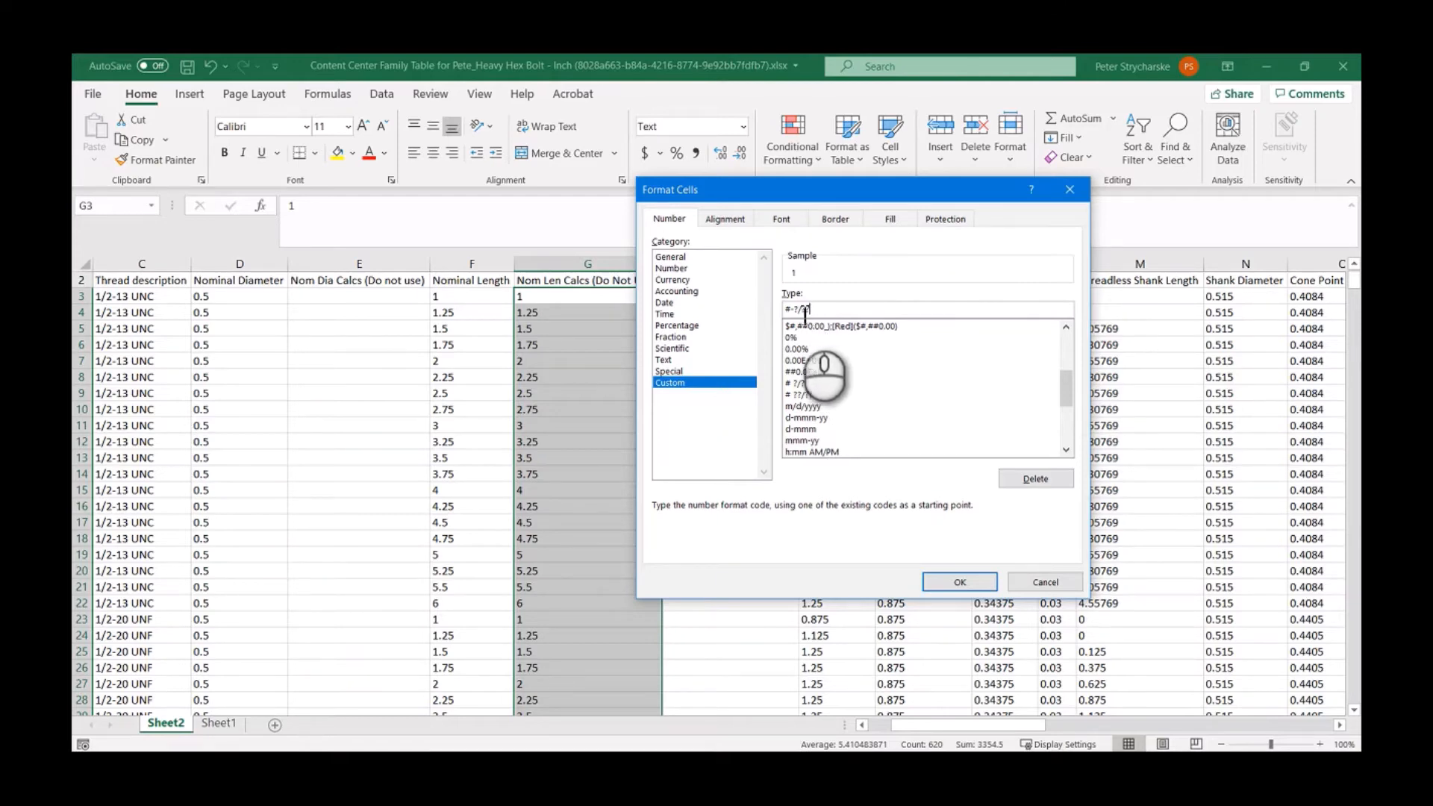
{"action": "type", "text": "?"}
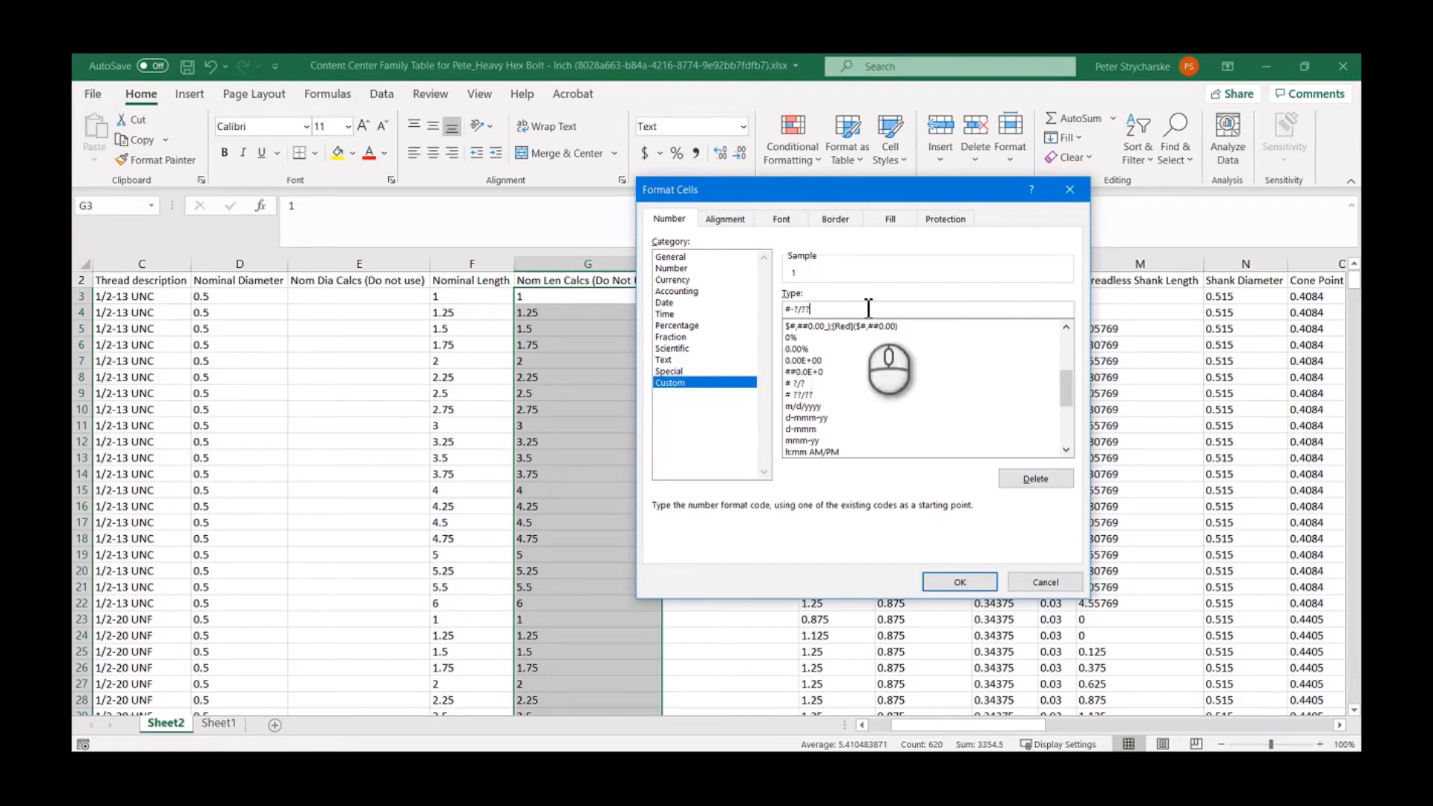
{"action": "left_click", "coordinate": [958, 583]}
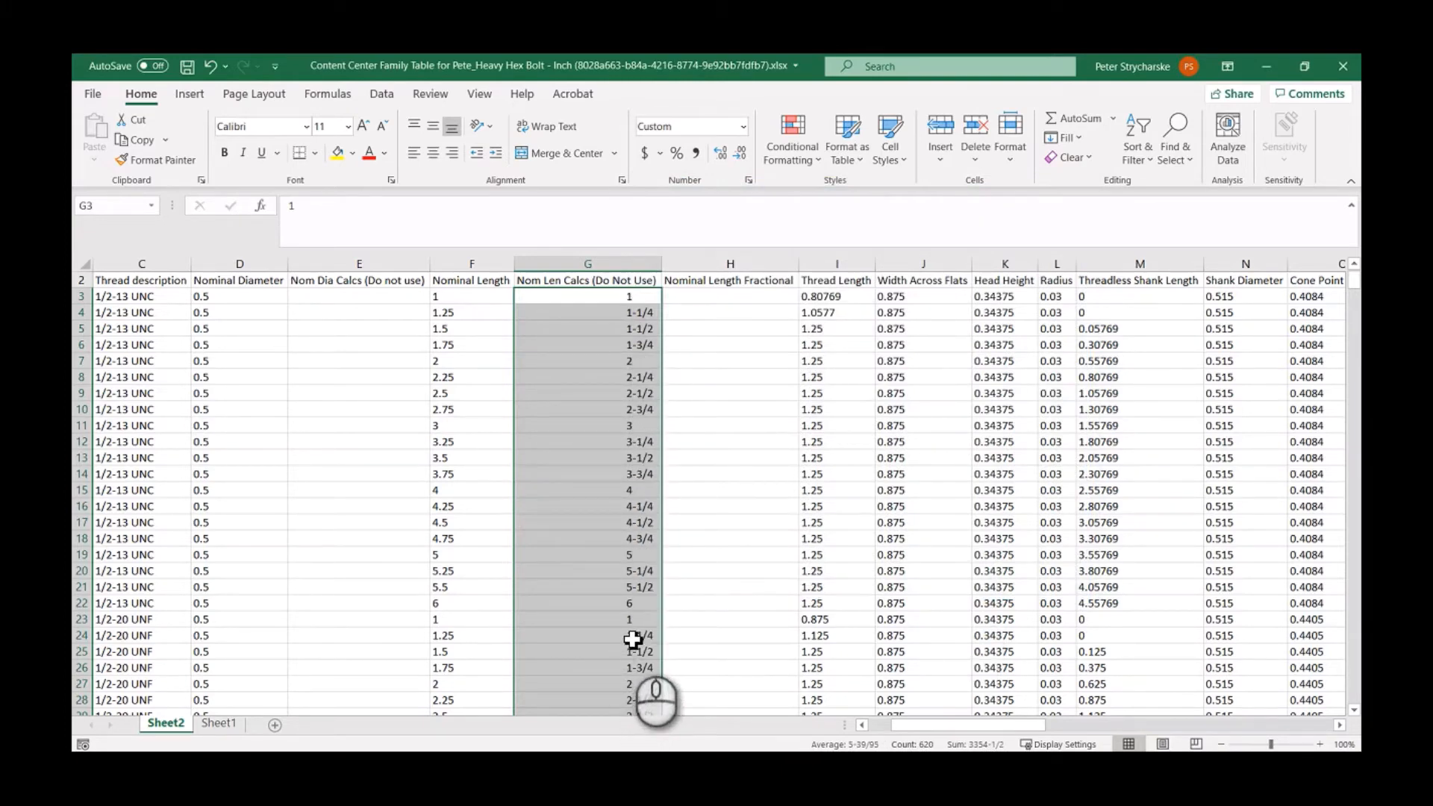
{"action": "mouse_move", "coordinate": [699, 346]}
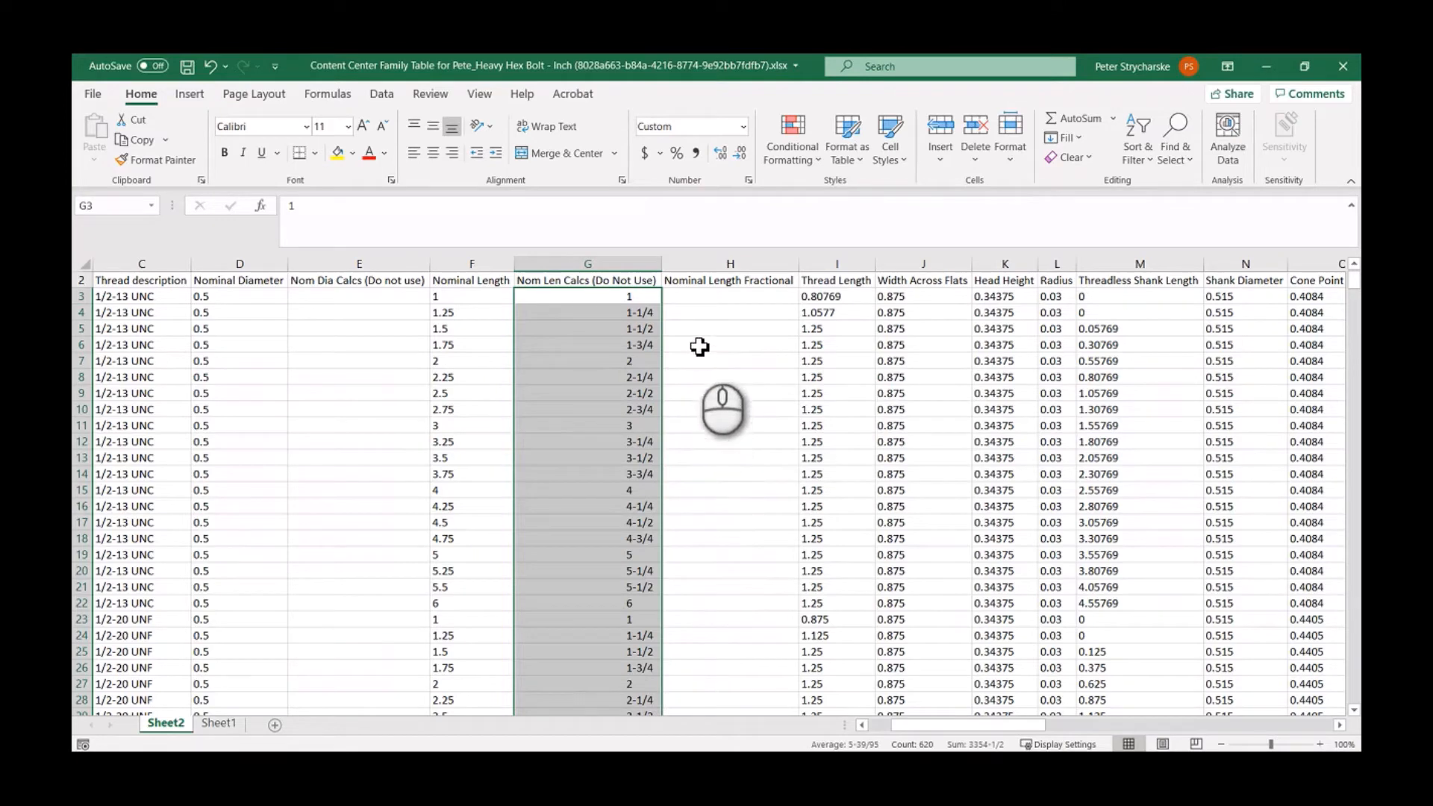
{"action": "mouse_move", "coordinate": [718, 297]}
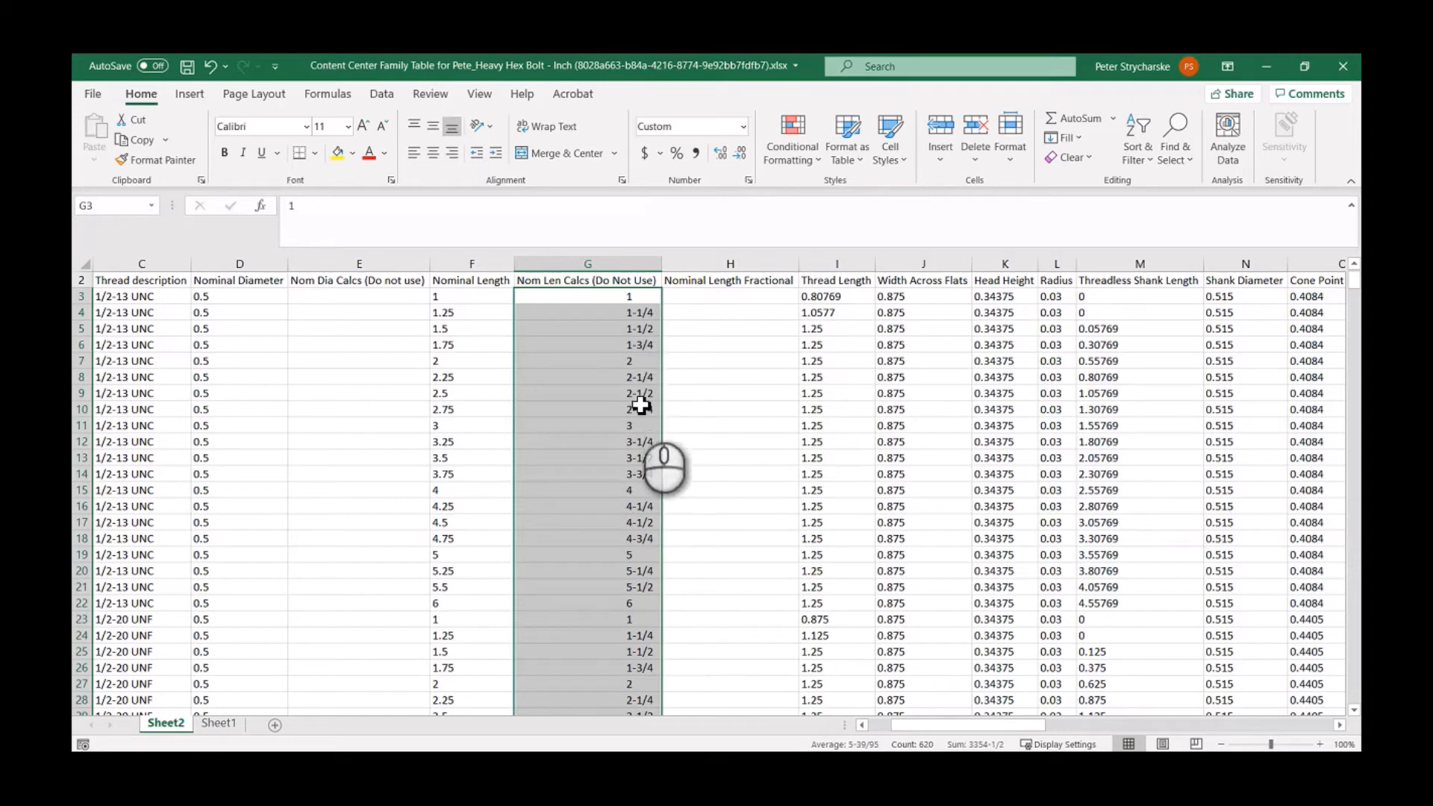
{"action": "mouse_move", "coordinate": [681, 302]}
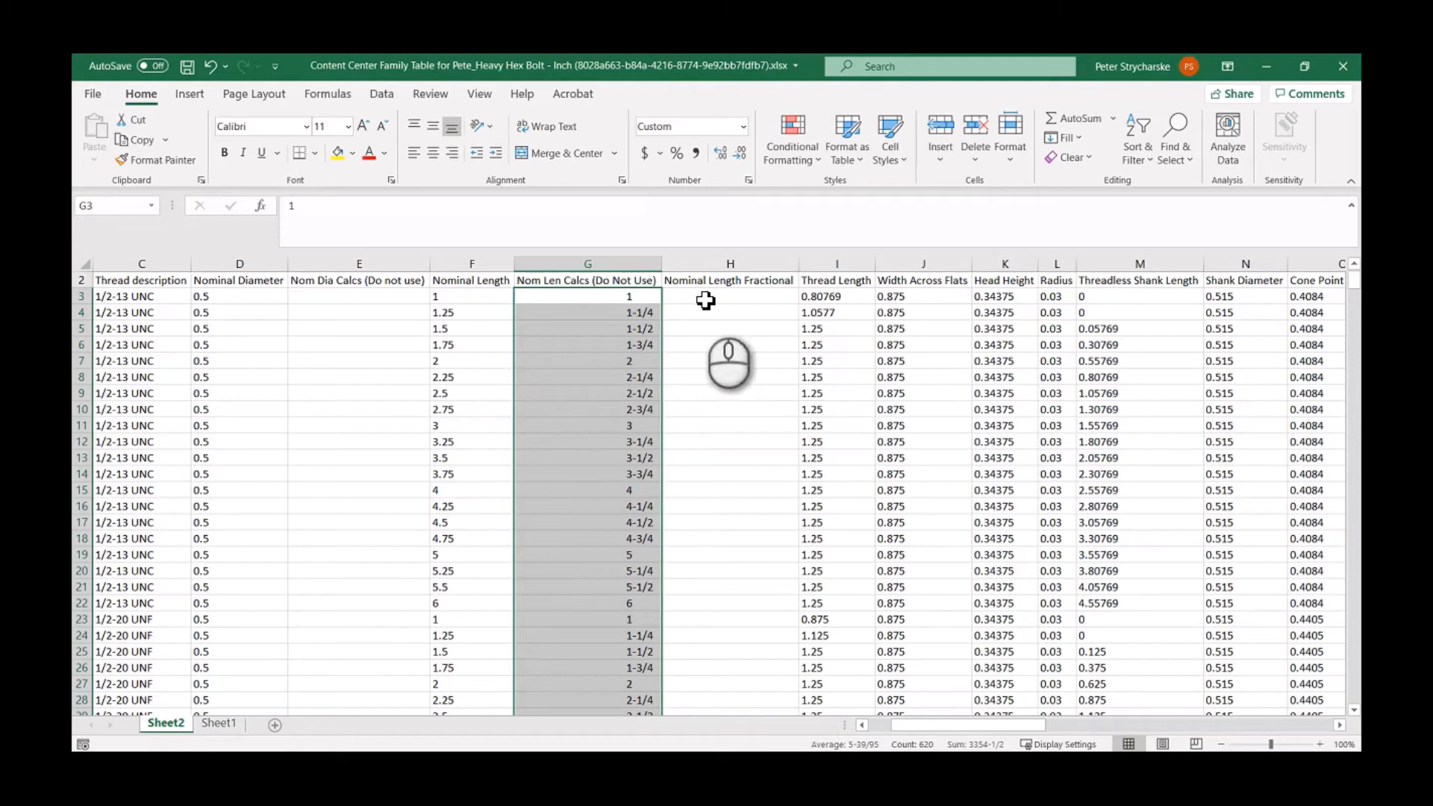
- Set column H to General number format via Format Cells
{"action": "left_click", "coordinate": [728, 296]}
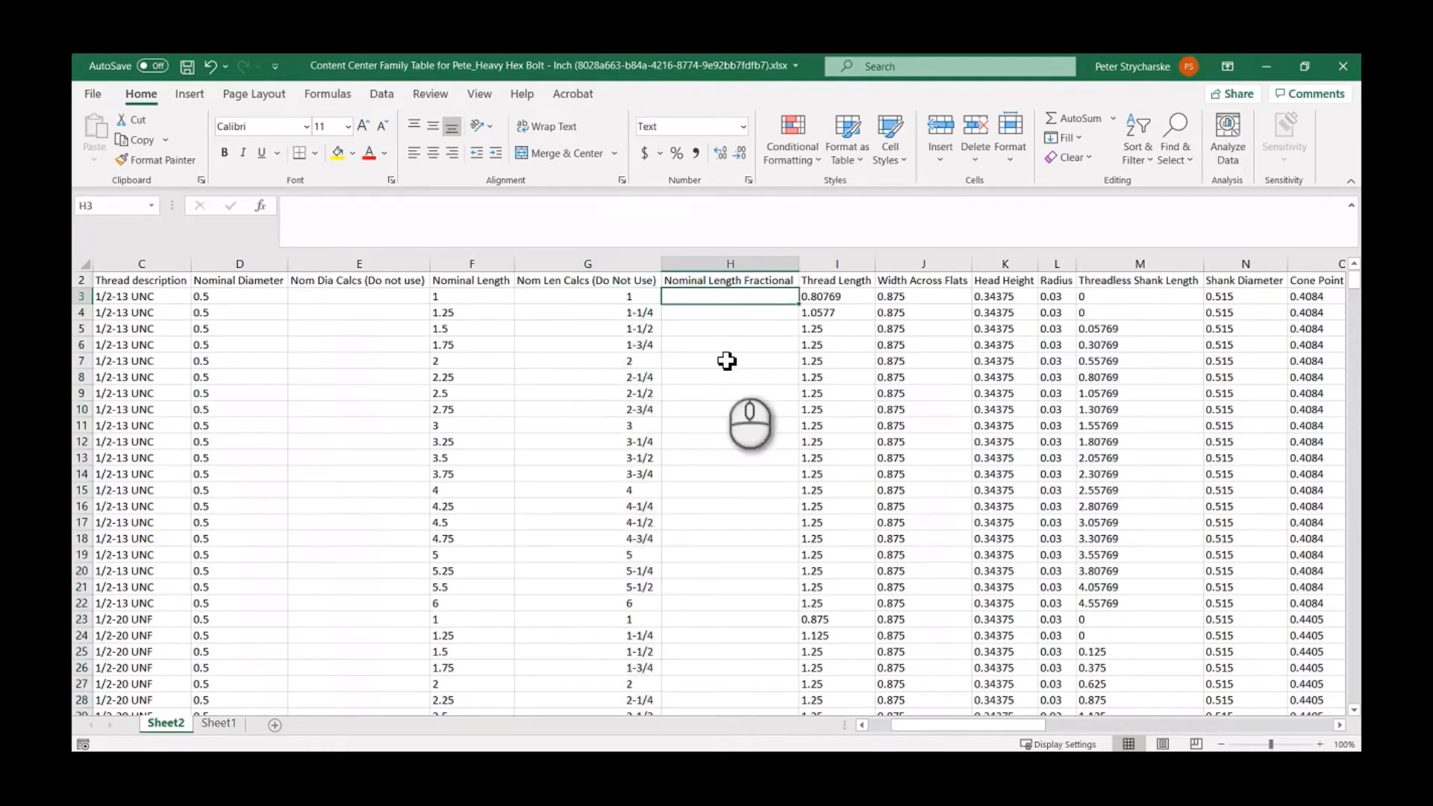
{"action": "mouse_move", "coordinate": [715, 350]}
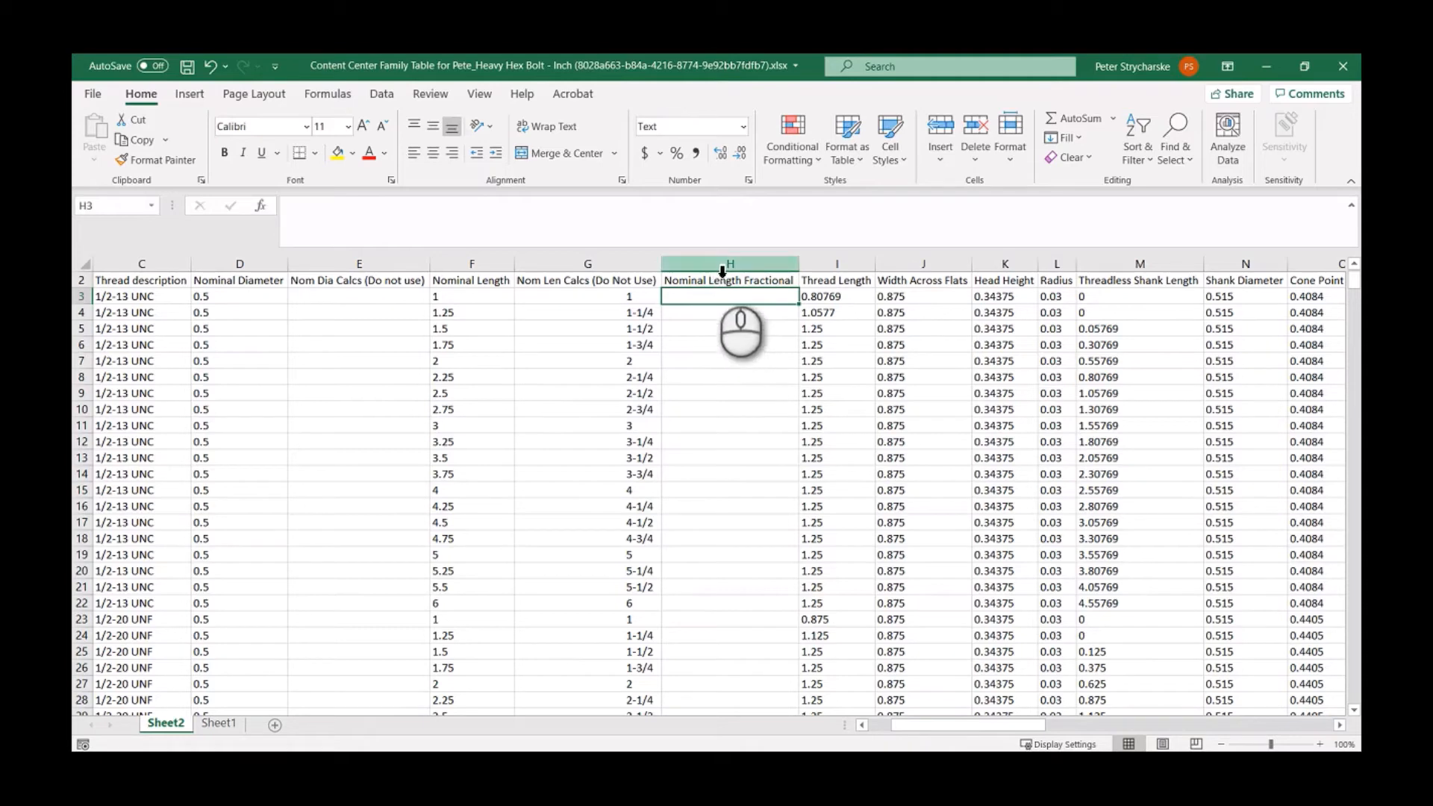
{"action": "right_click", "coordinate": [729, 265]}
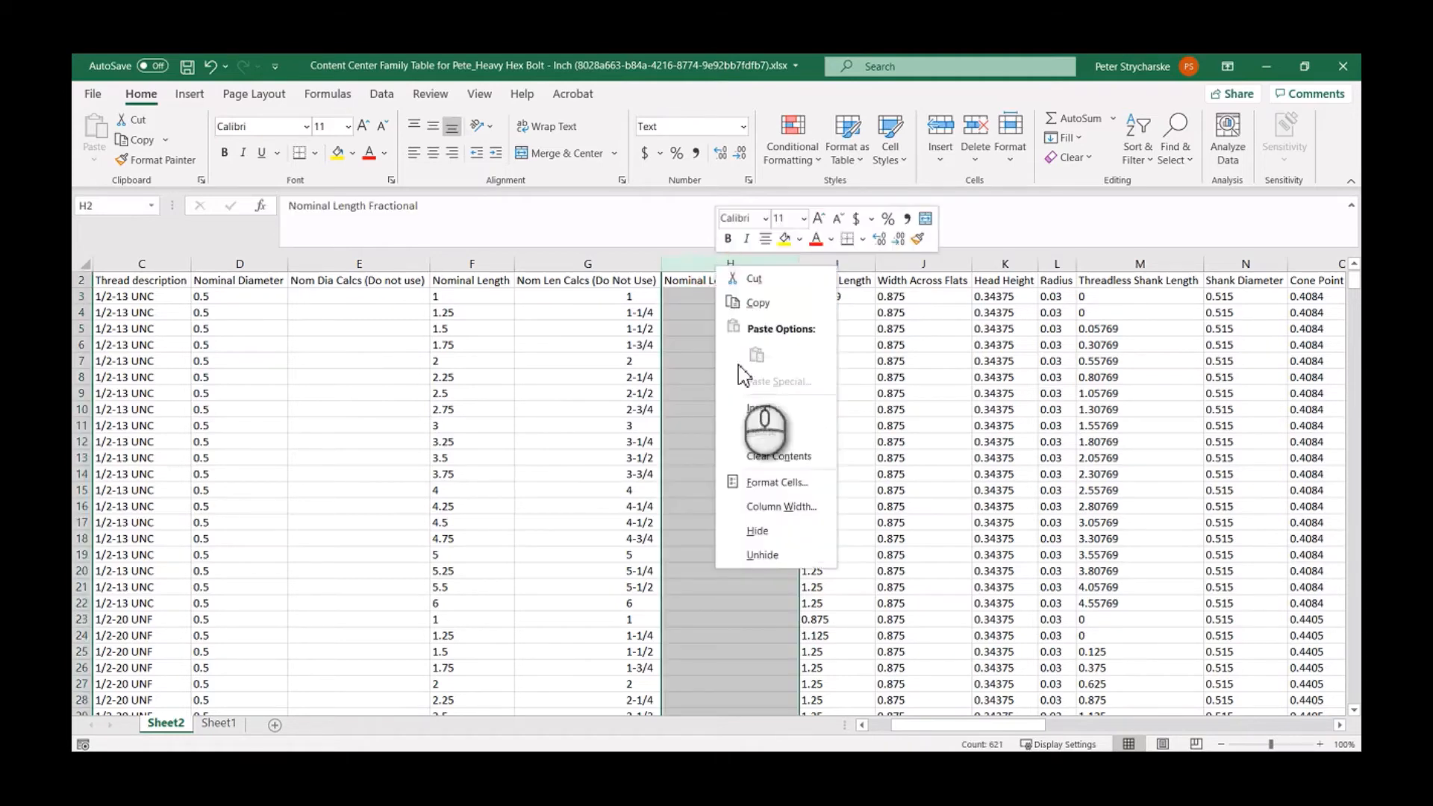
{"action": "left_click", "coordinate": [775, 482]}
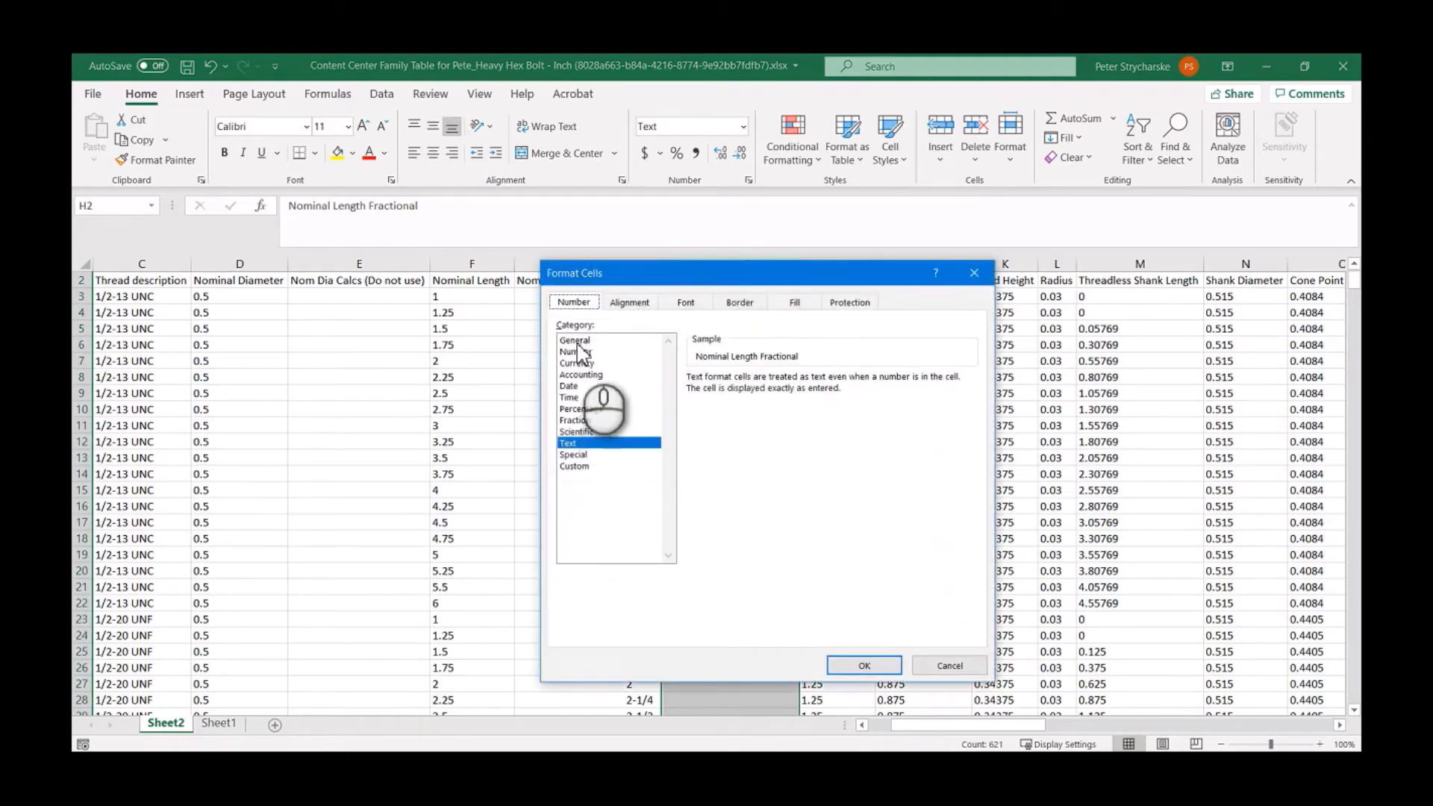
{"action": "left_click", "coordinate": [575, 339]}
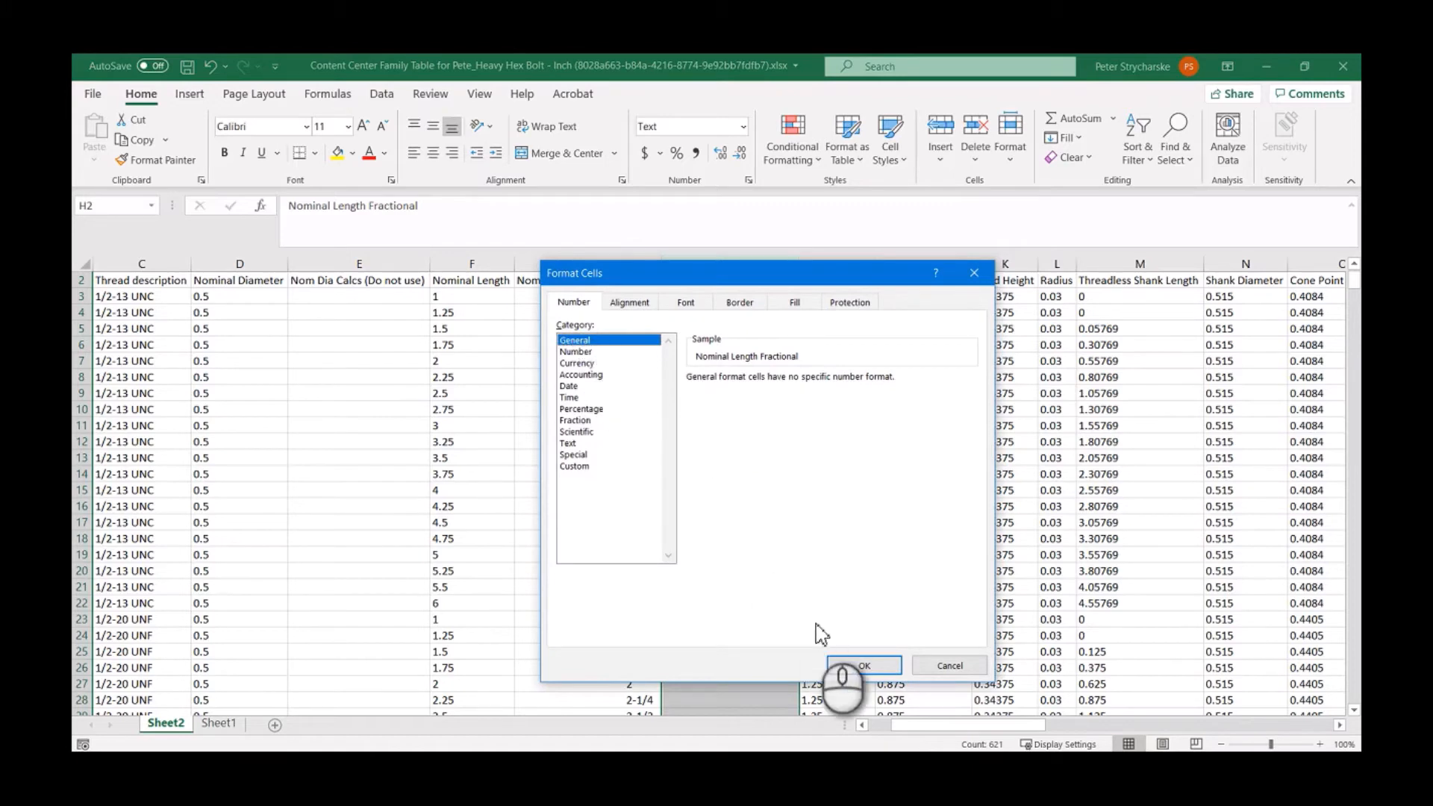
{"action": "left_click", "coordinate": [861, 666]}
{"action": "type", "text": "="}
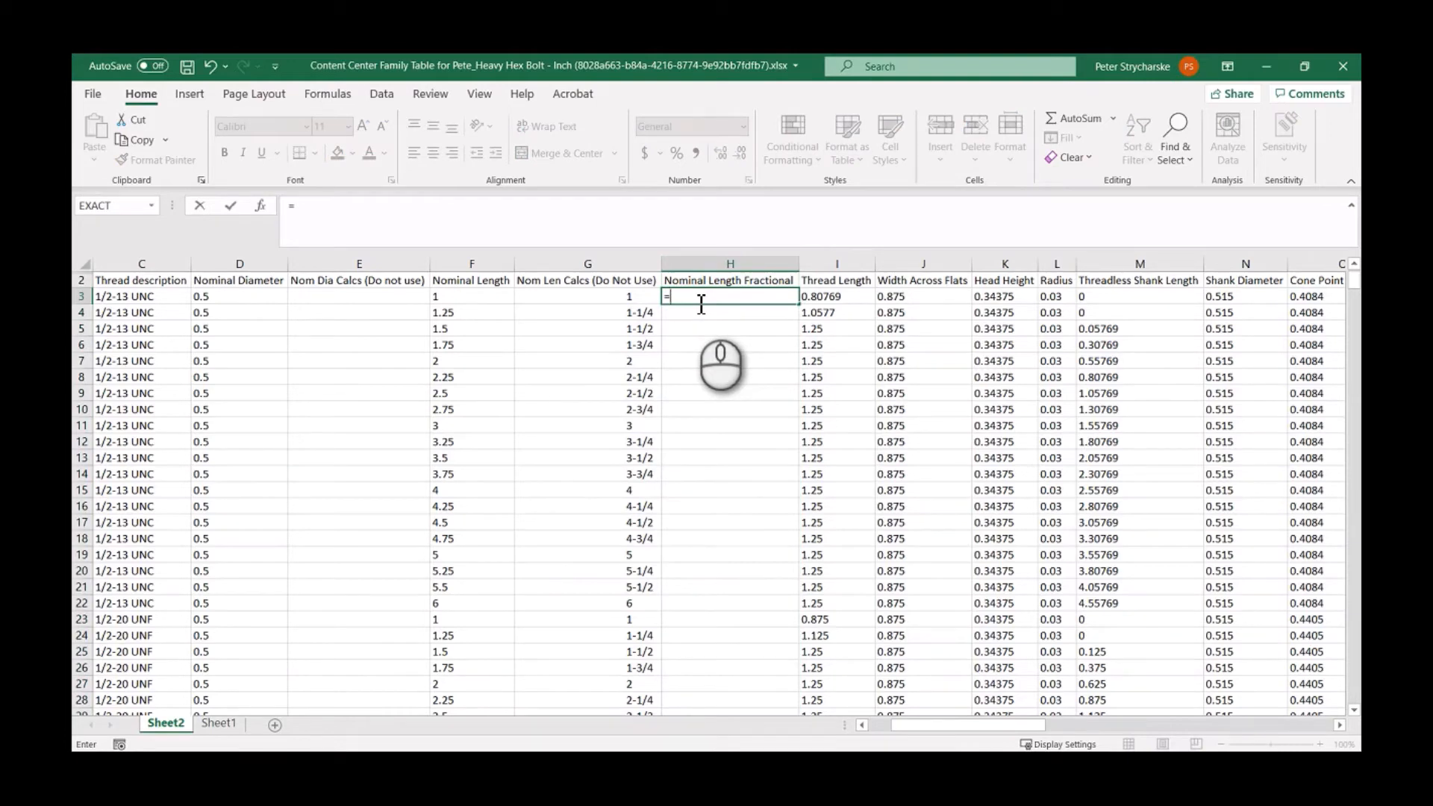
- Enter =TEXT(G3,"##-##/##") in H3 and fill it down the Nominal Length Fractional column
{"action": "type", "text": "T"}
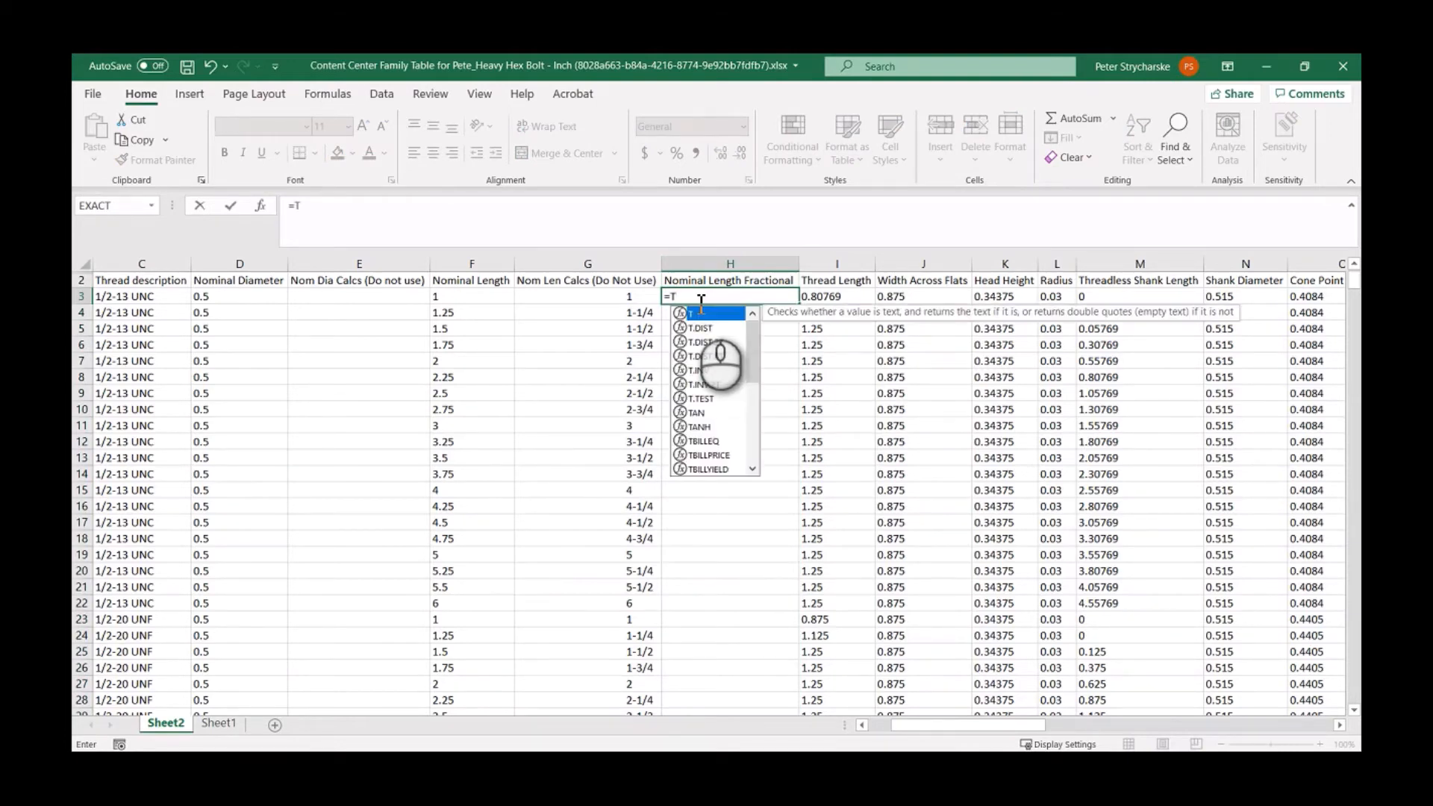
{"action": "type", "text": "ex"}
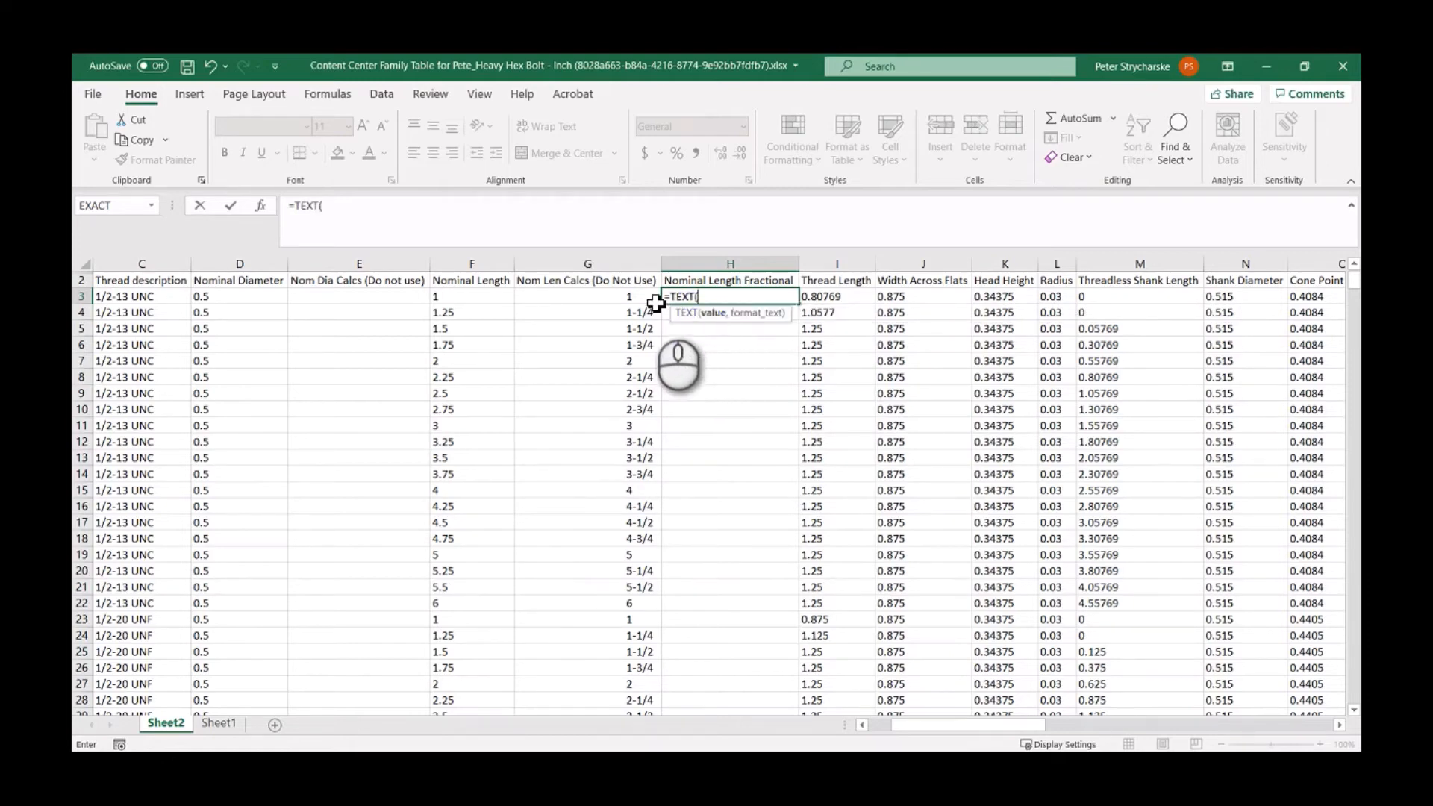
{"action": "left_click", "coordinate": [587, 295]}
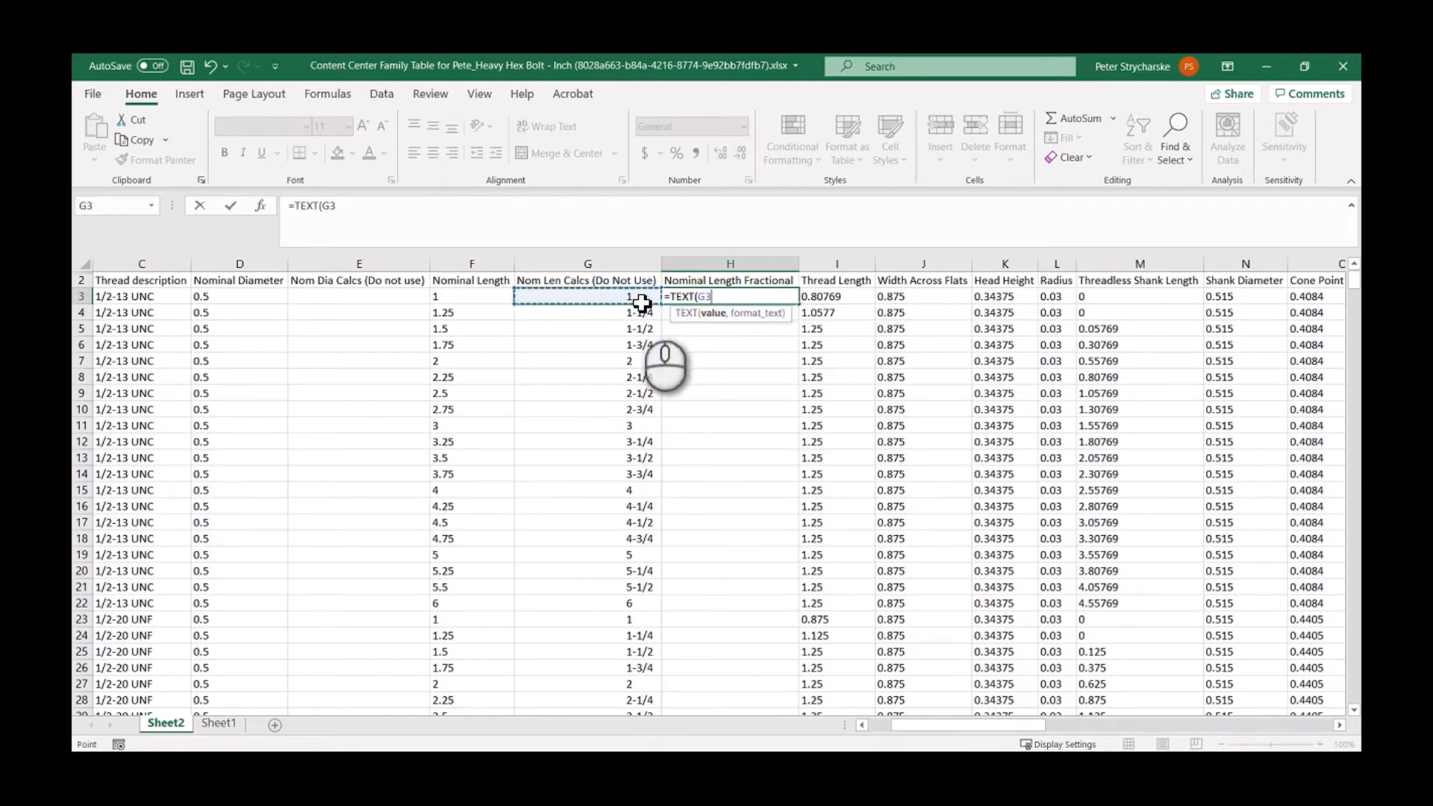
{"action": "type", "text": ","}
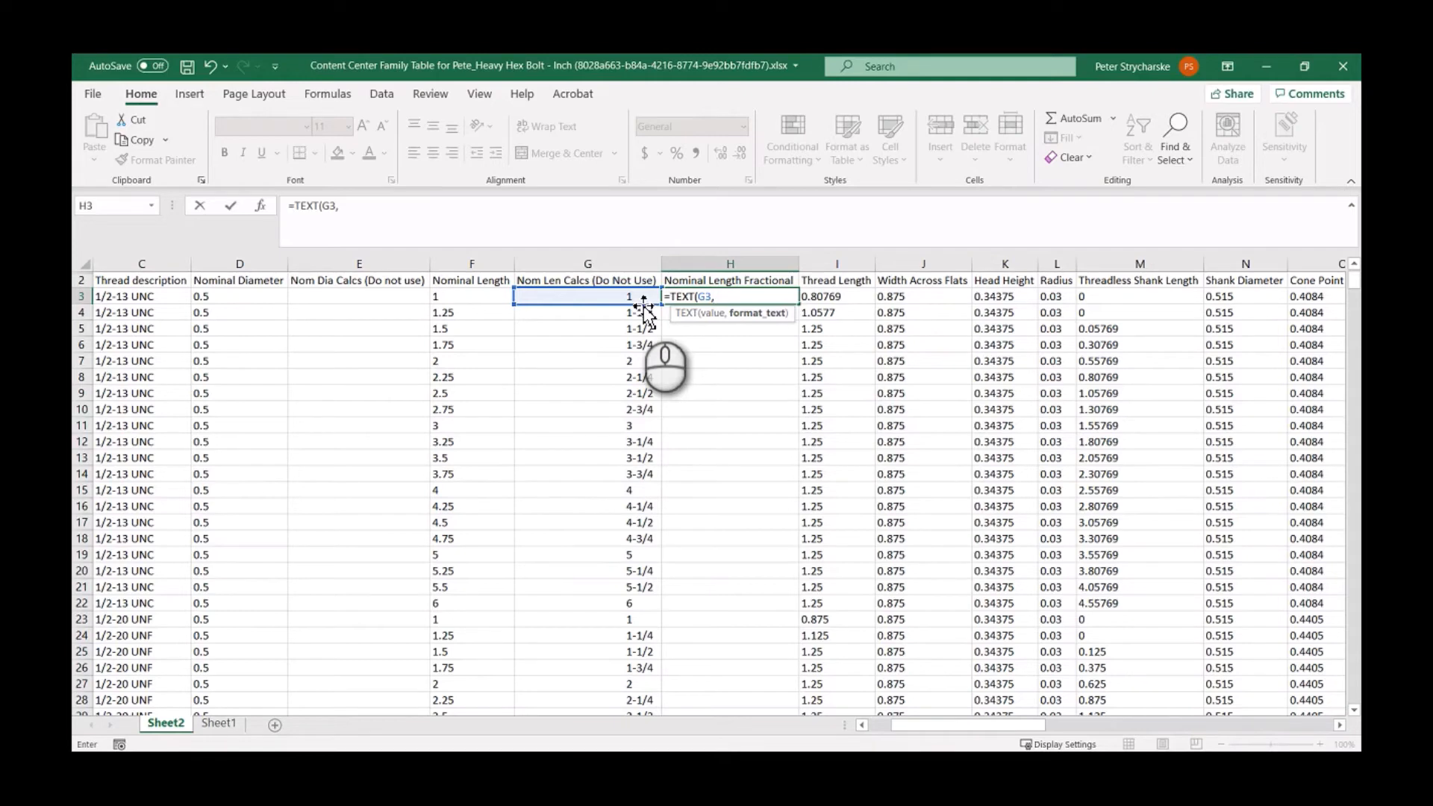
{"action": "type", "text": "\""}
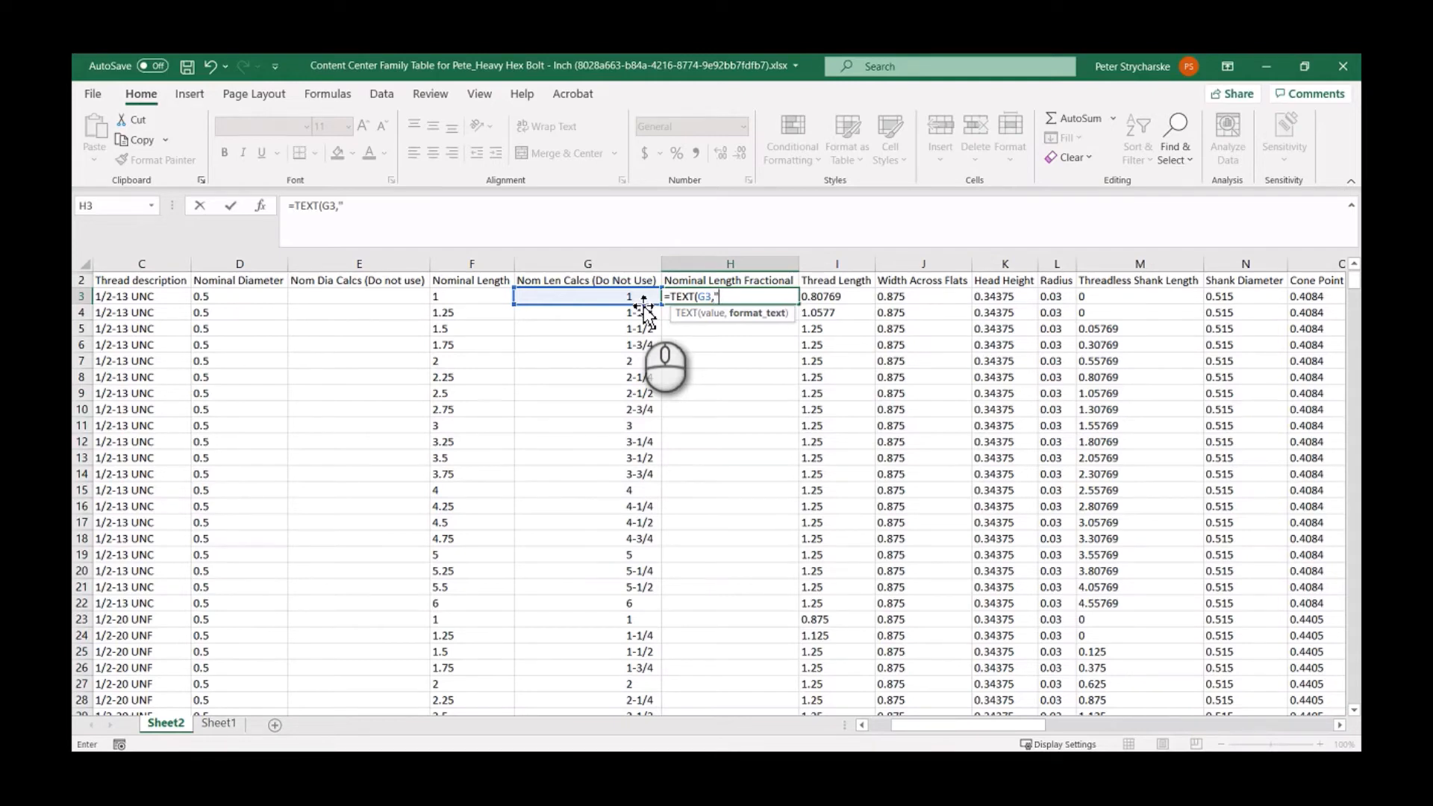
{"action": "type", "text": "##"}
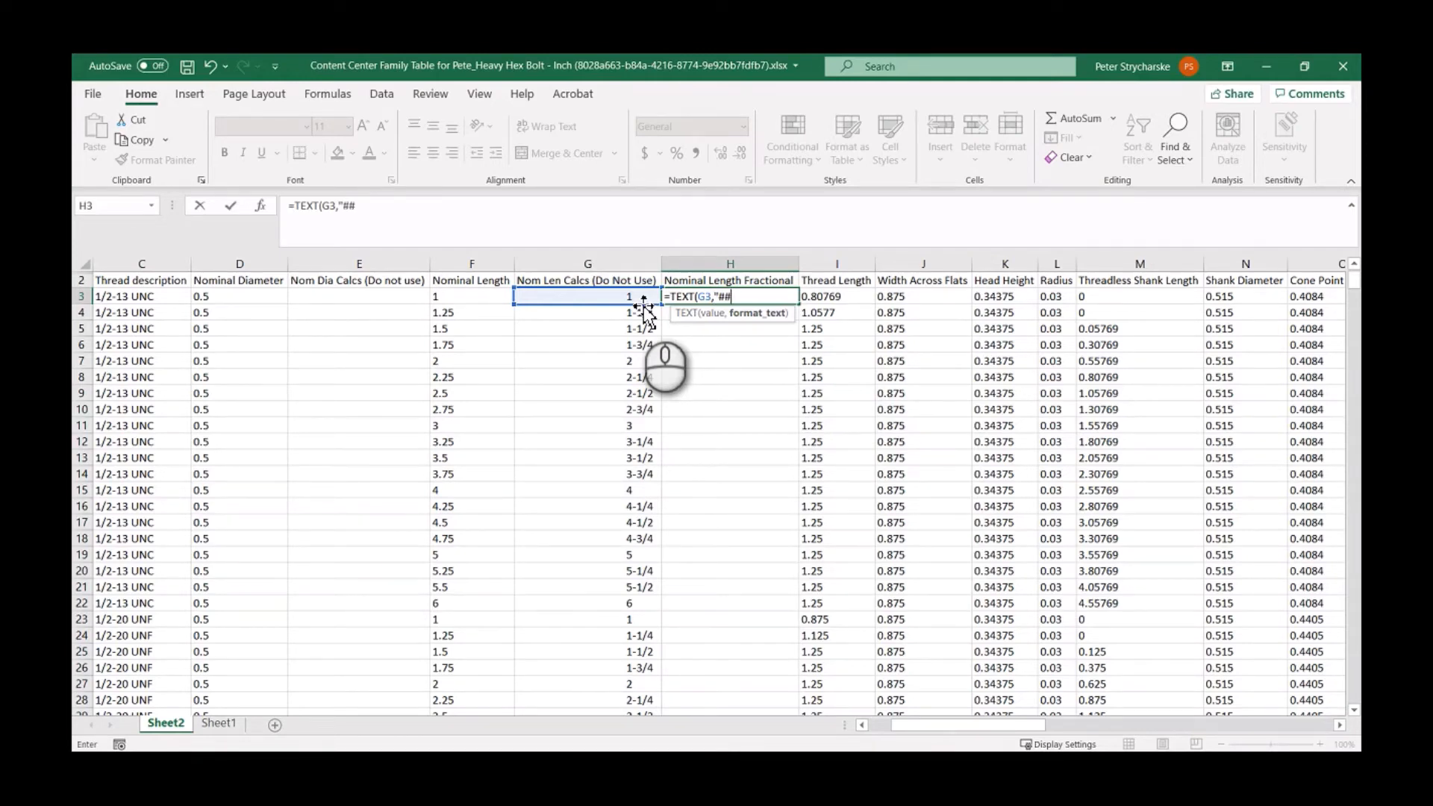
{"action": "type", "text": "-"}
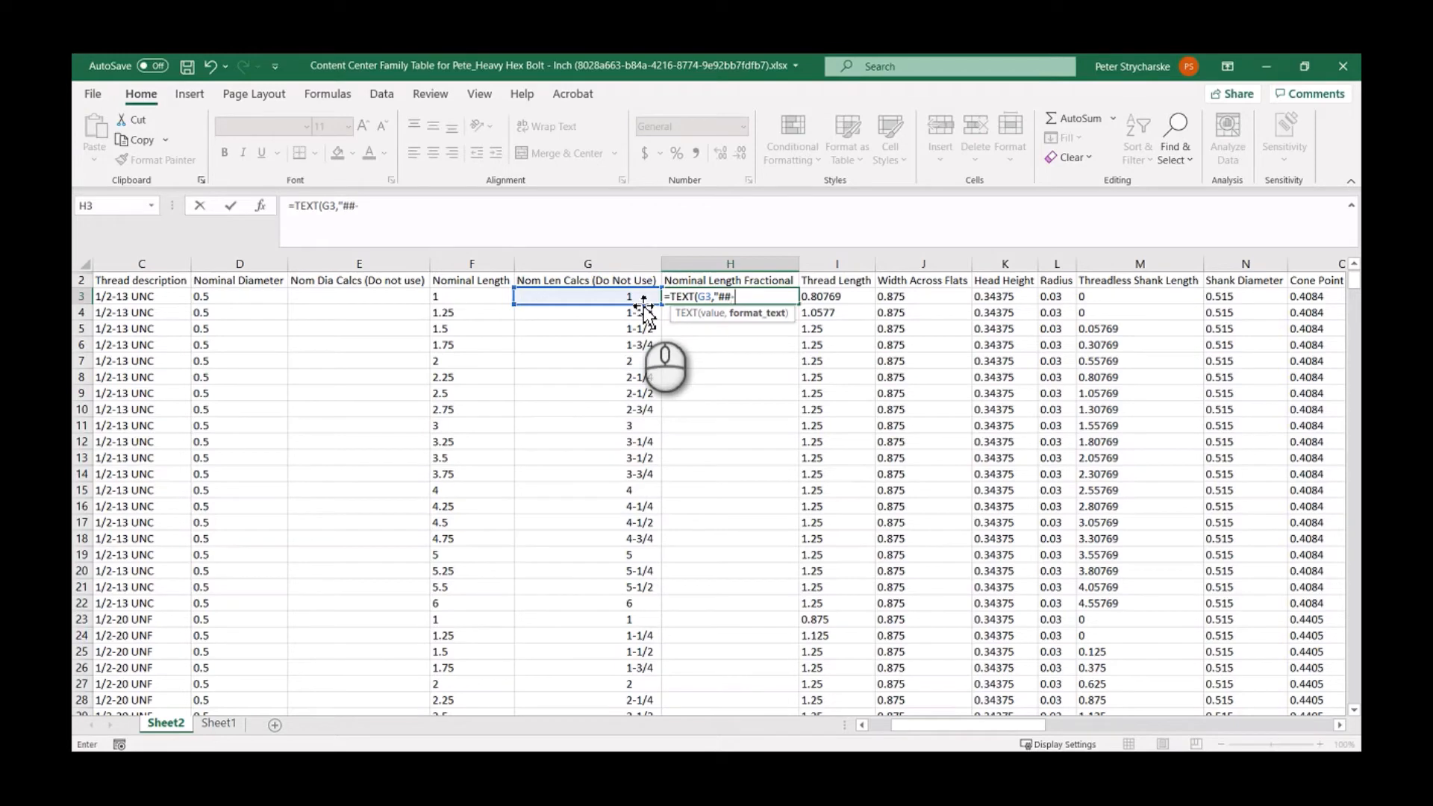
{"action": "type", "text": "#"}
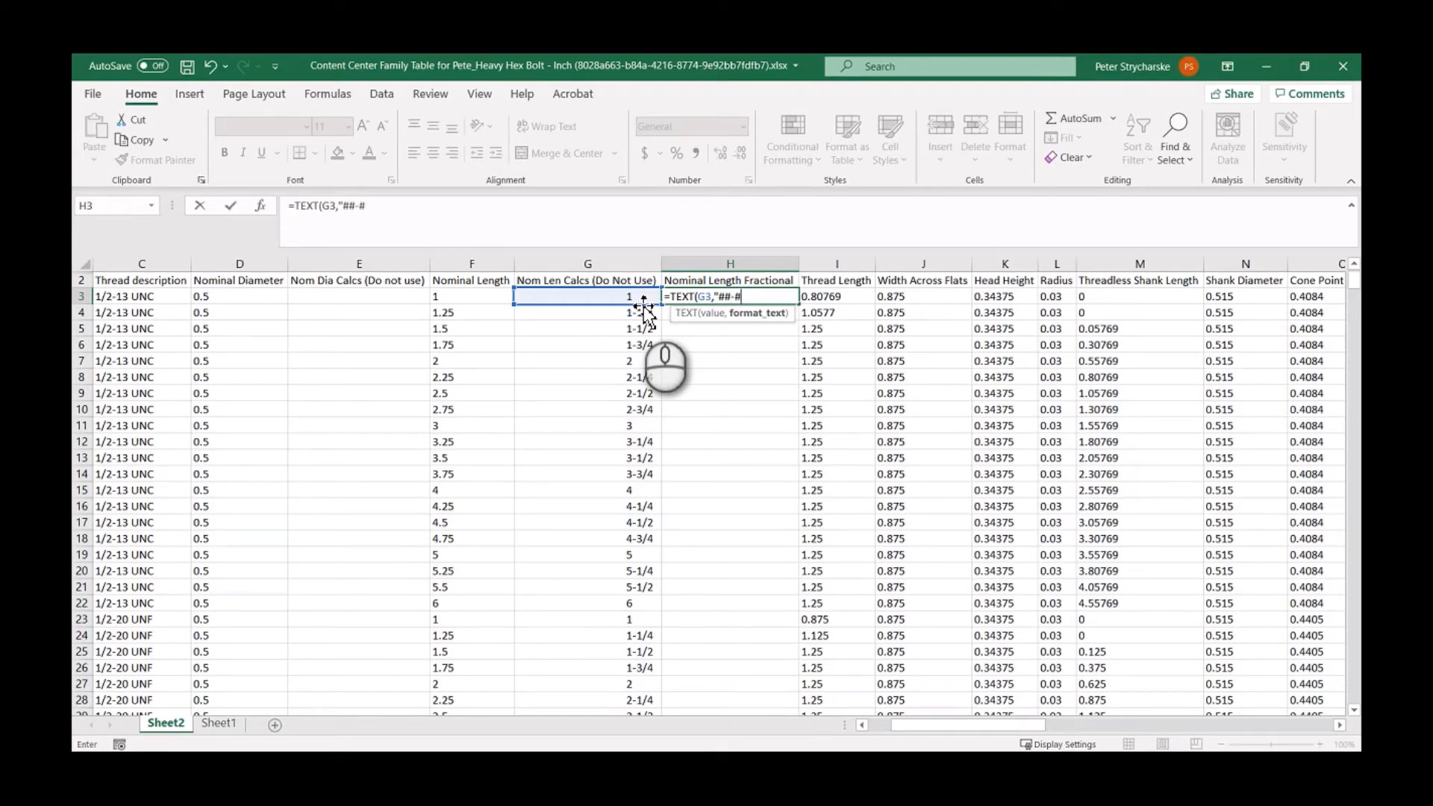
{"action": "type", "text": "#/"}
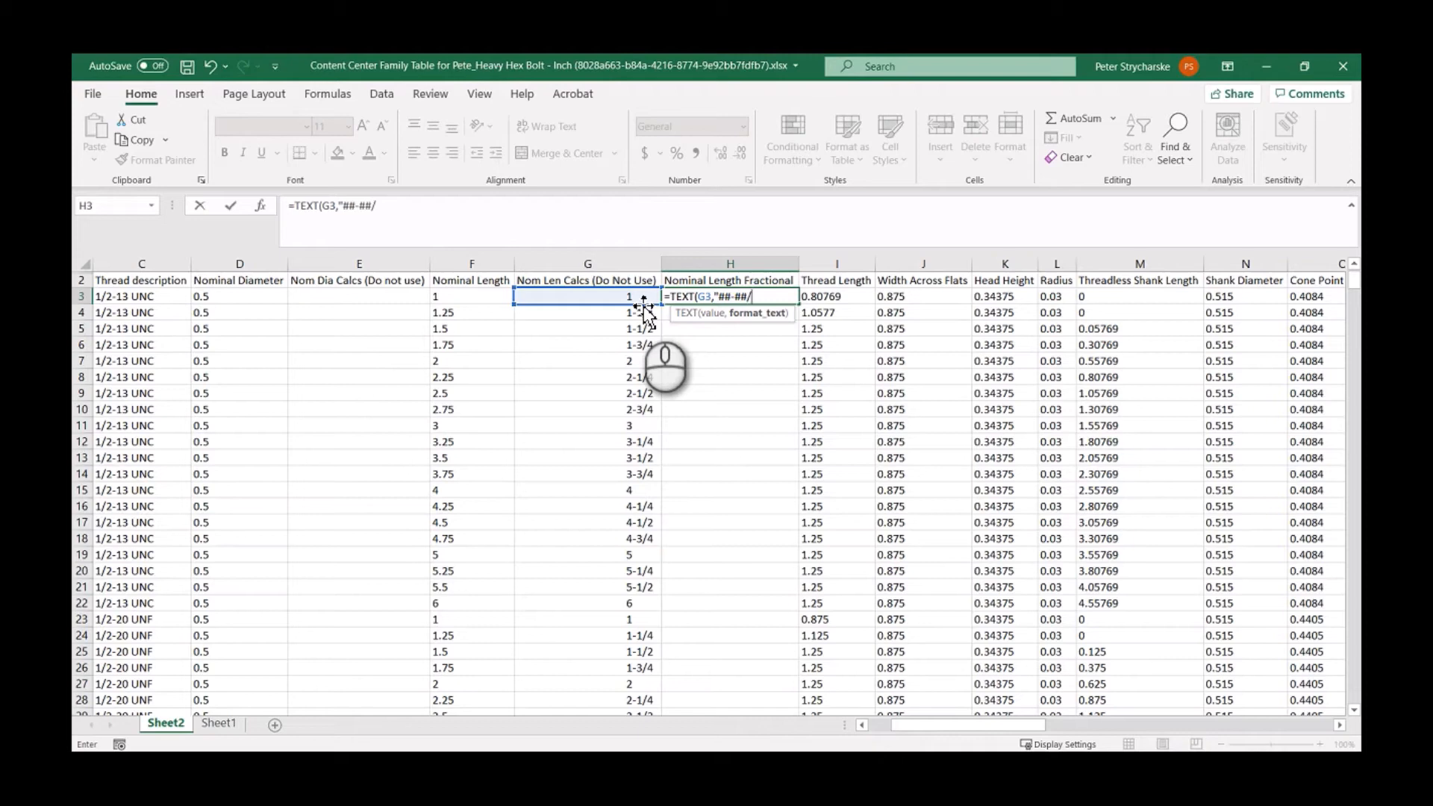
{"action": "type", "text": "##\")"}
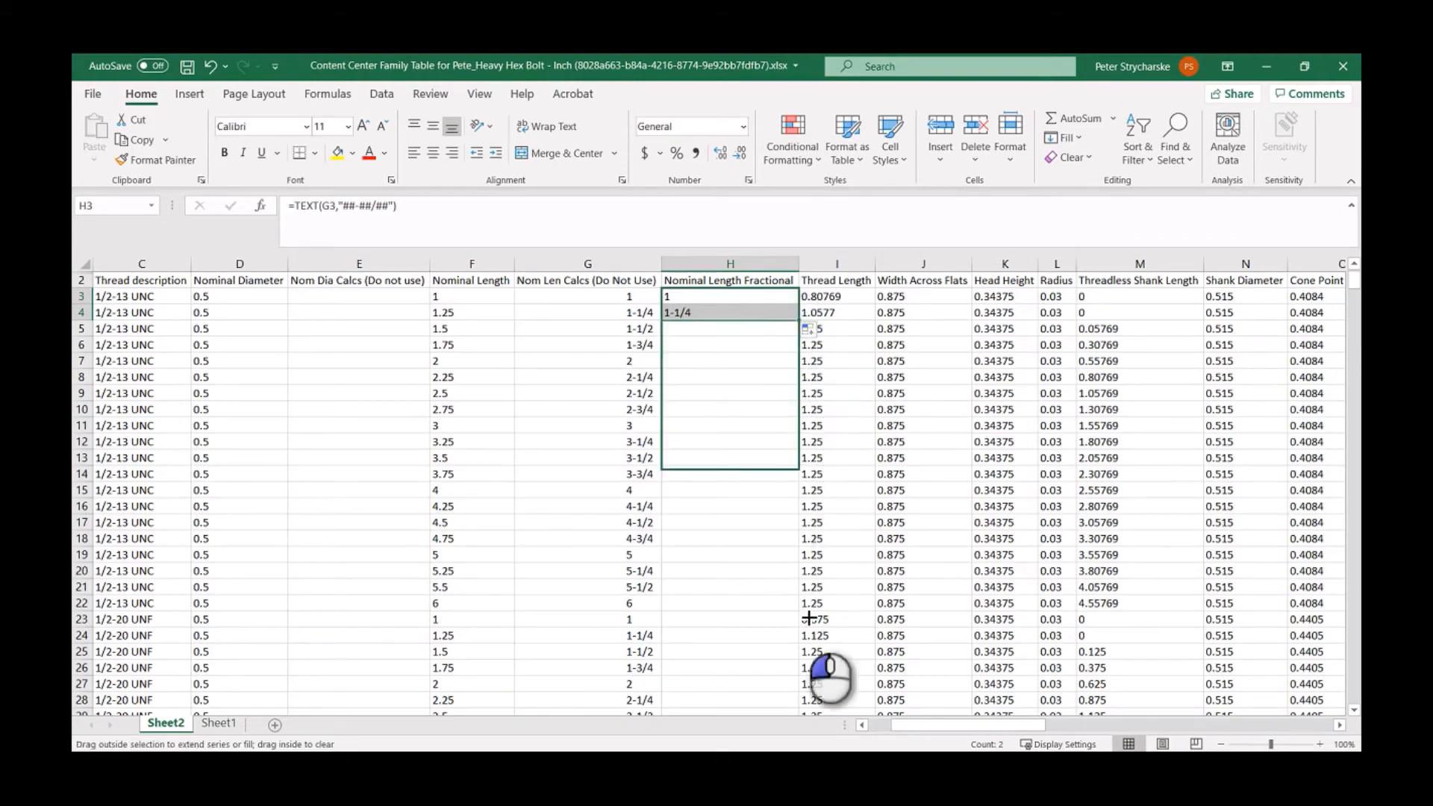
{"action": "scroll", "scroll_direction": "down", "scroll_amount": 3}
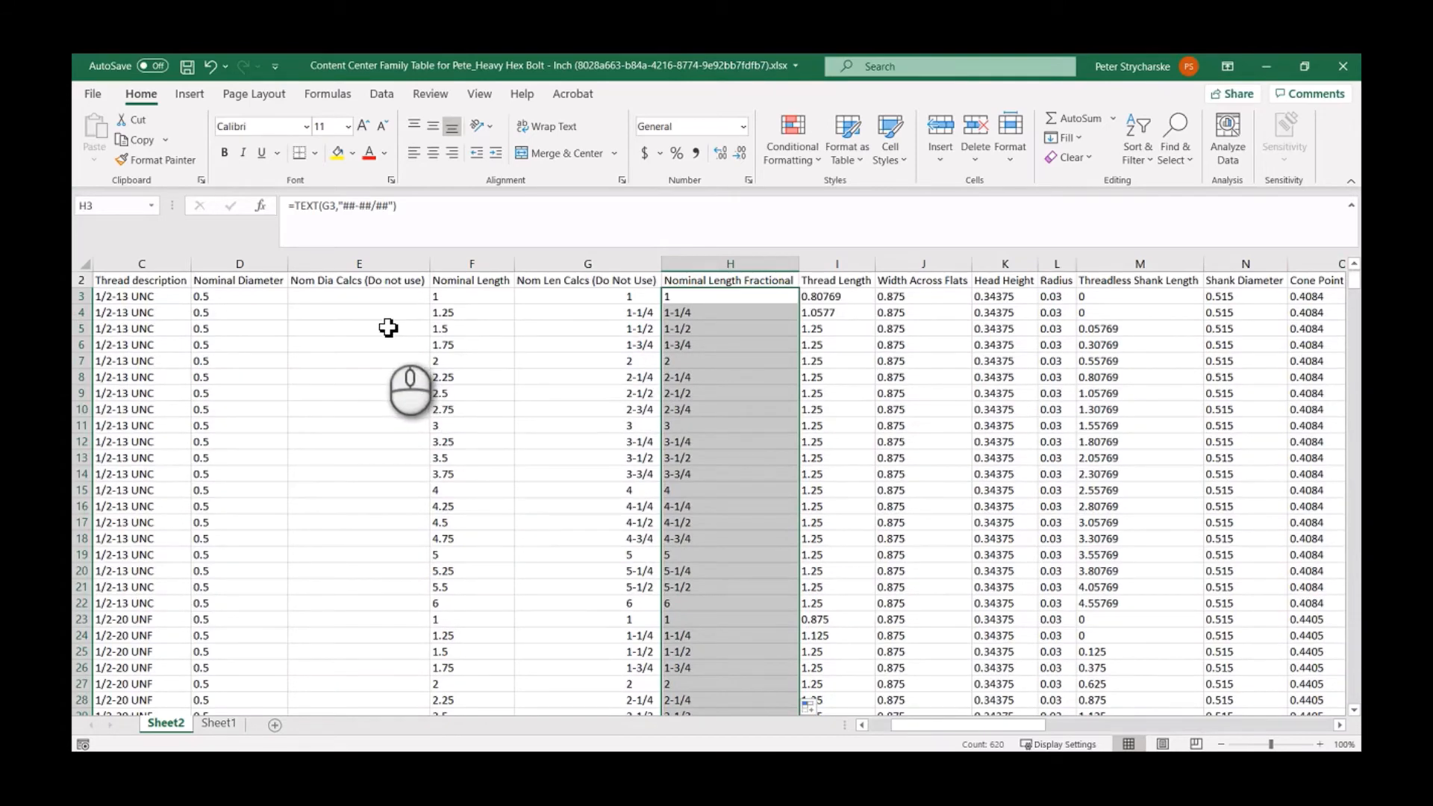
{"action": "mouse_move", "coordinate": [406, 324]}
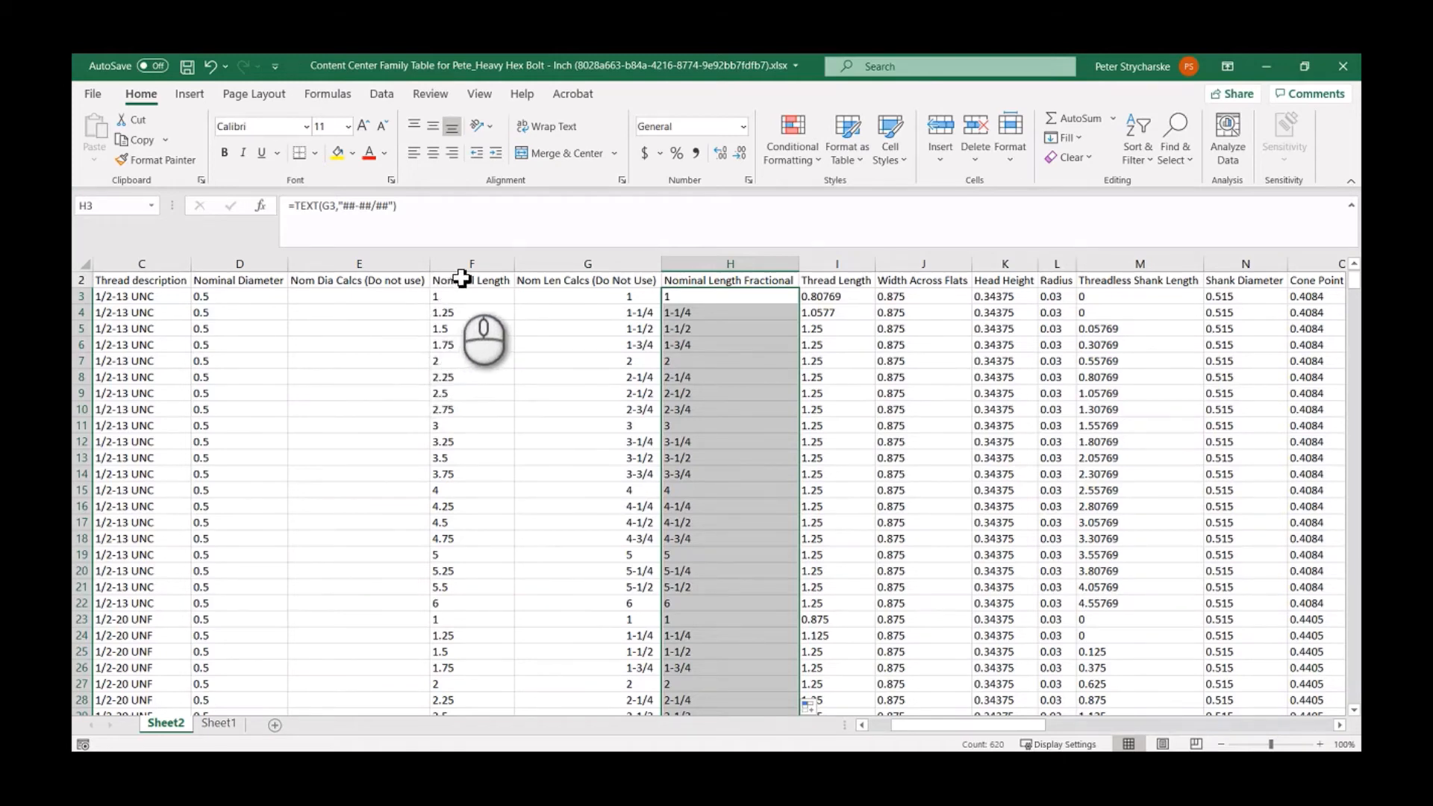
- Insert two columns before Nominal Length and head them 'Something Else' and 'Test'
{"action": "left_click", "coordinate": [472, 264]}
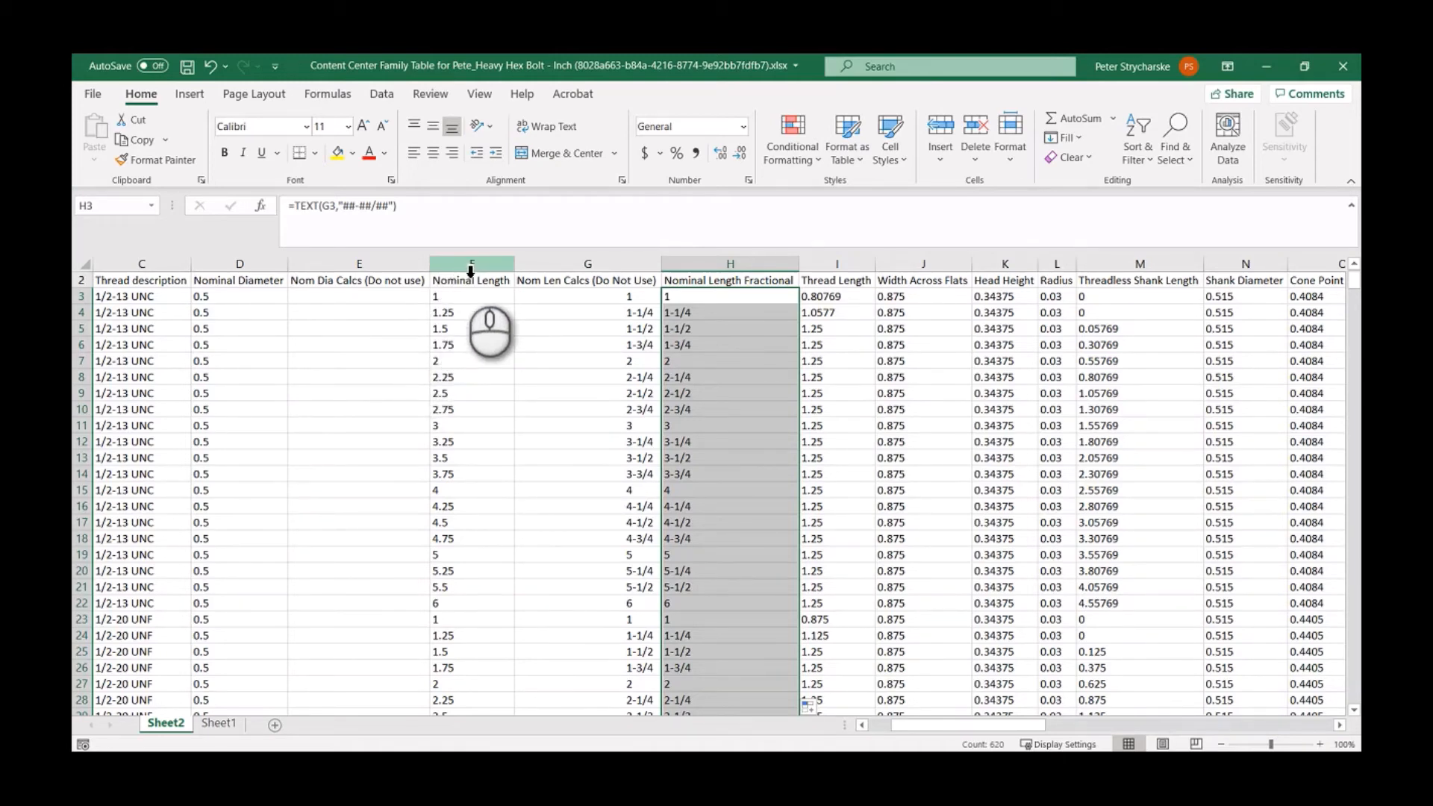
{"action": "right_click", "coordinate": [470, 264]}
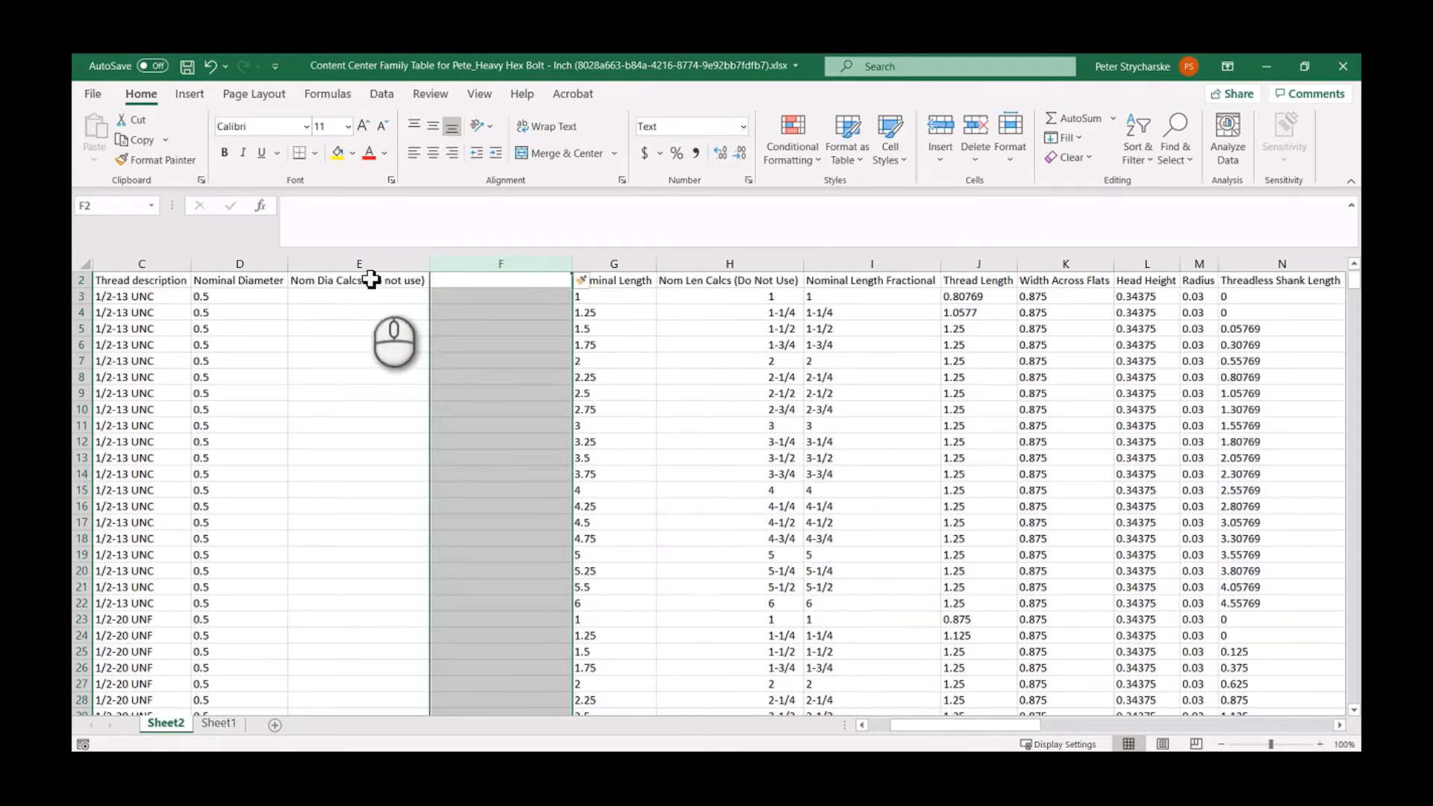
{"action": "right_click", "coordinate": [359, 263]}
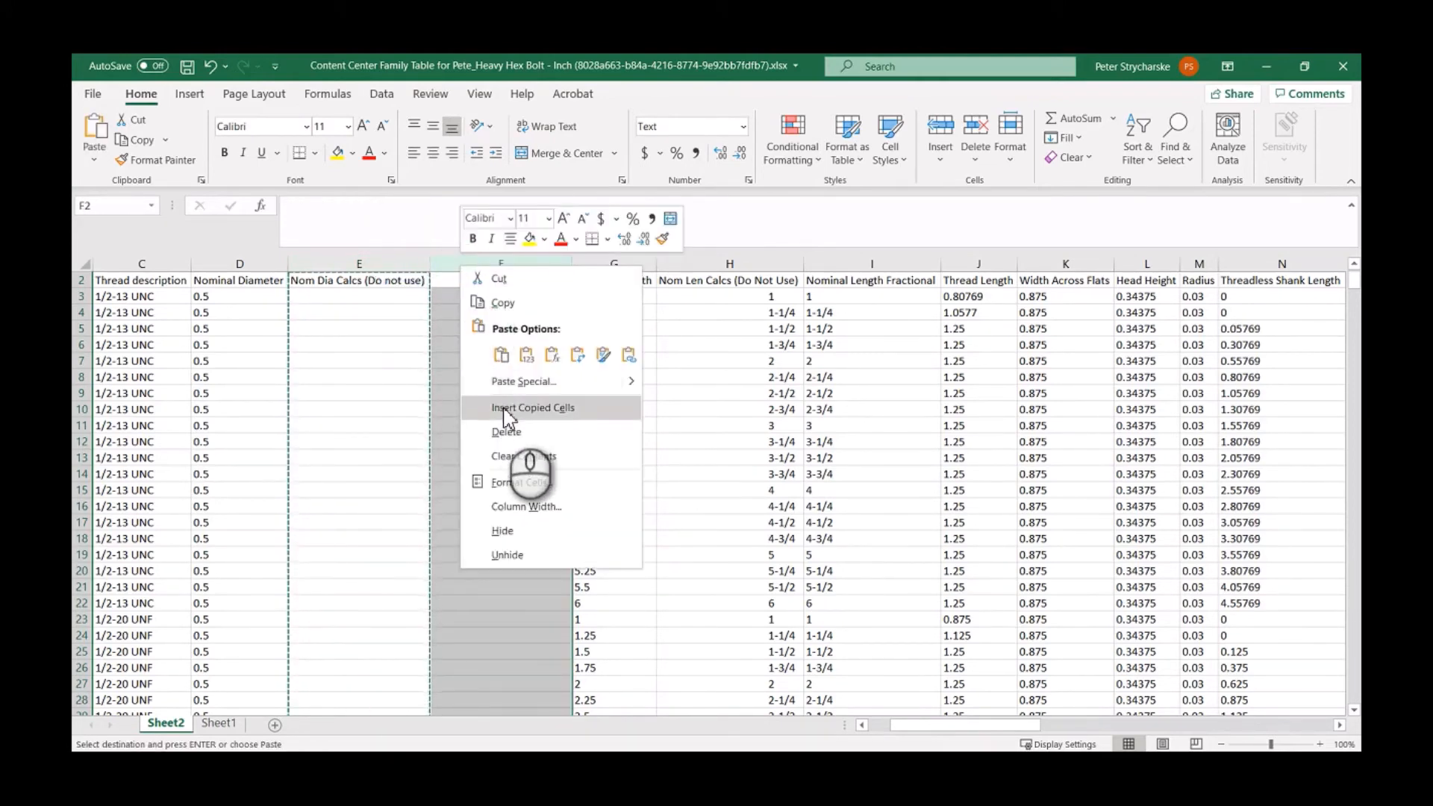
{"action": "left_click", "coordinate": [533, 408]}
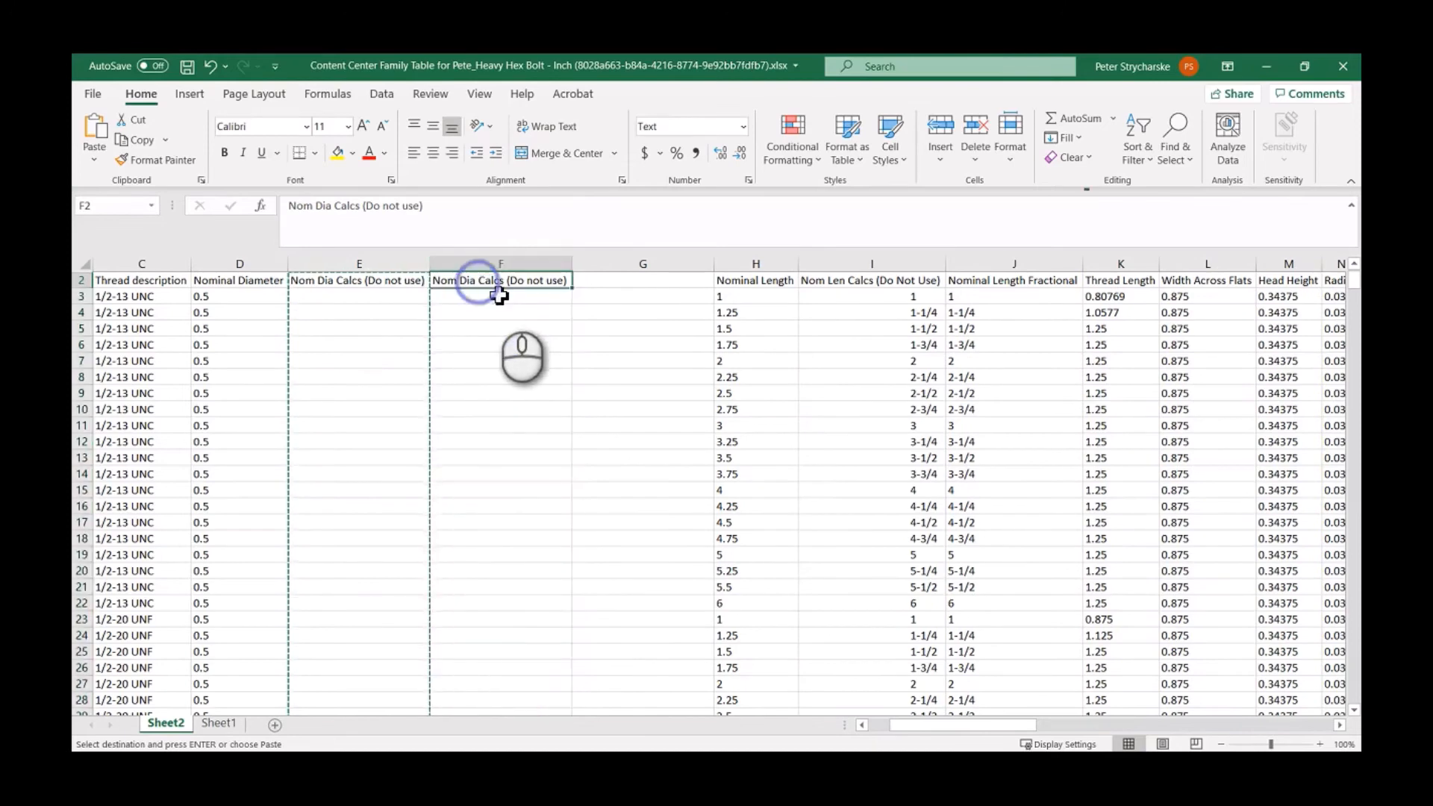
{"action": "type", "text": "Something"}
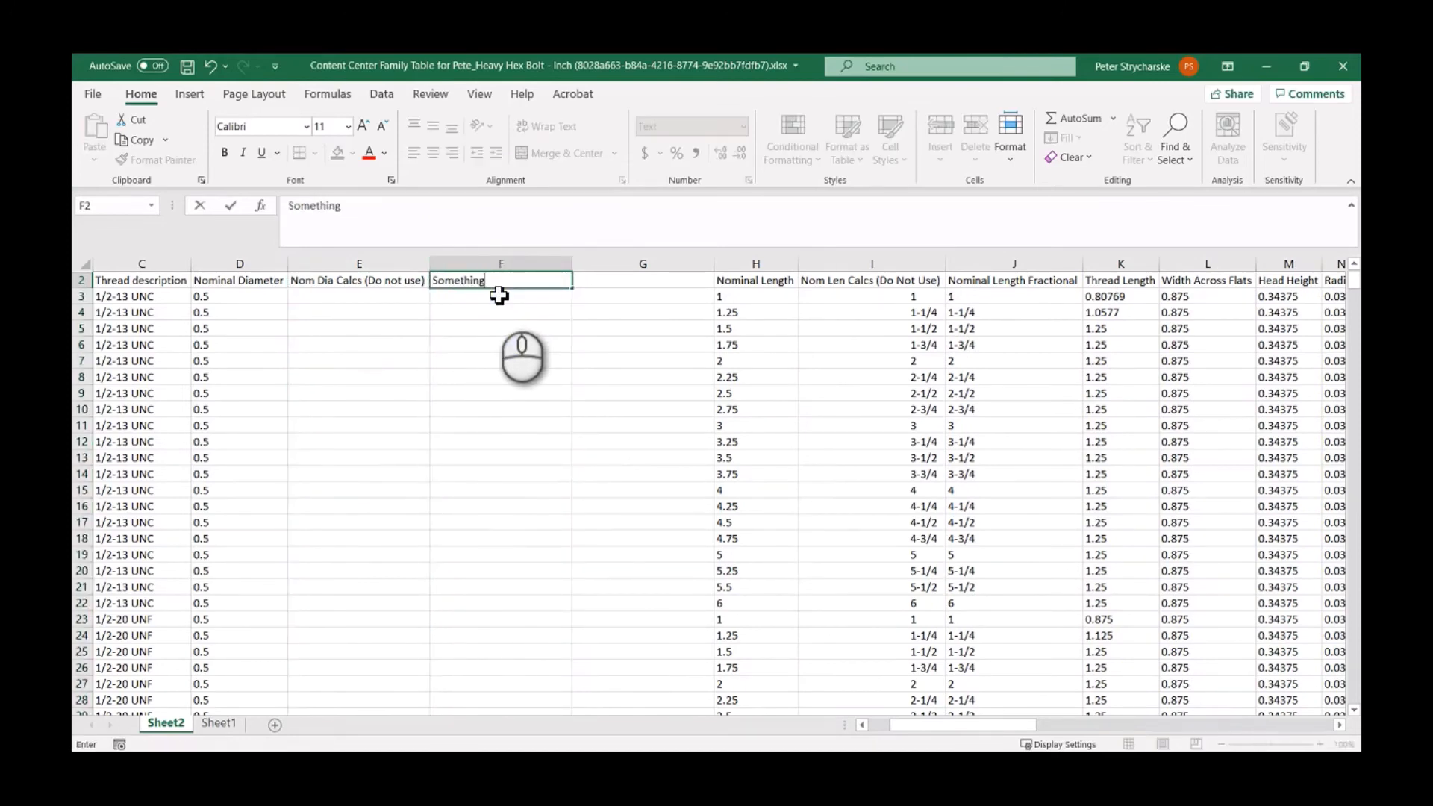
{"action": "type", "text": "Else"}
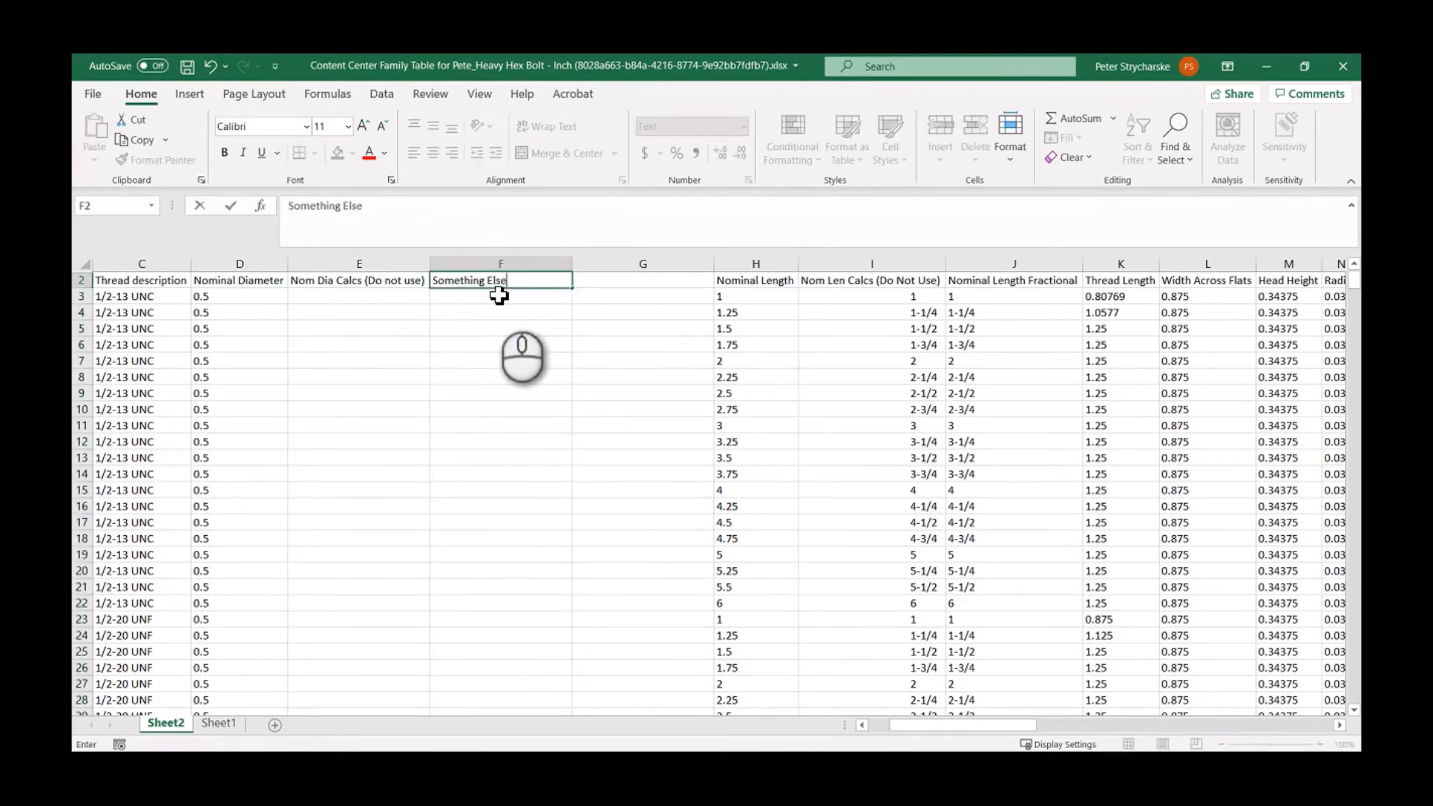
{"action": "type", "text": "Test"}
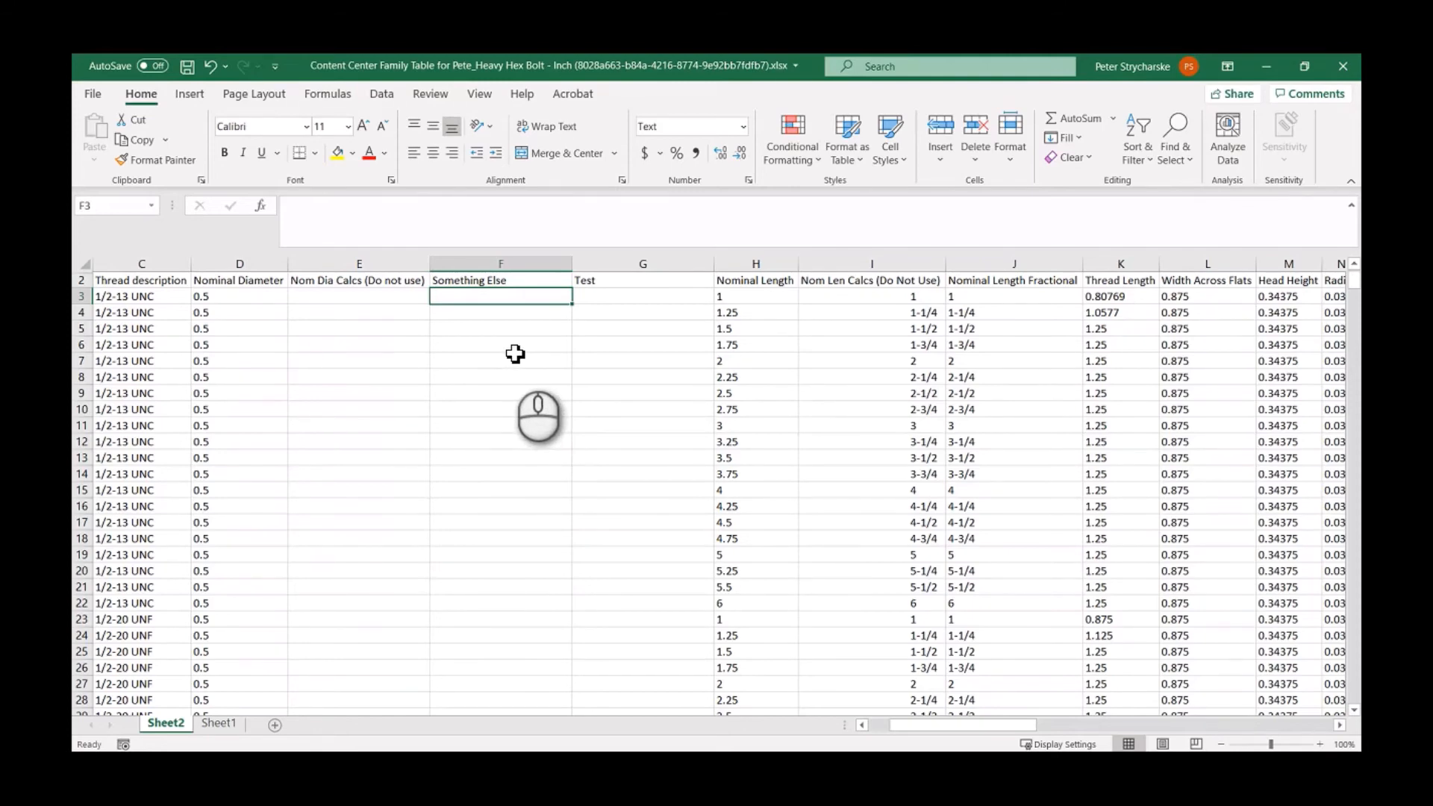
{"action": "mouse_move", "coordinate": [515, 352]}
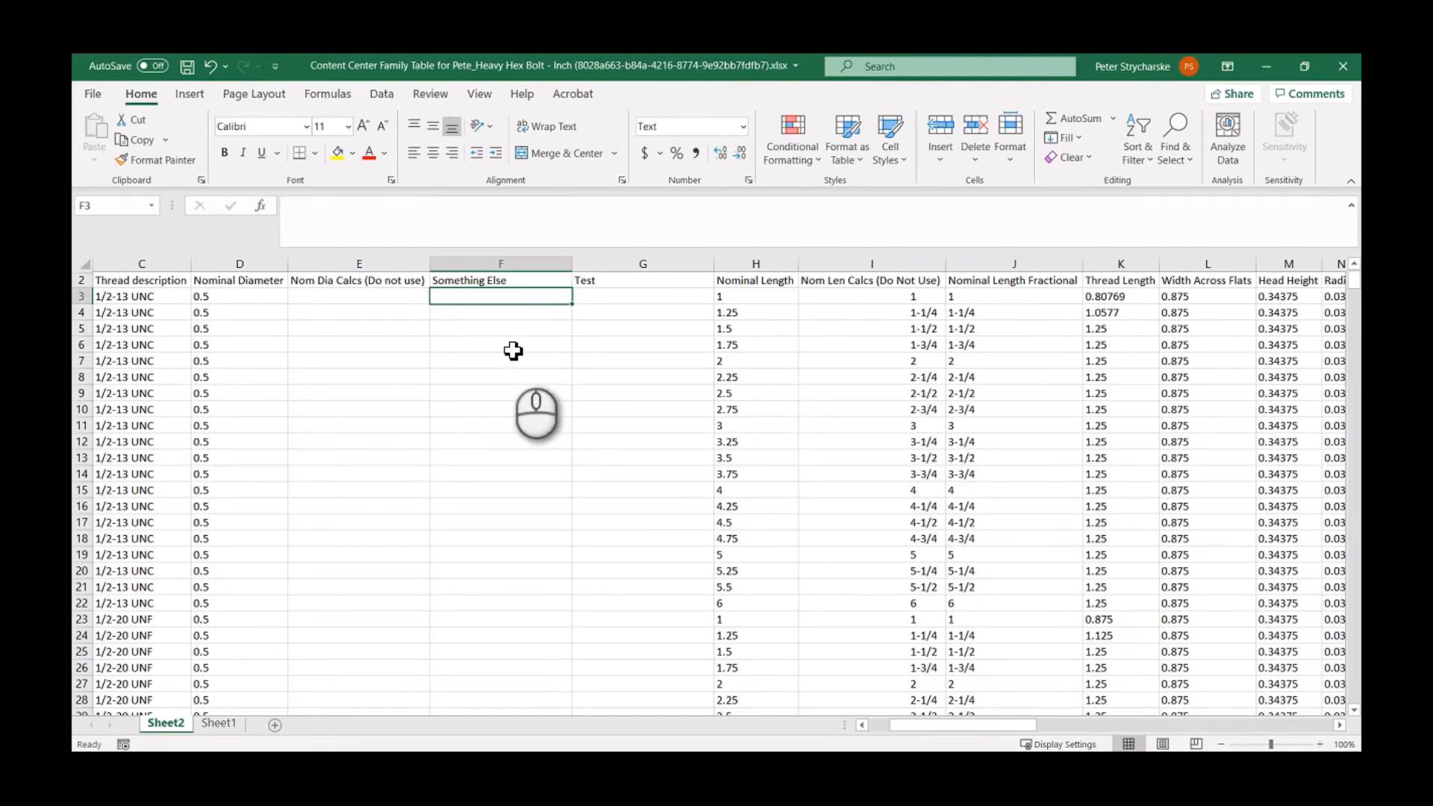
{"action": "mouse_move", "coordinate": [240, 152]}
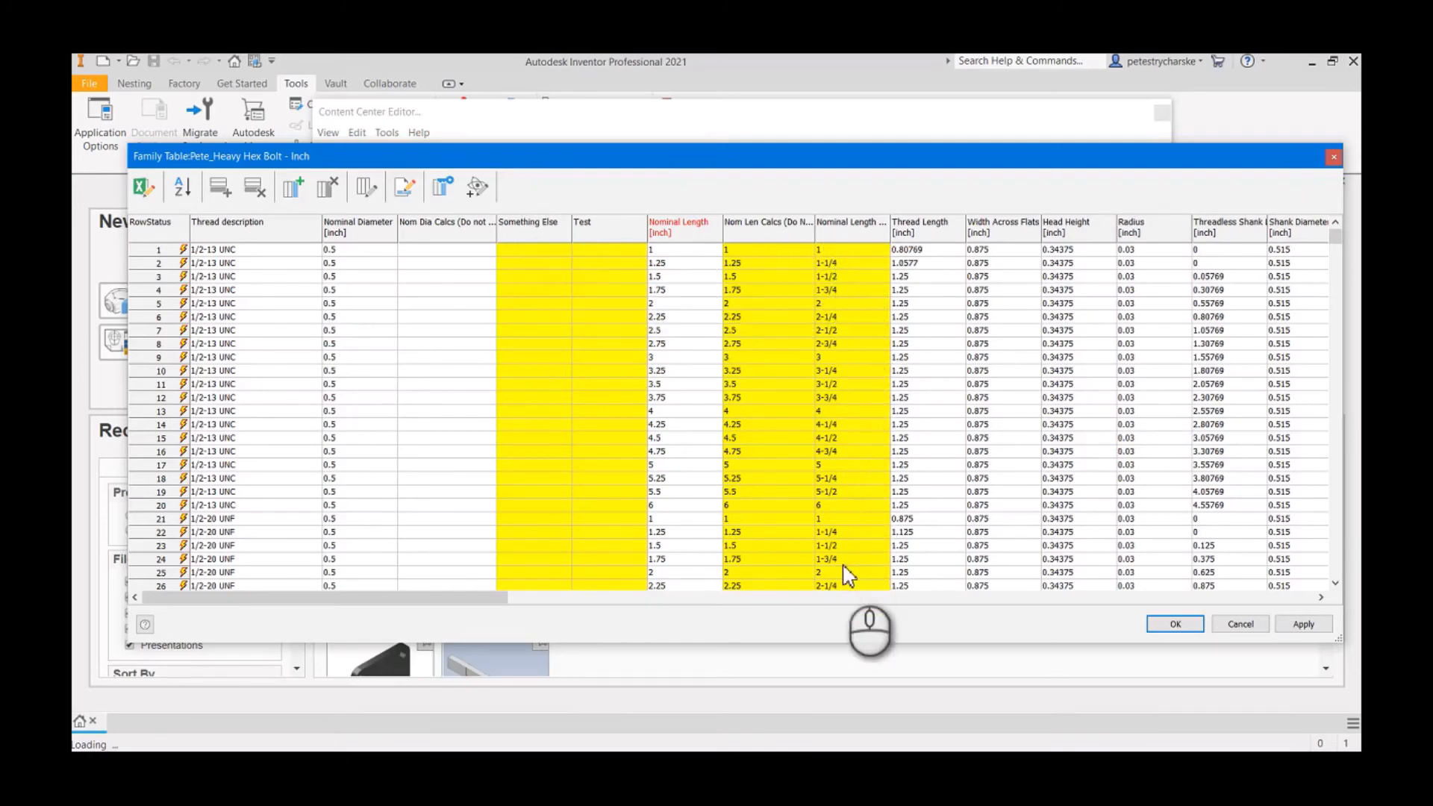
{"action": "mouse_move", "coordinate": [483, 598]}
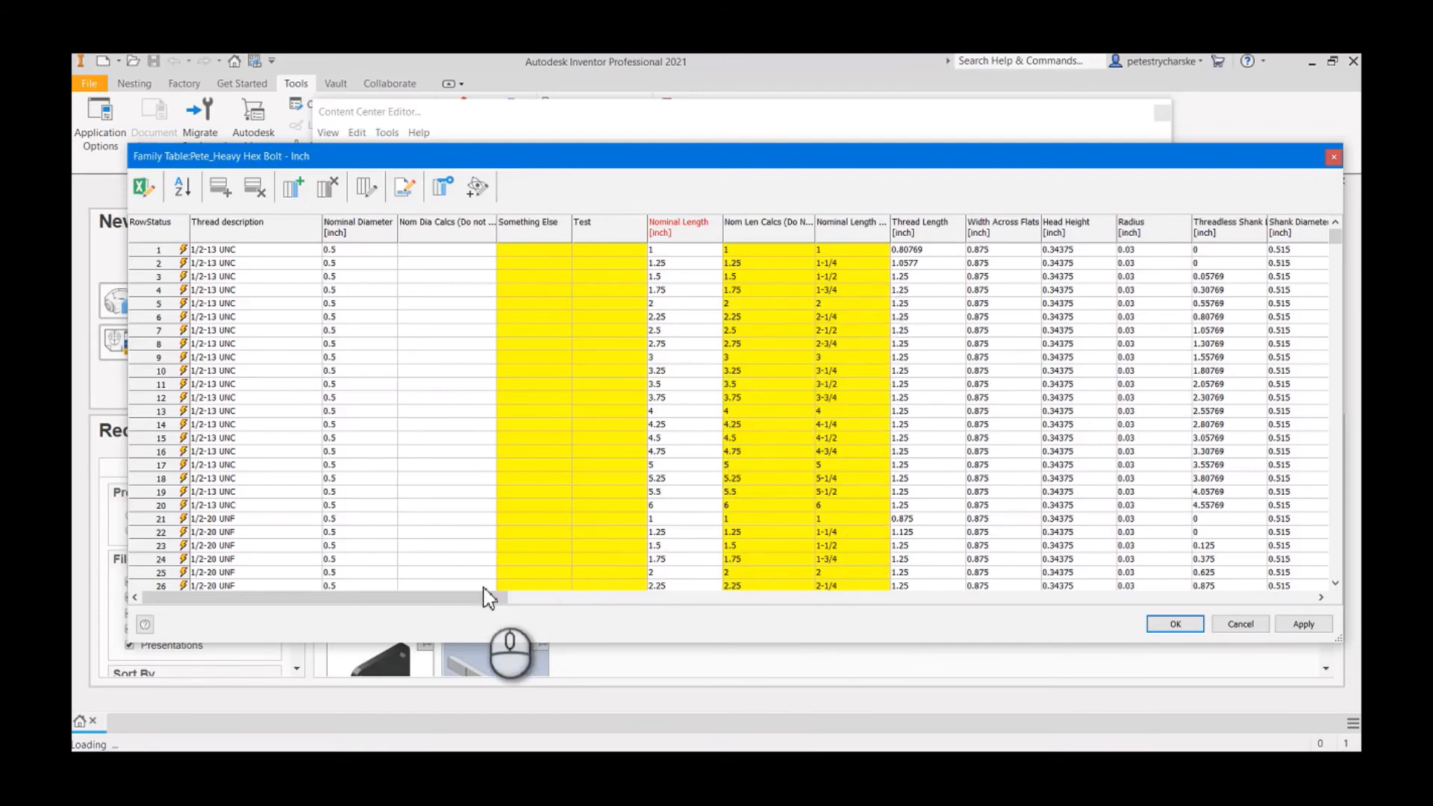
{"action": "mouse_move", "coordinate": [569, 379]}
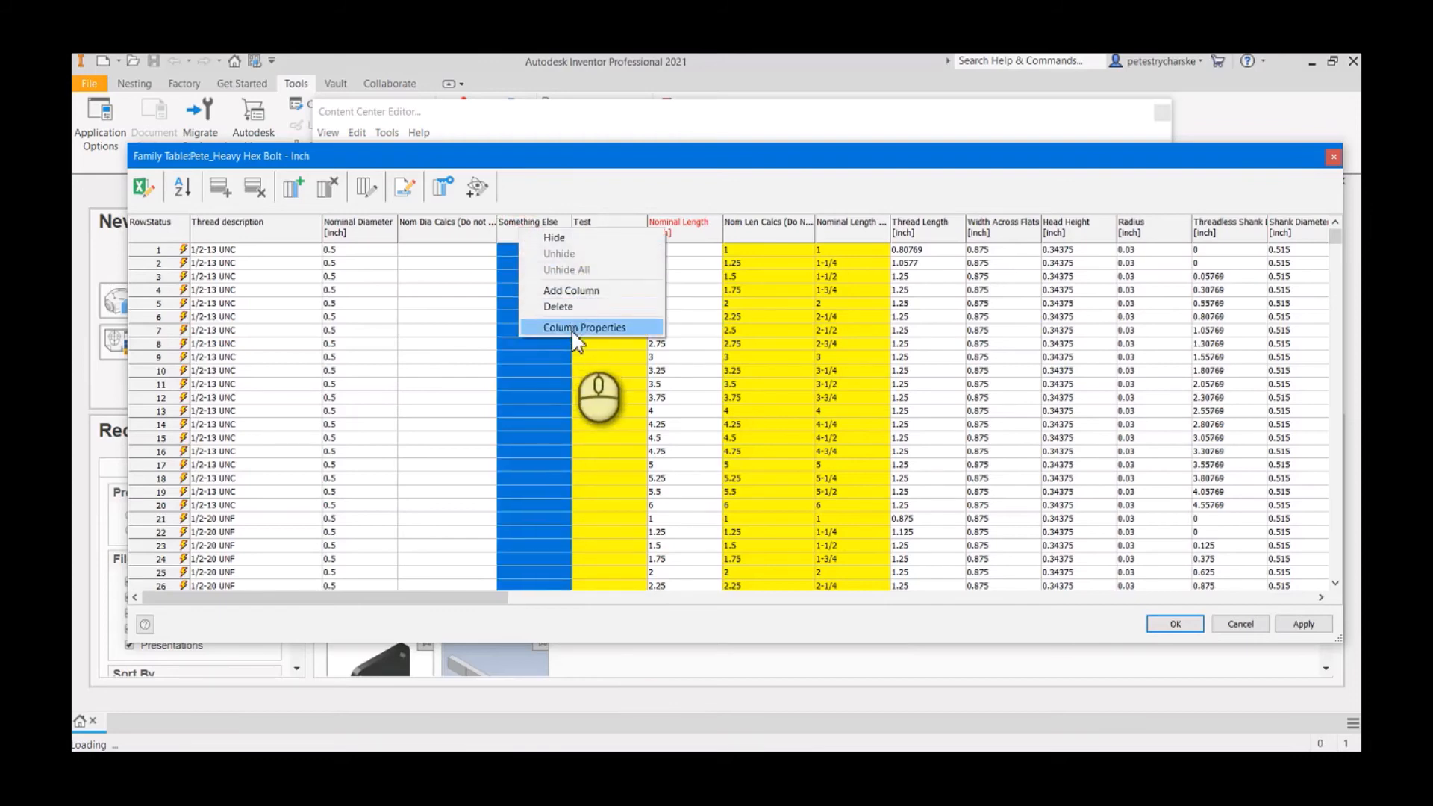
{"action": "left_click", "coordinate": [584, 327]}
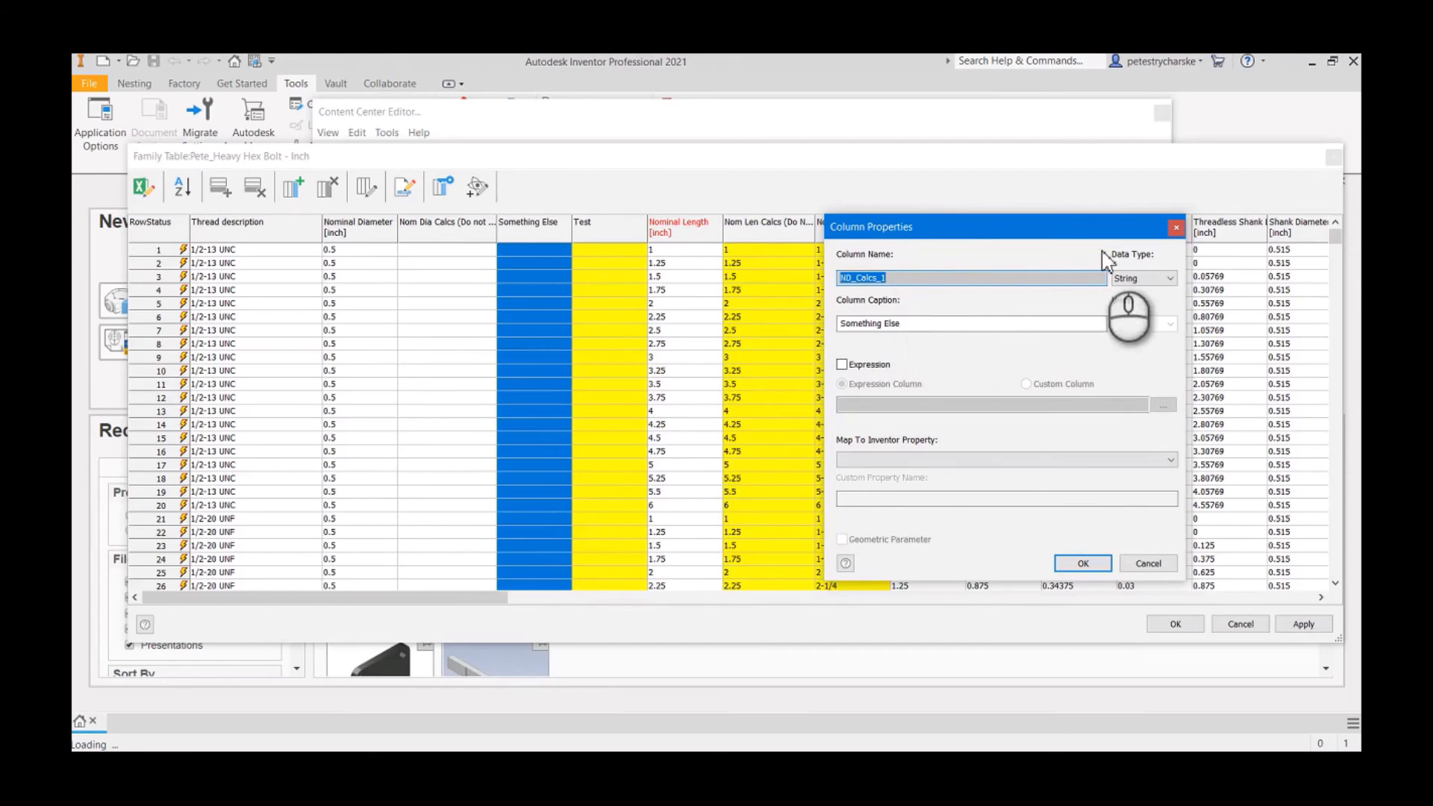
{"action": "left_click", "coordinate": [1083, 563]}
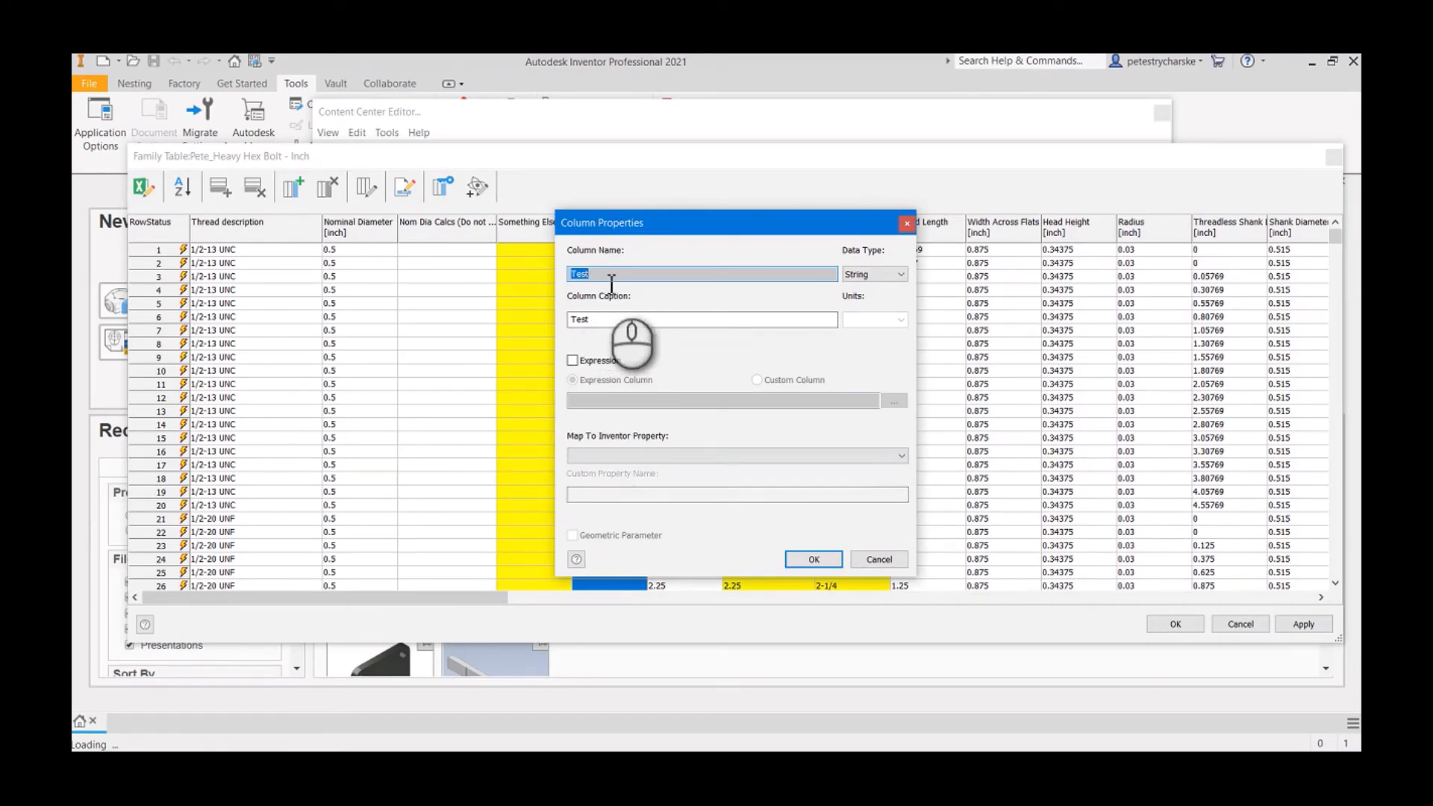
{"action": "mouse_move", "coordinate": [603, 310]}
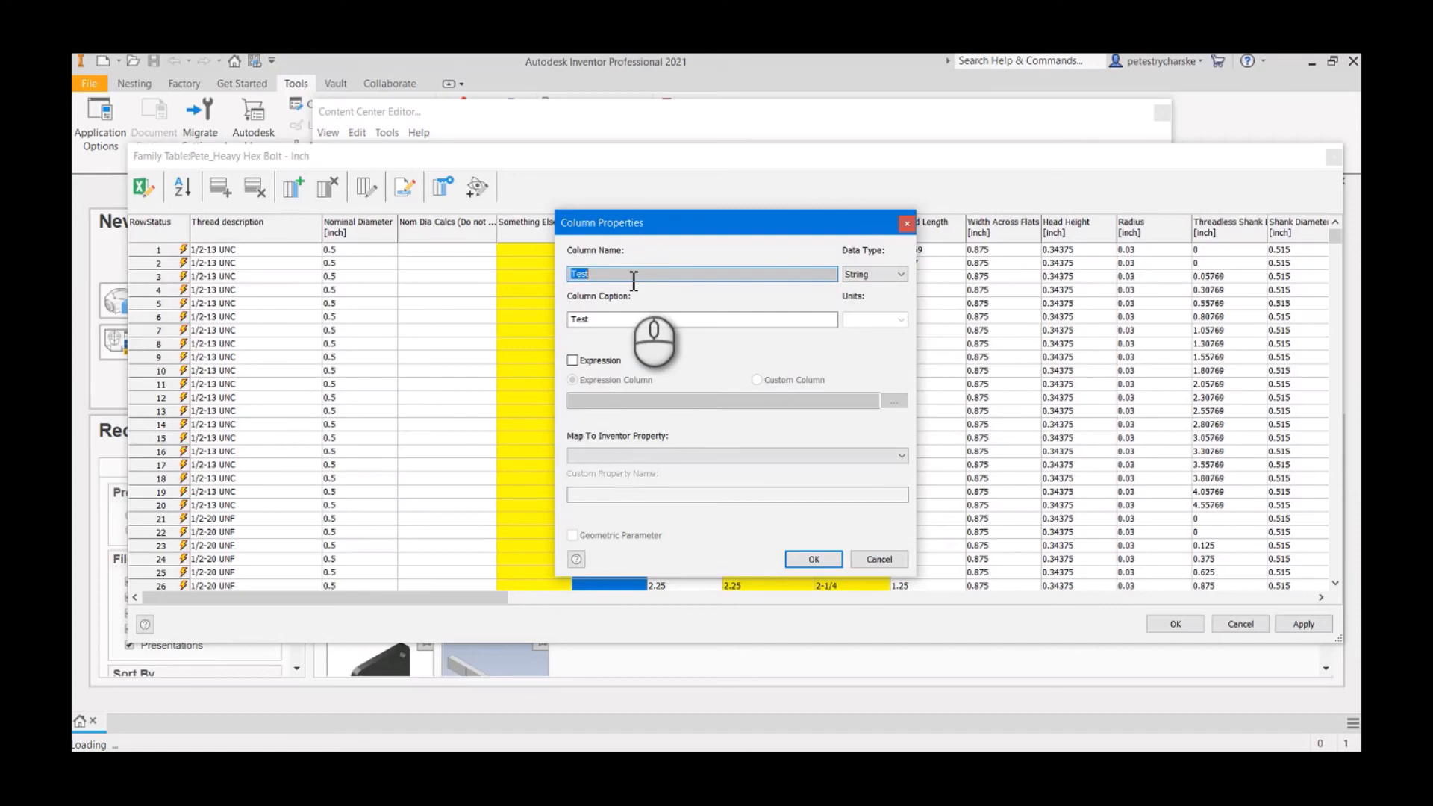
{"action": "mouse_move", "coordinate": [930, 556]}
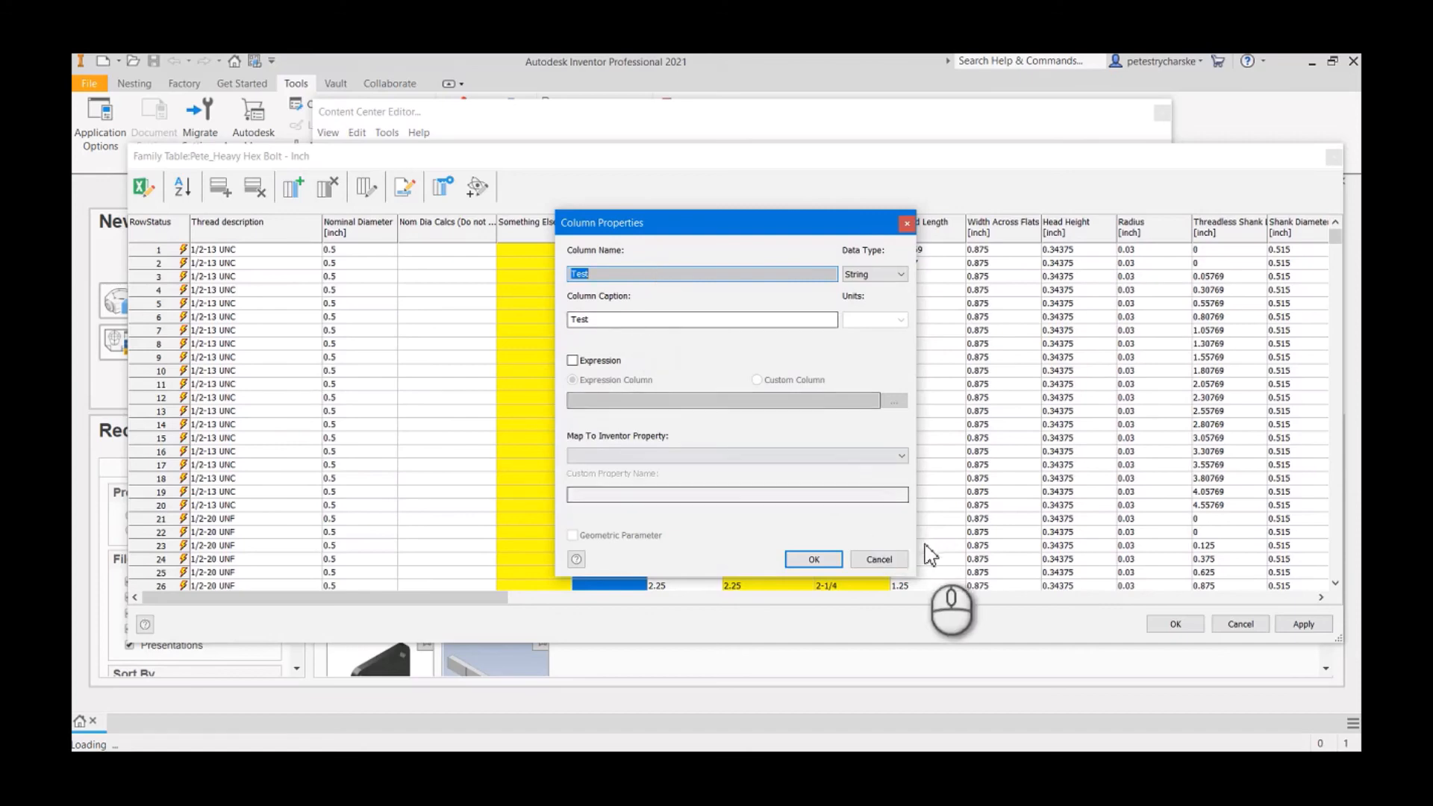
{"action": "left_click", "coordinate": [813, 559]}
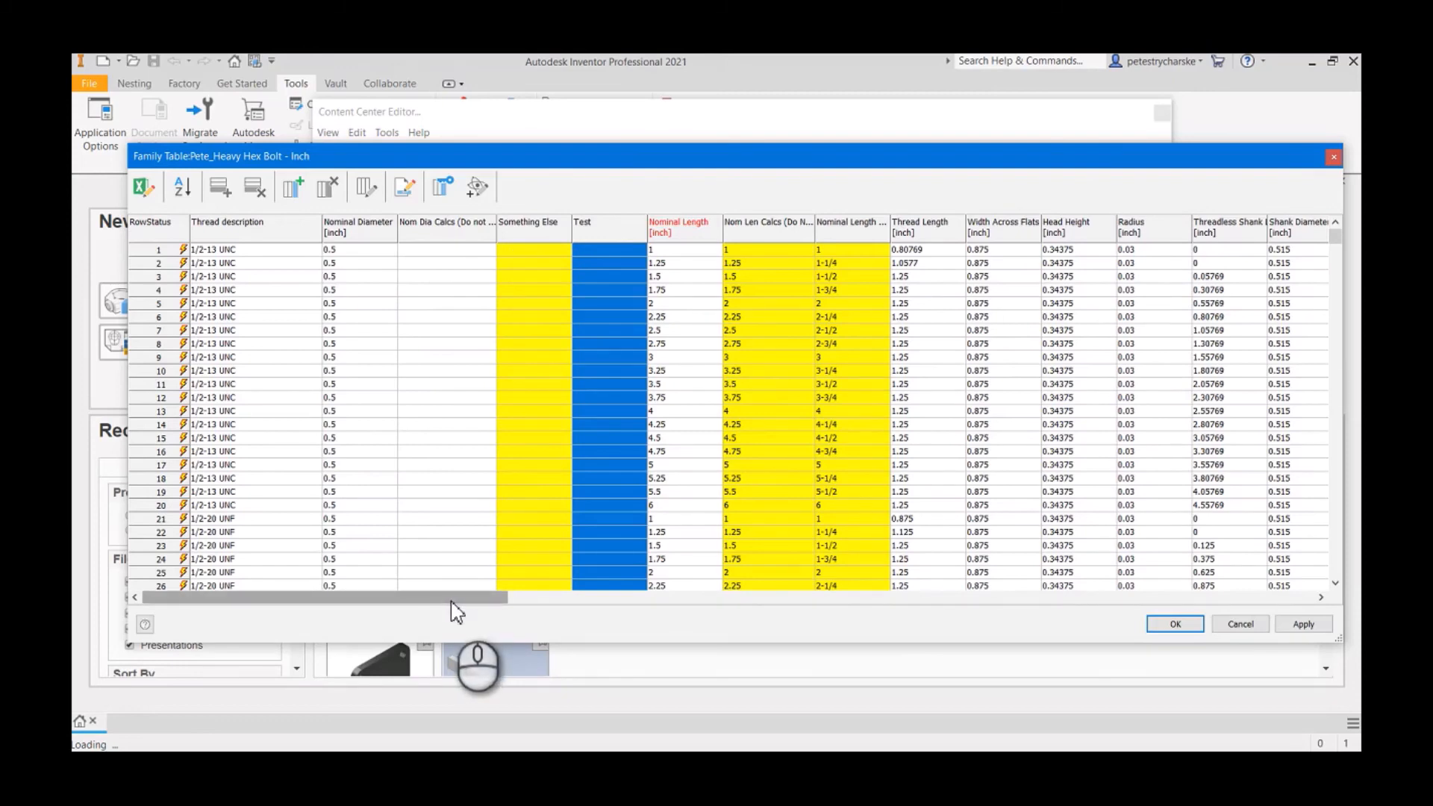
{"action": "scroll", "scroll_direction": "right", "scroll_amount": 3}
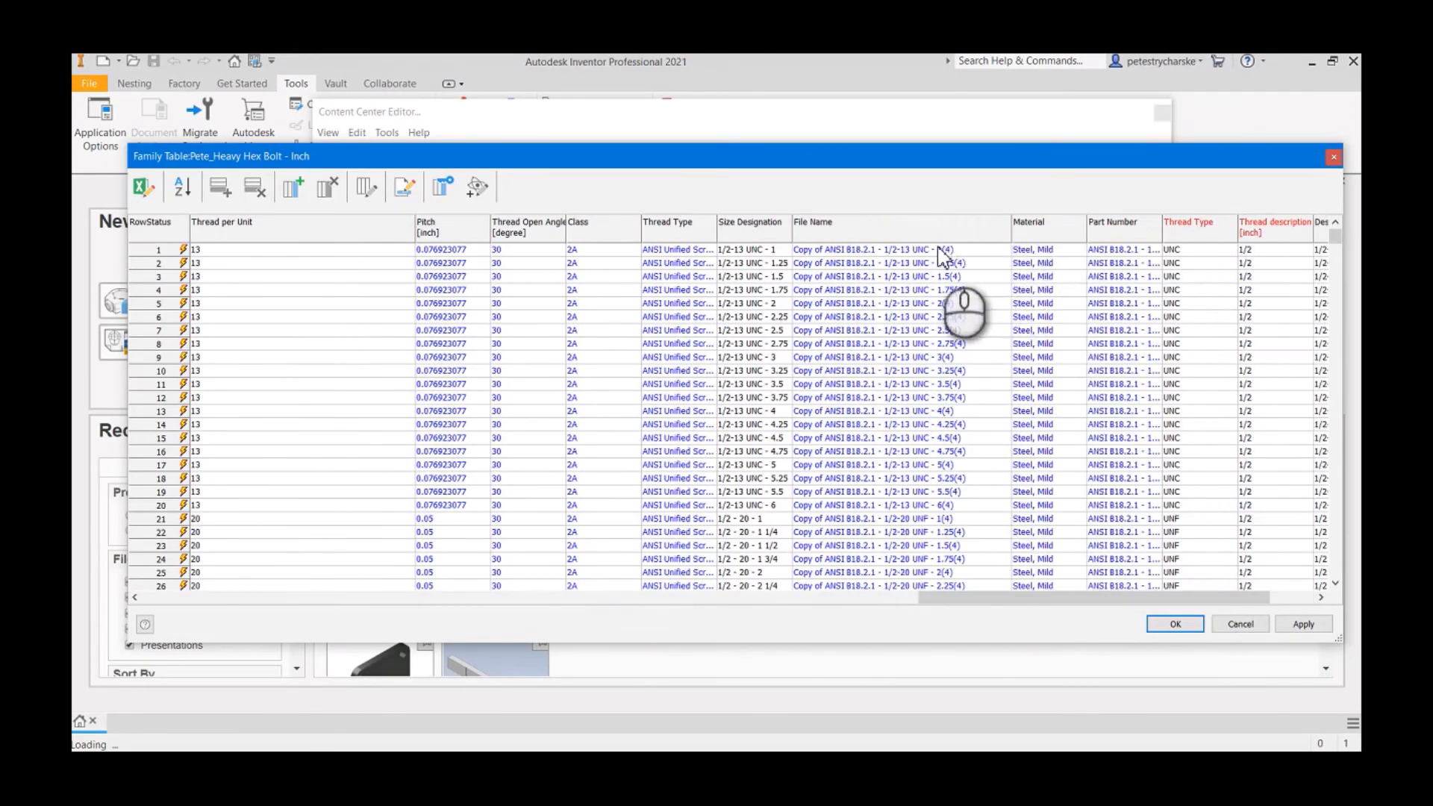
{"action": "mouse_move", "coordinate": [921, 229]}
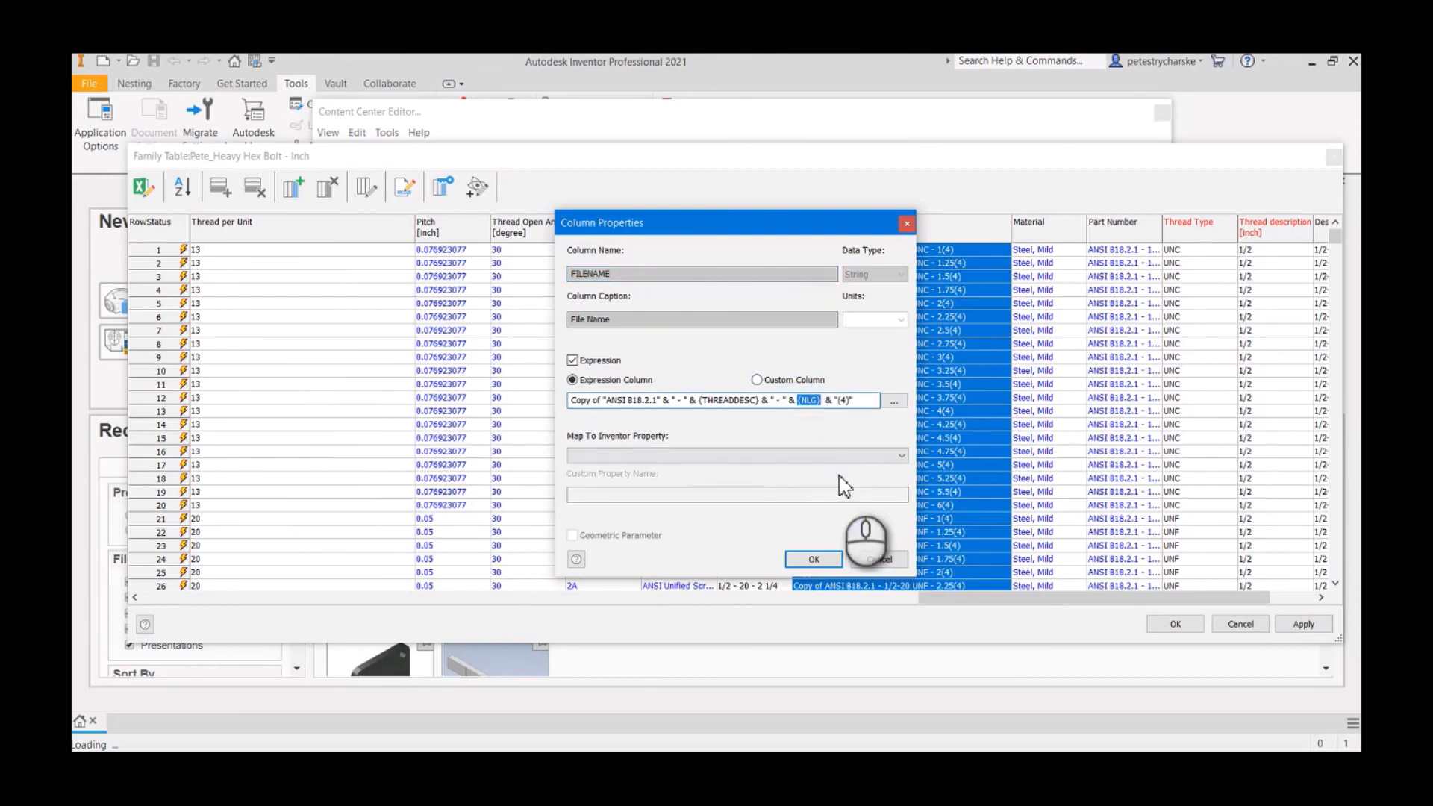
- Accept the fractional-length File Name expression, apply, and confirm the successful publish to the library
{"action": "left_click", "coordinate": [893, 400]}
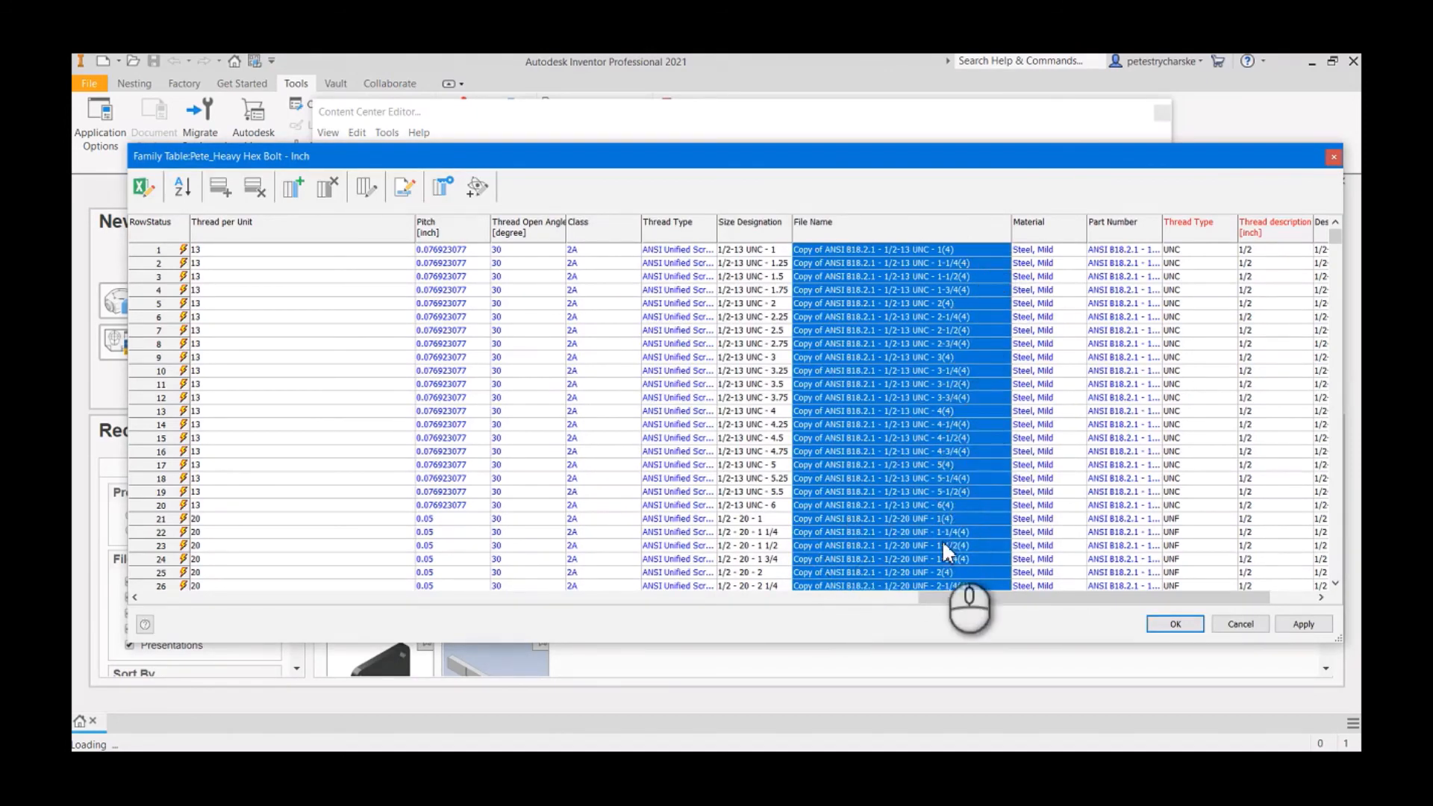
{"action": "left_click", "coordinate": [1303, 624]}
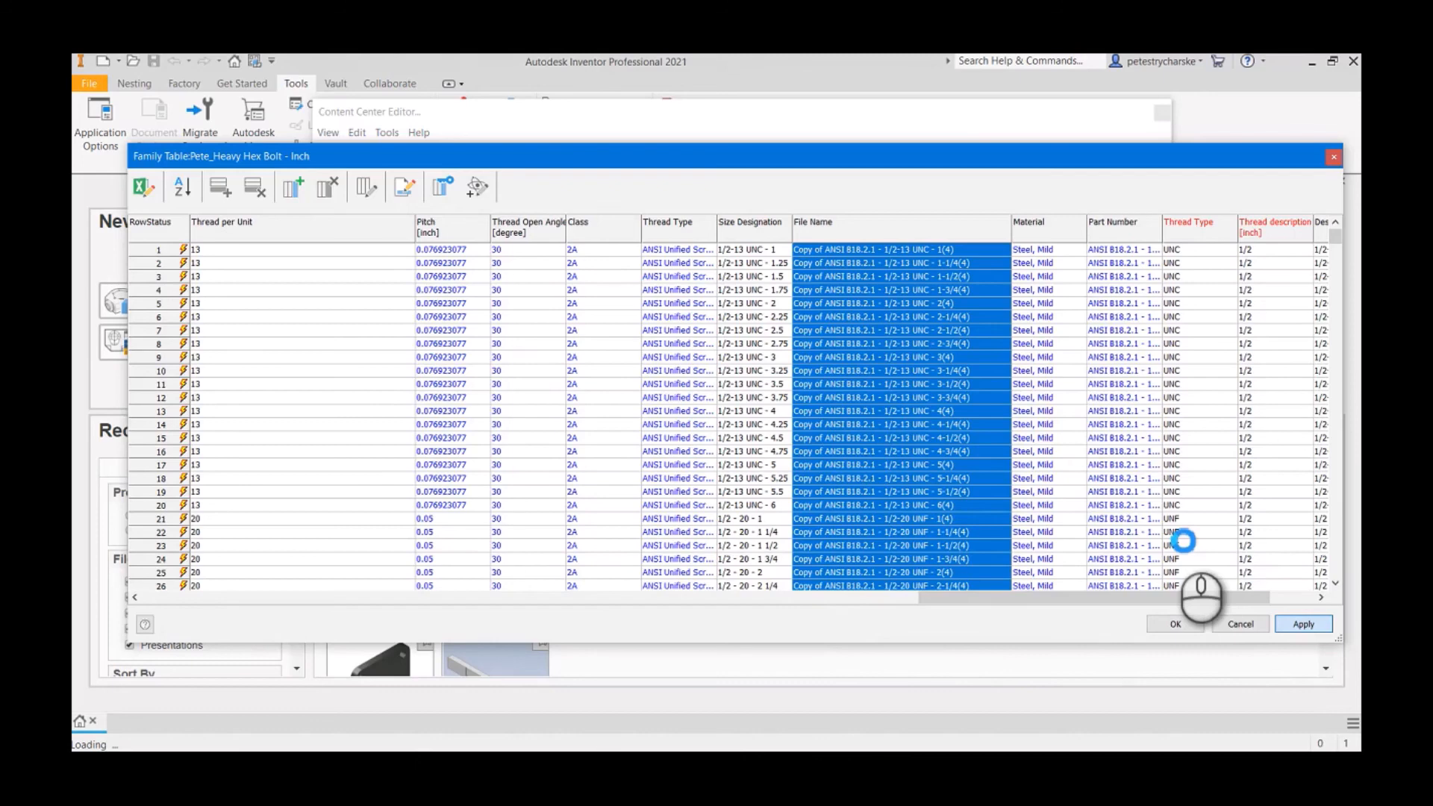
{"action": "left_click", "coordinate": [1302, 624]}
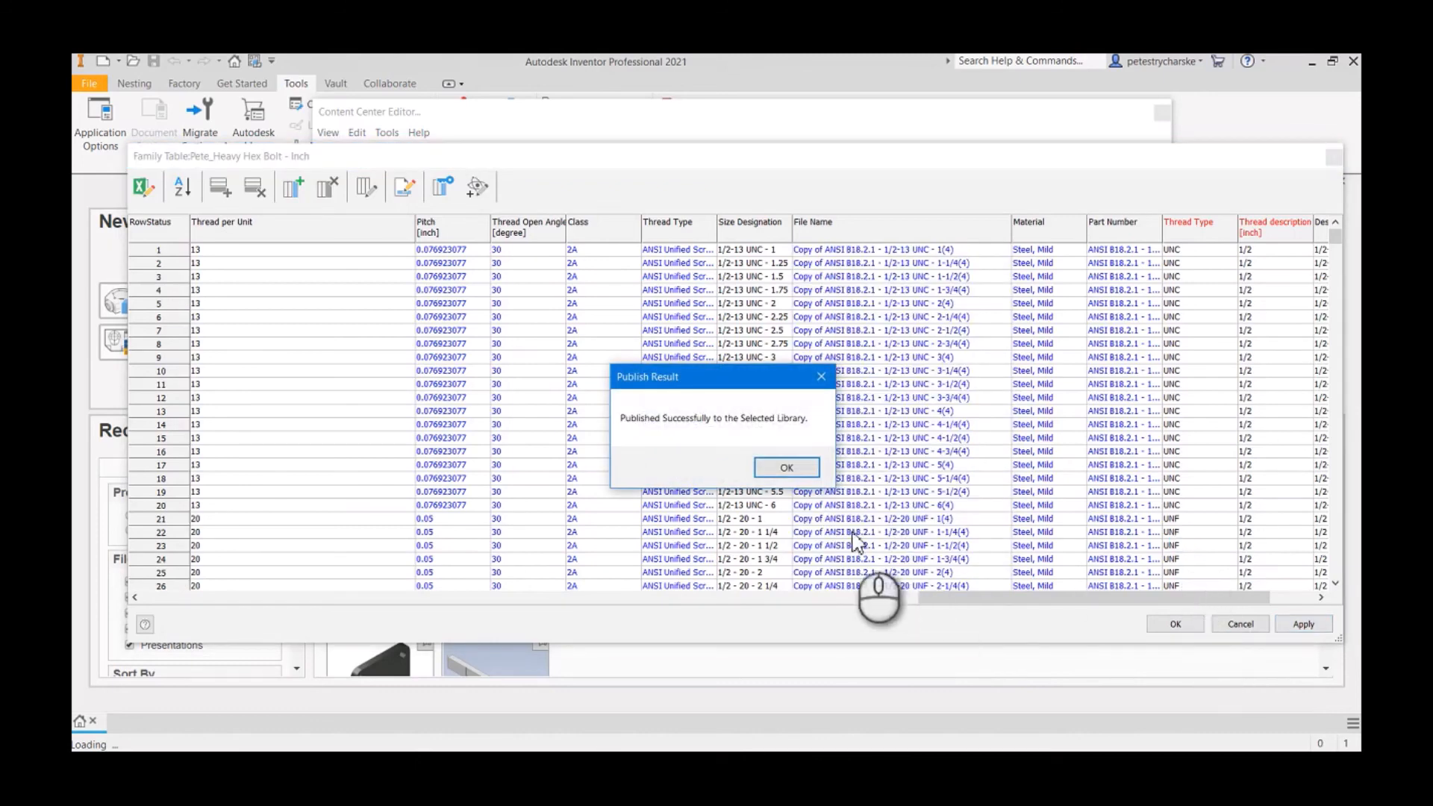
{"action": "left_click", "coordinate": [784, 468]}
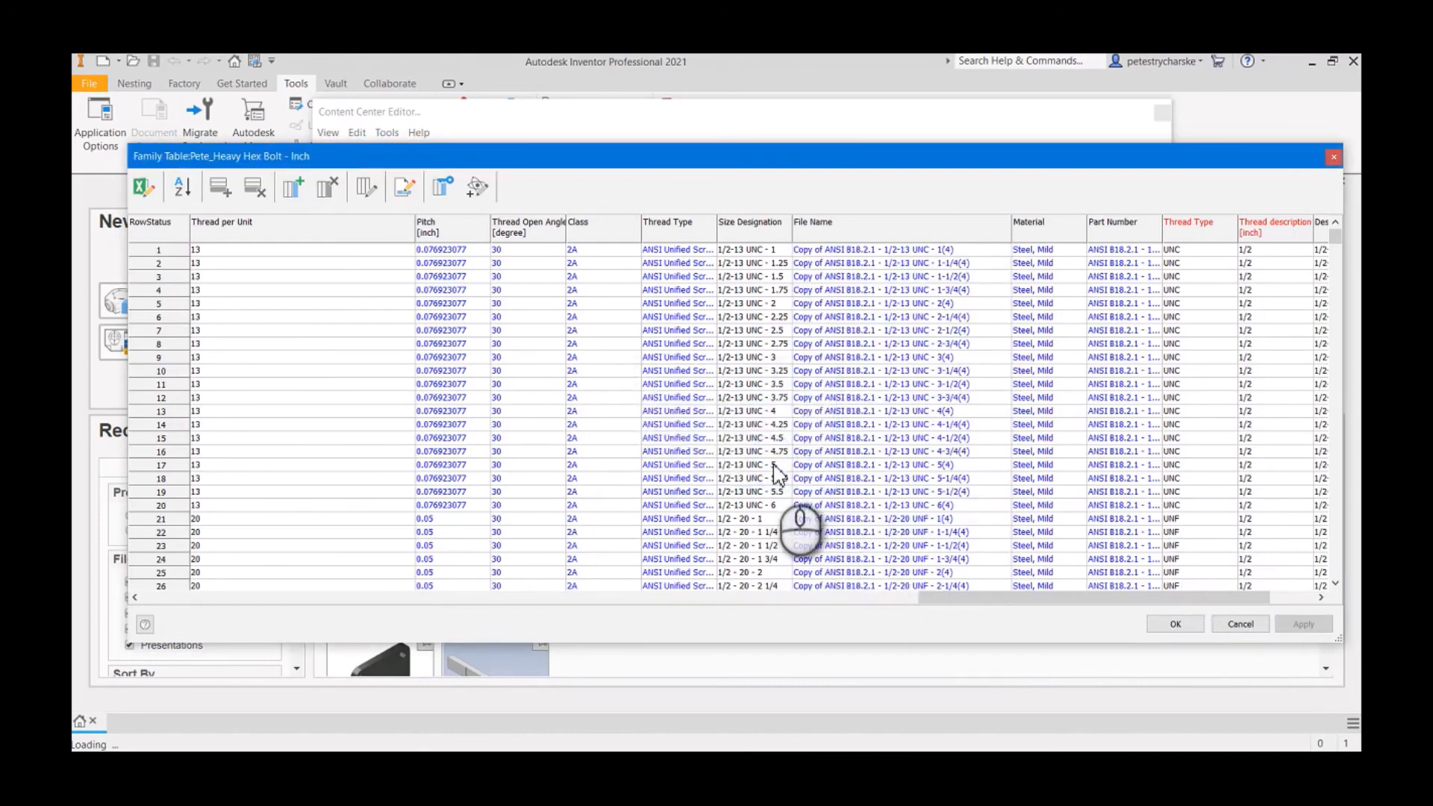